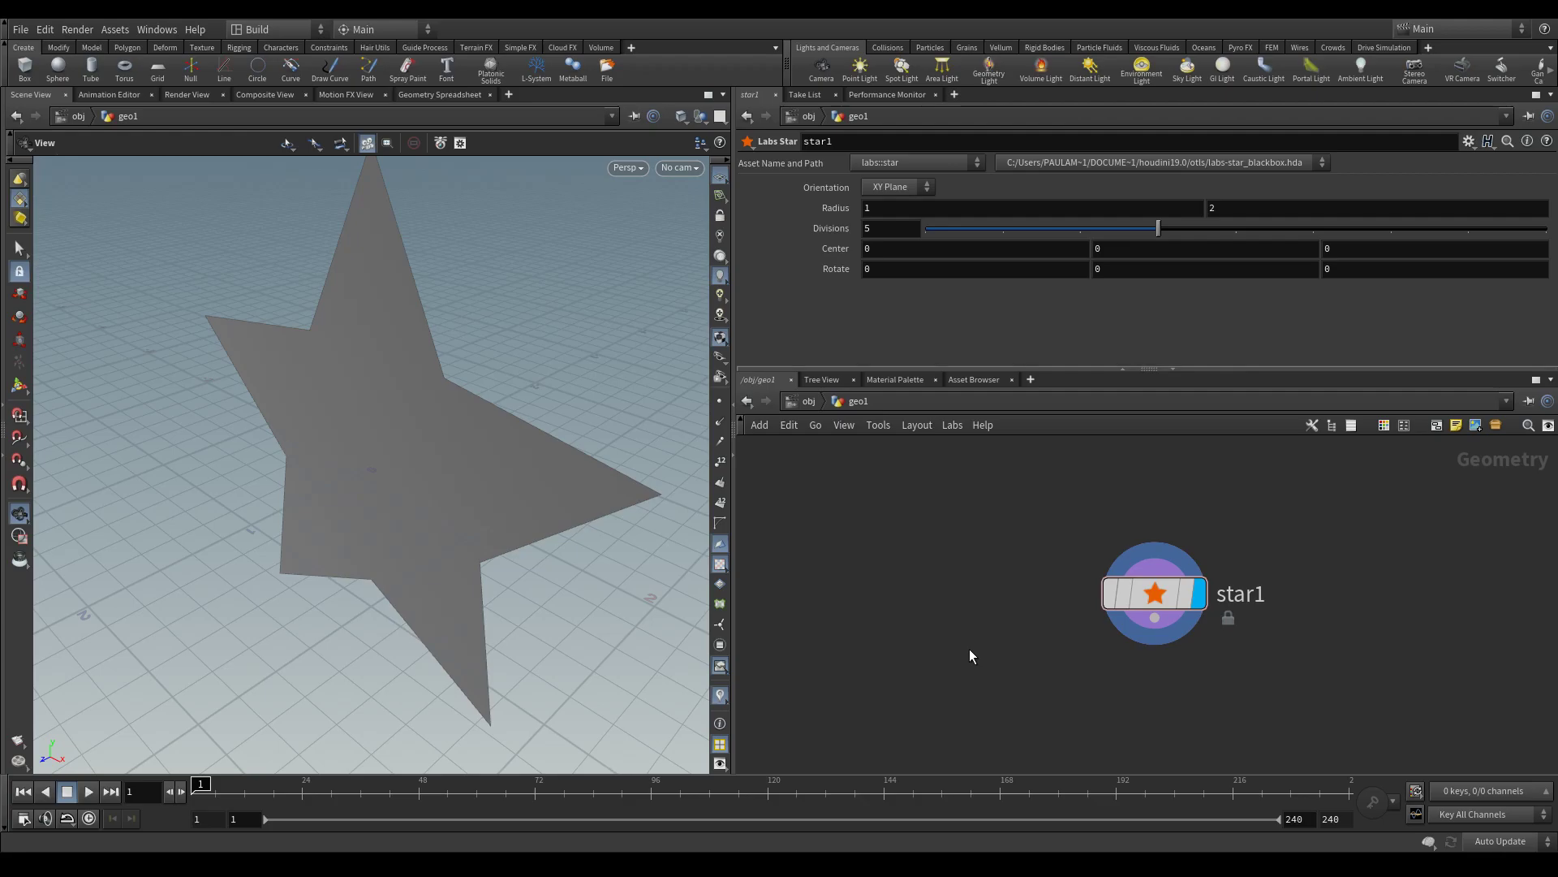
mouse_move(582, 473)
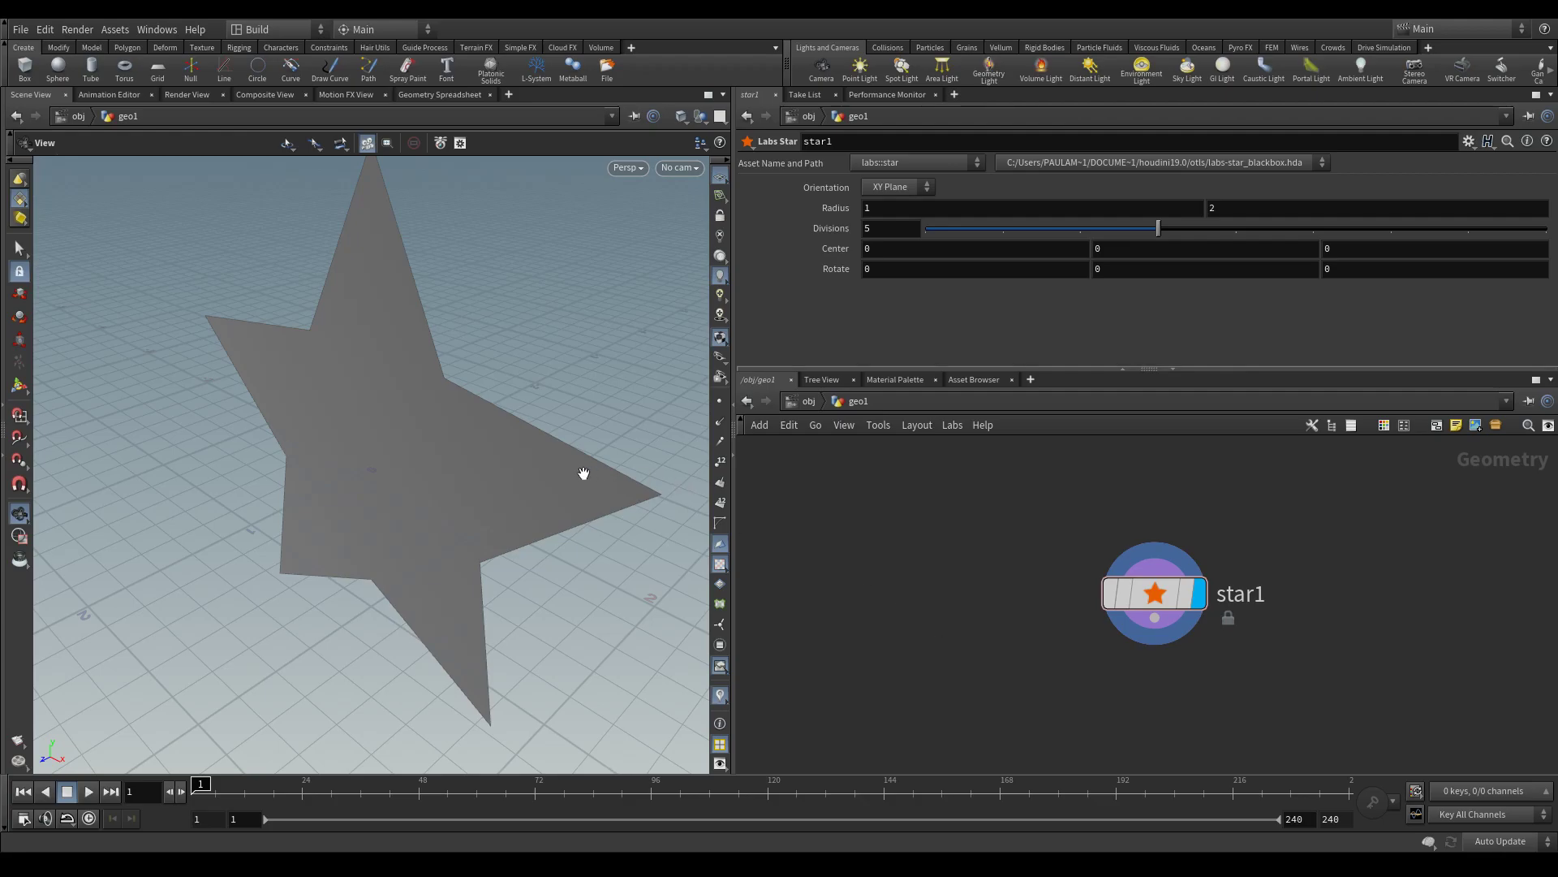
Delete the black-boxed star1 node, leaving the geometry network empty
left_click_drag(583, 472, 501, 484)
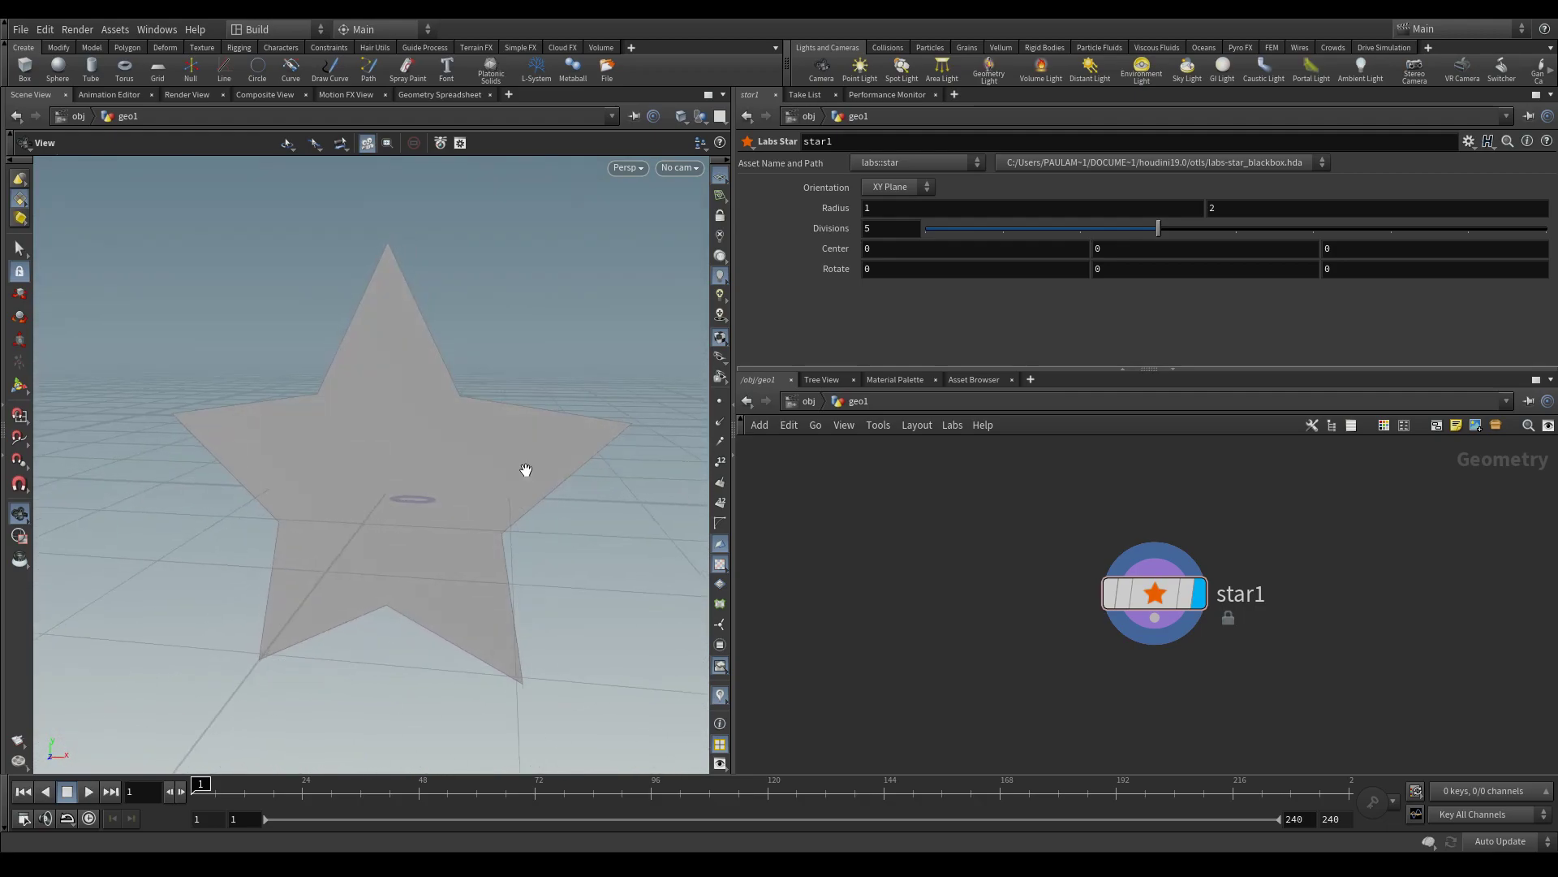
mouse_move(895, 529)
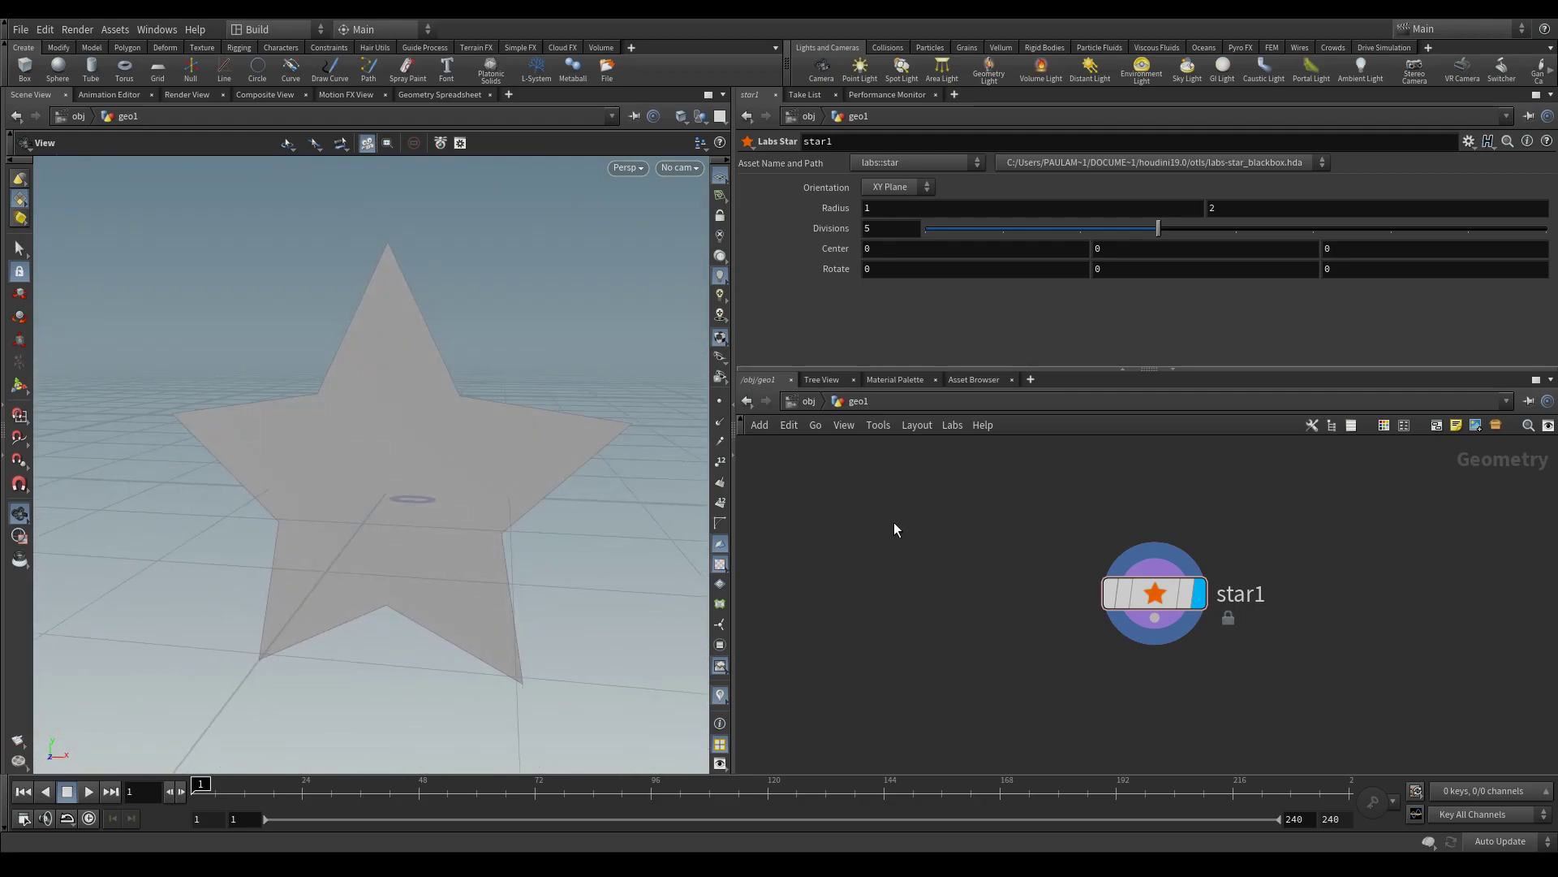
left_click_drag(1152, 594, 1087, 537)
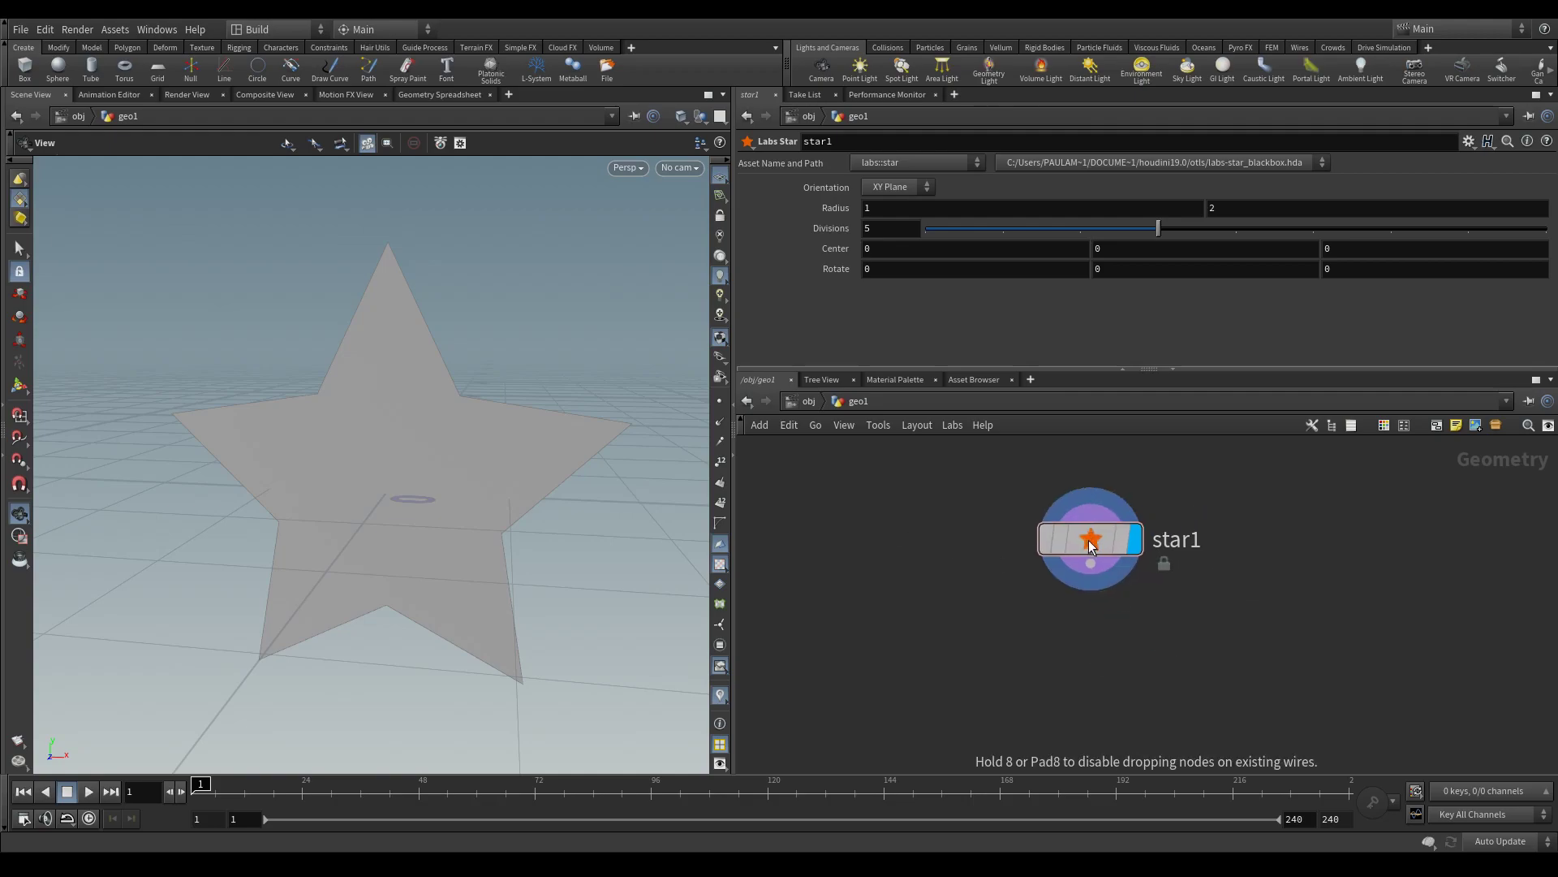
left_click_drag(1089, 539, 1089, 596)
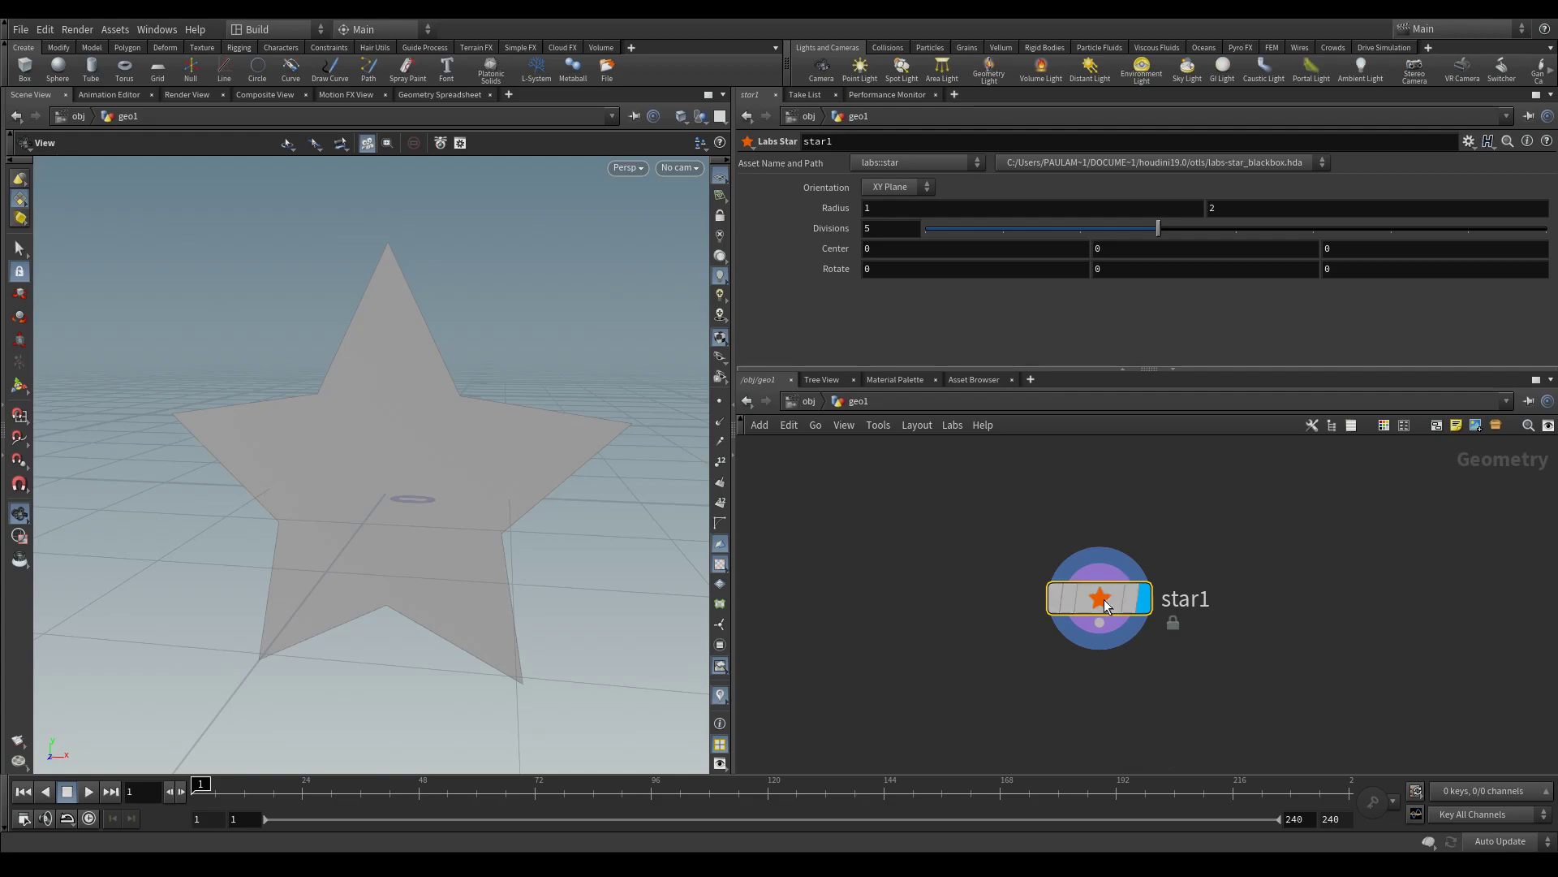
left_click(1099, 597)
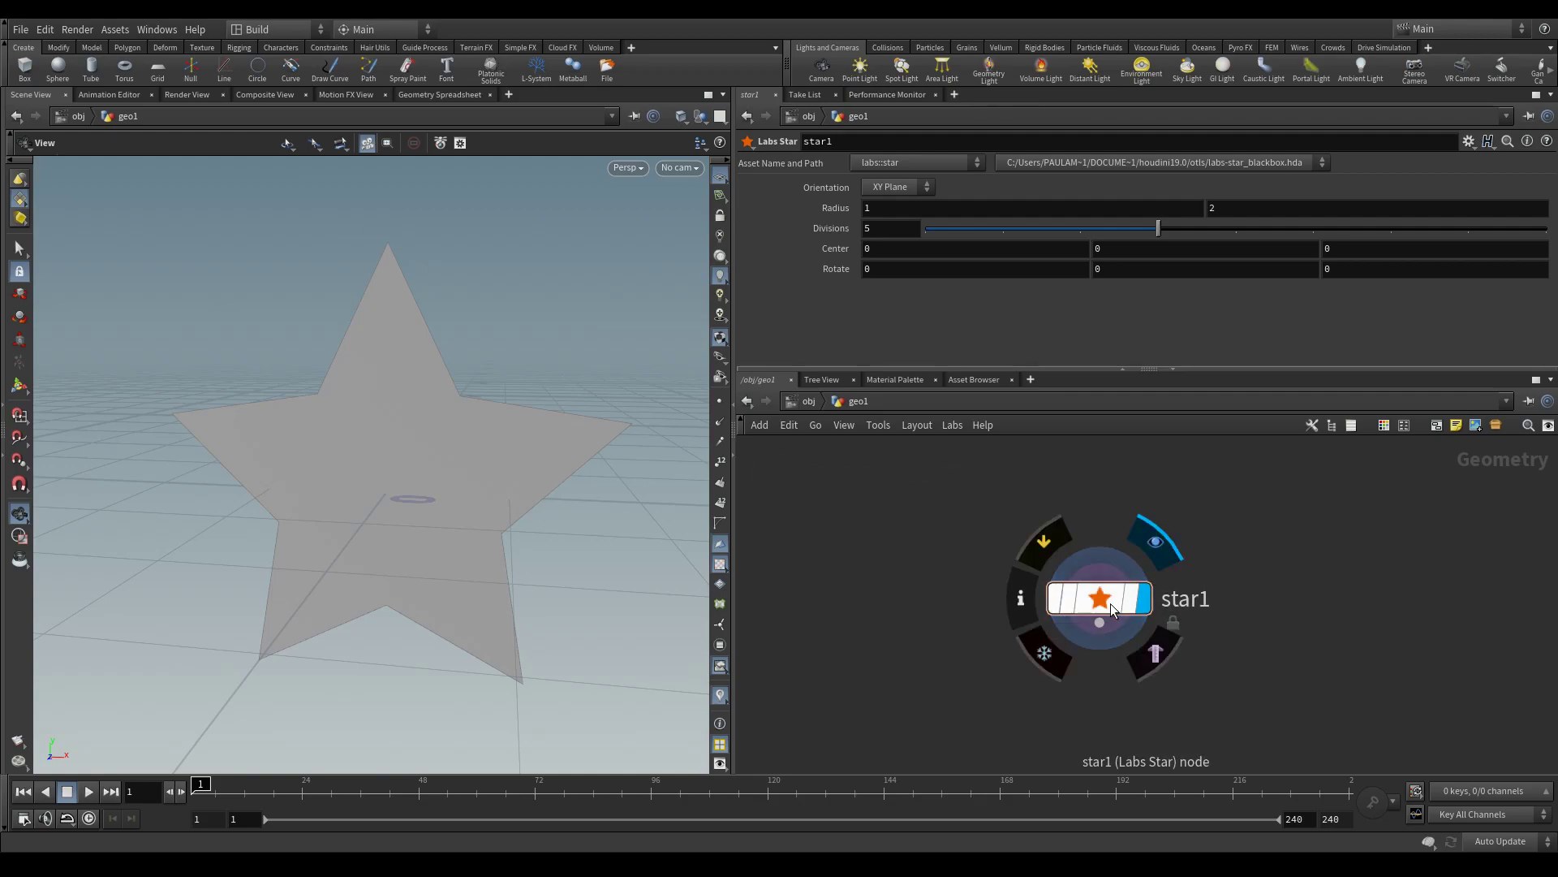
mouse_move(1097, 614)
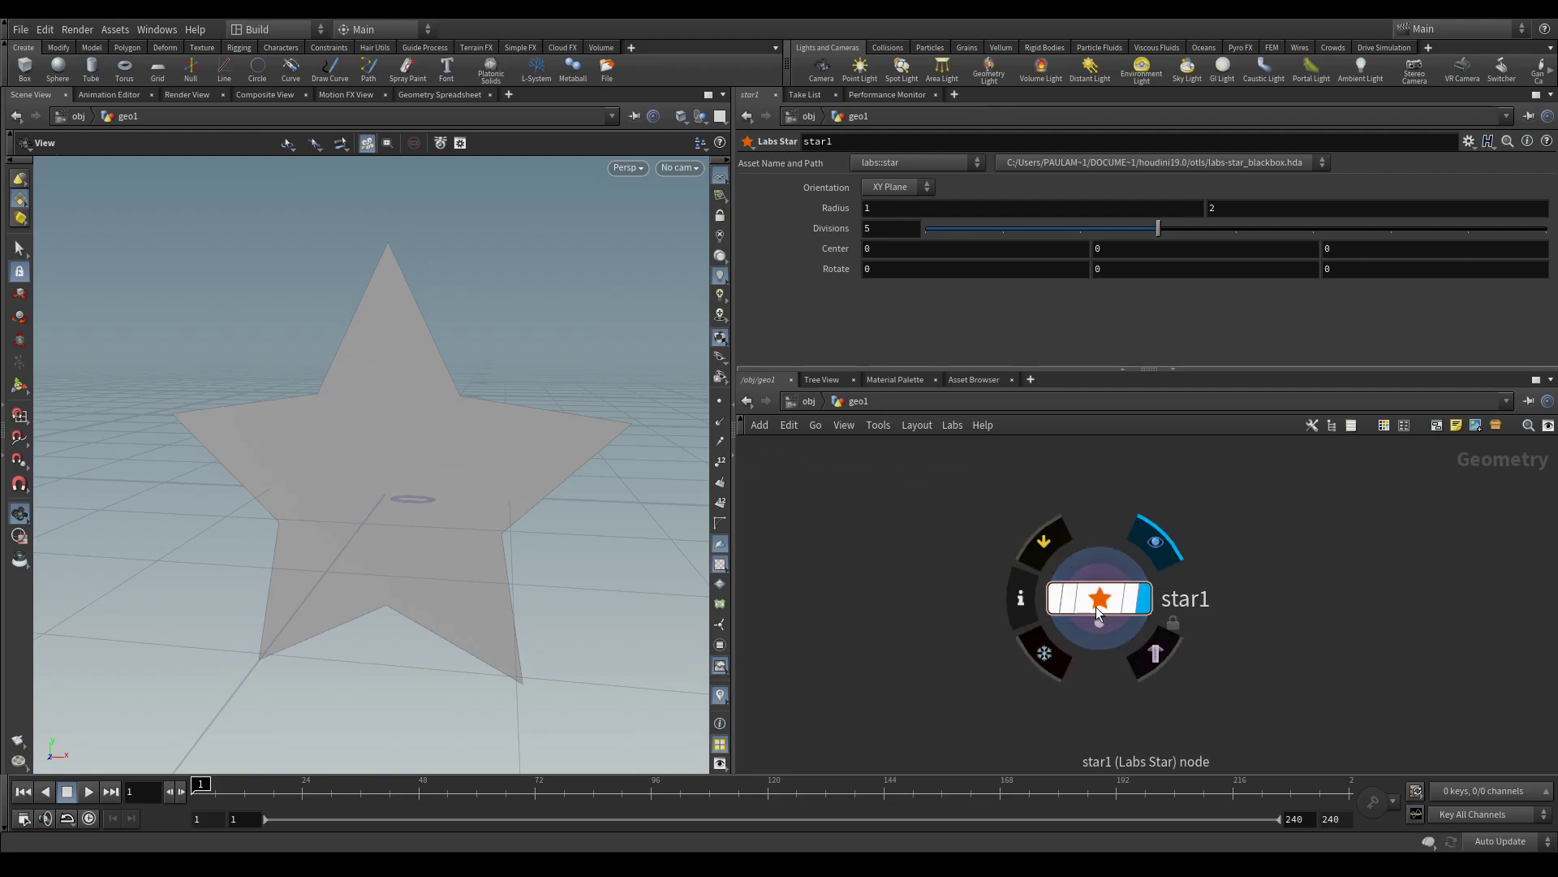
left_click(1098, 599)
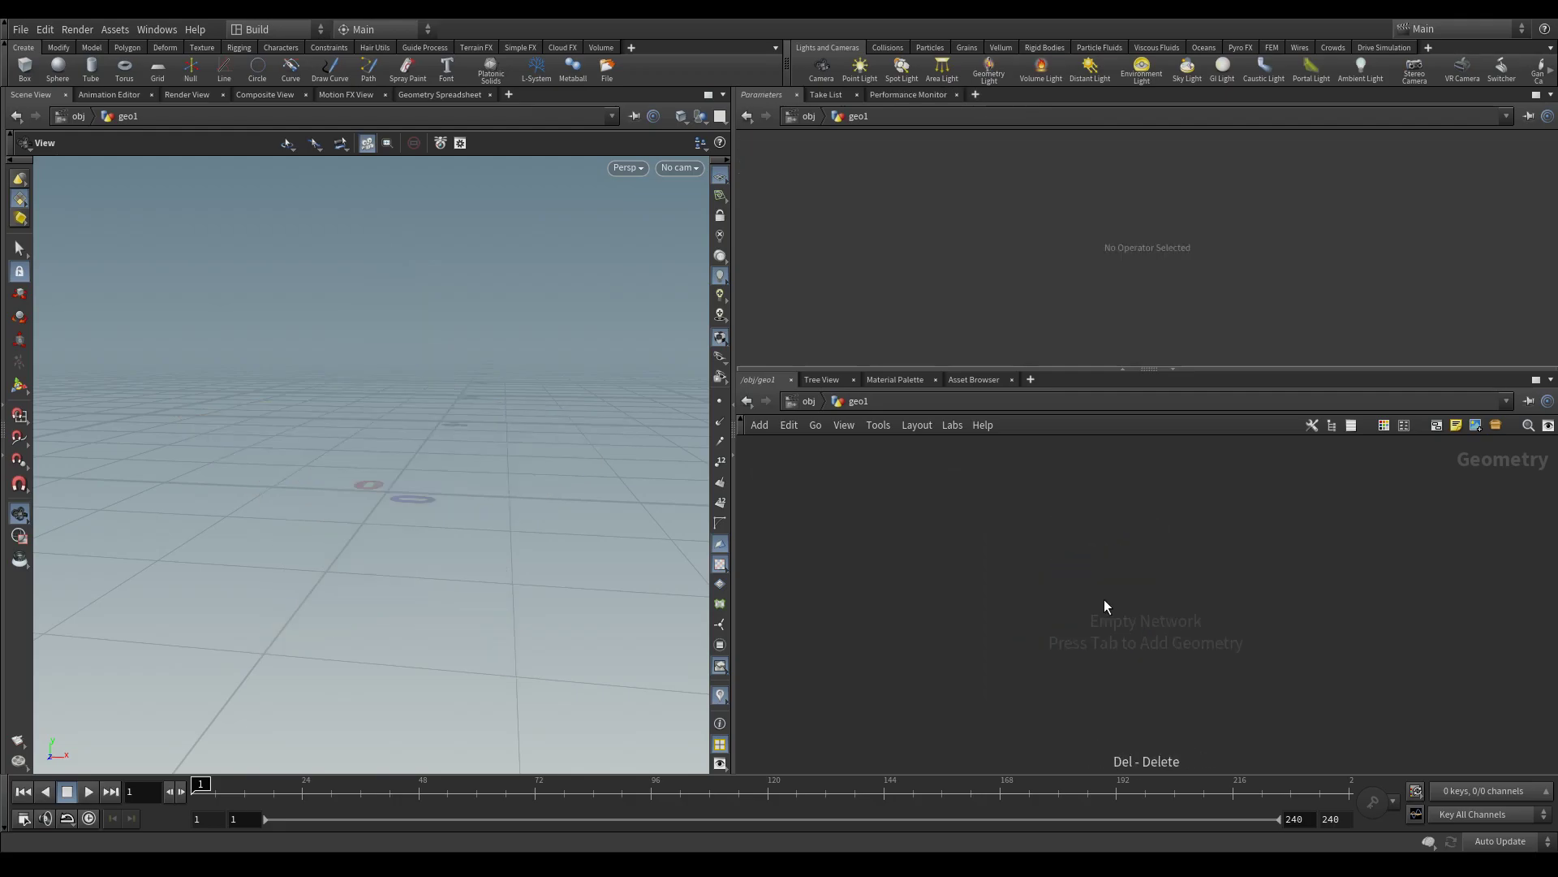
mouse_move(1049, 568)
type("spher")
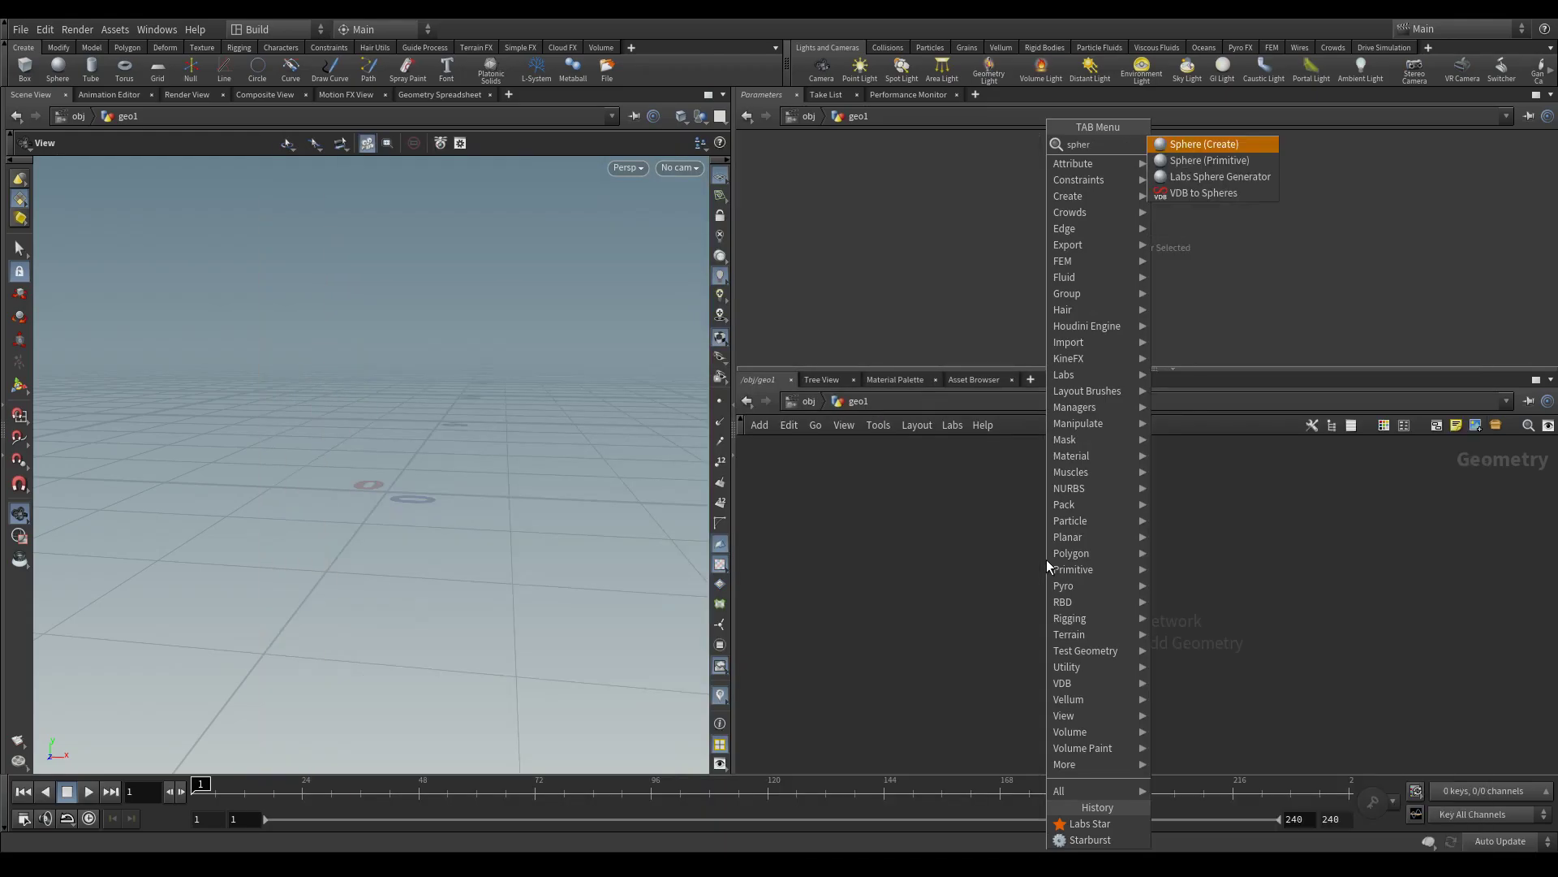
Create a polygon sphere feeding a Labs Random Selection set to Primitives with group 'selected'
left_click(1203, 144)
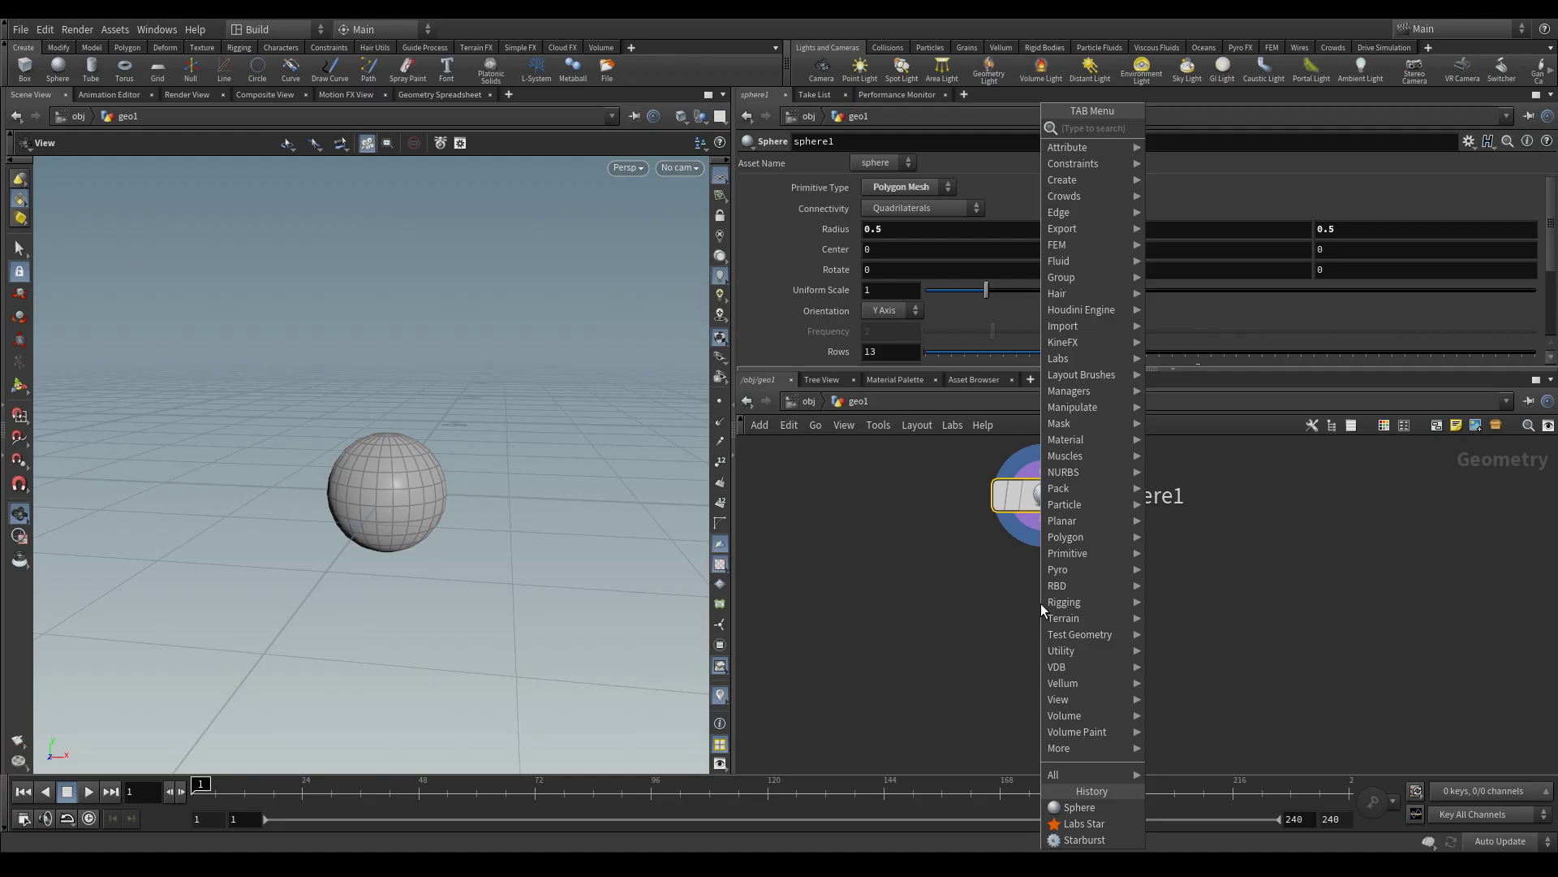
type("random")
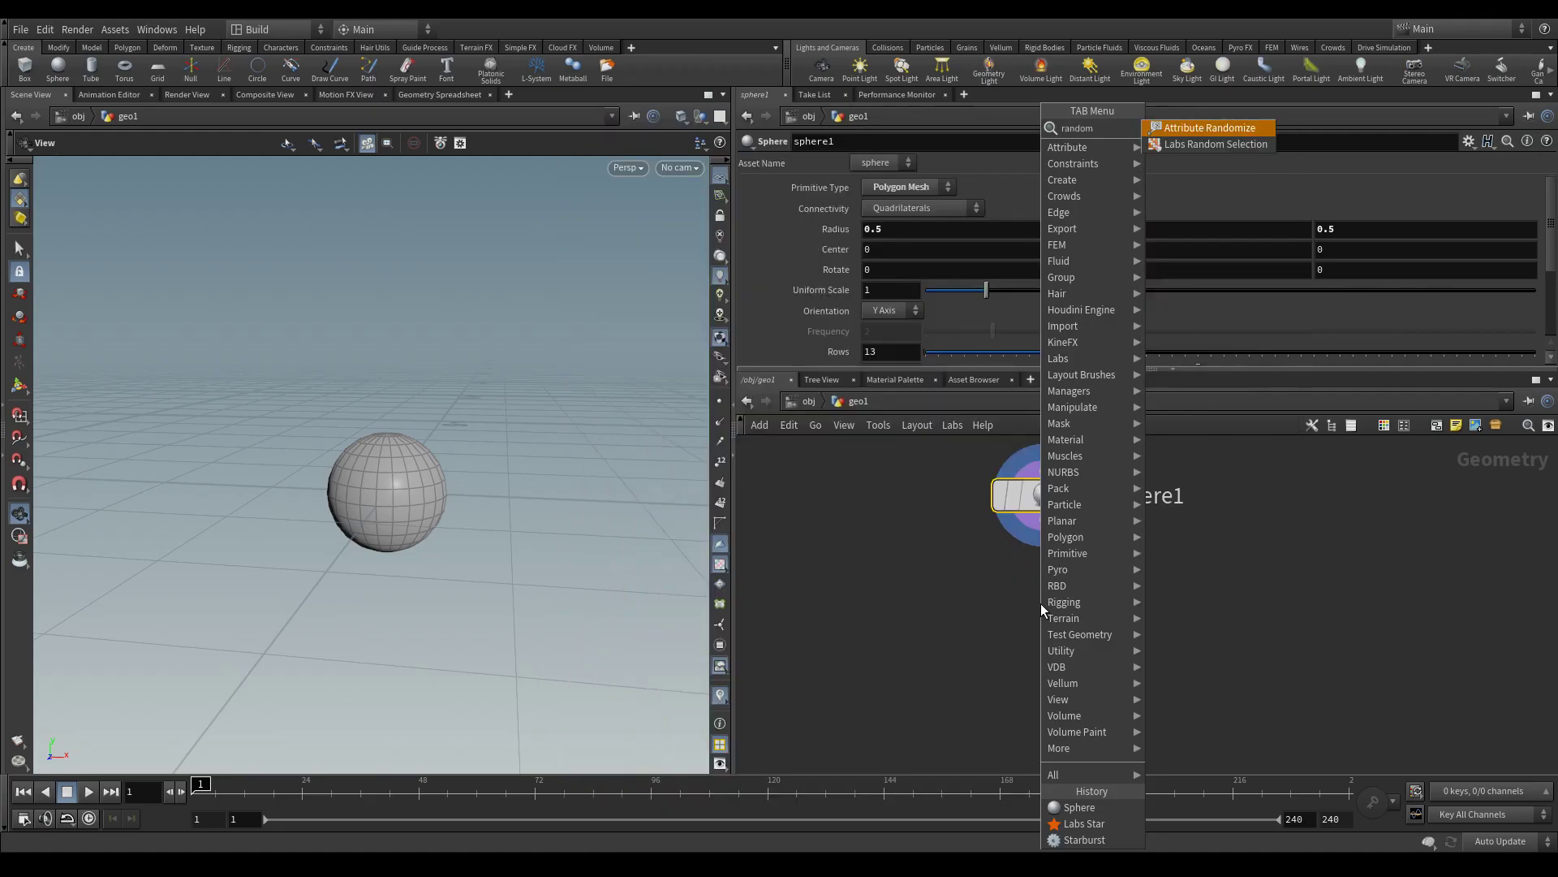
left_click(1216, 143)
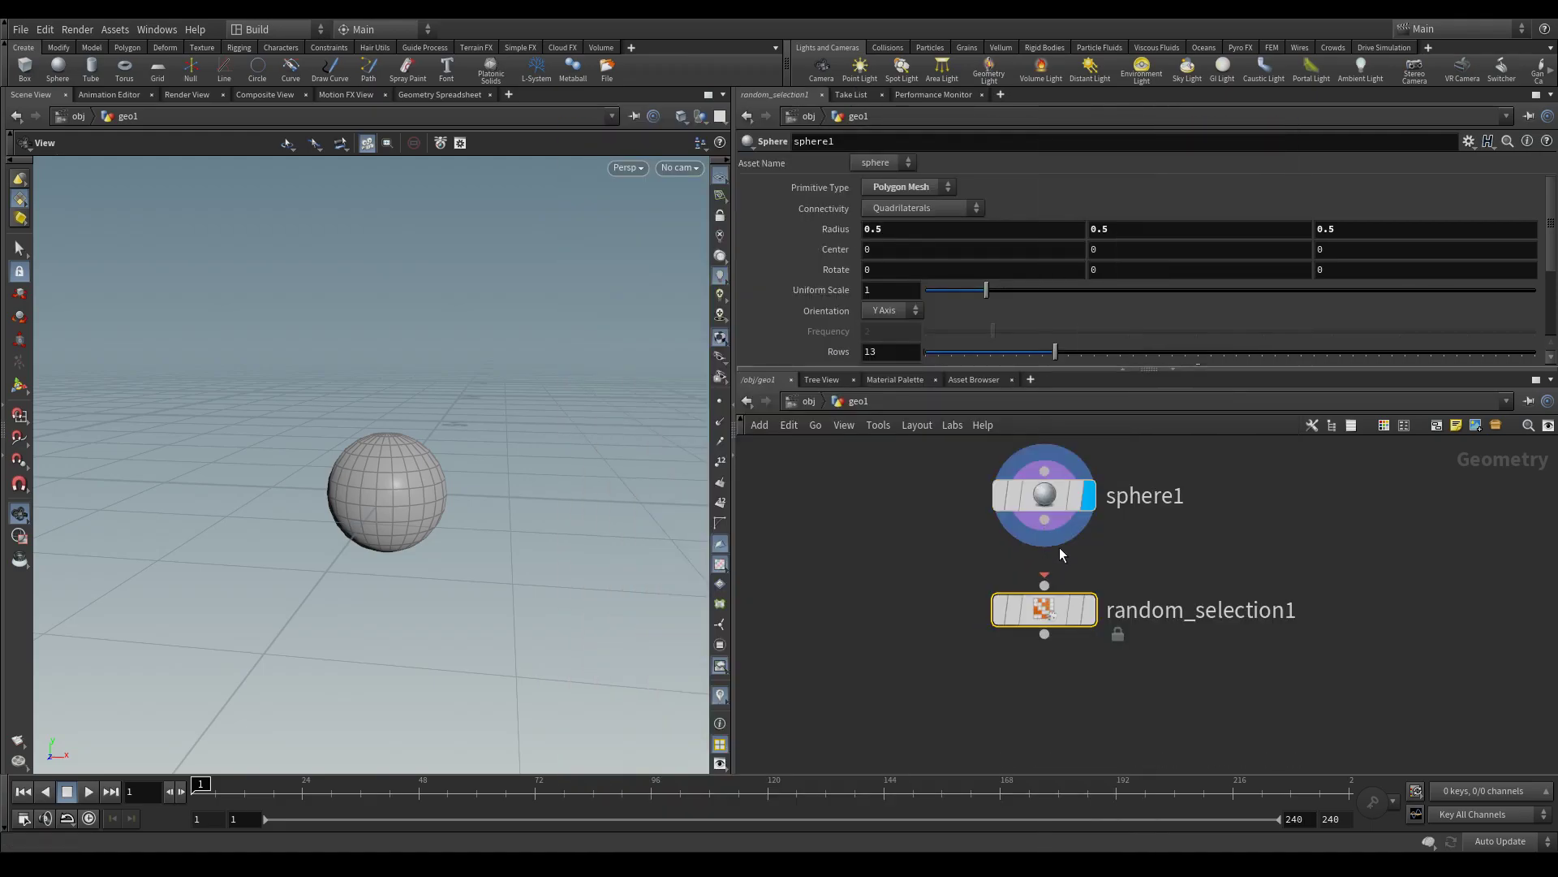
left_click(1044, 609)
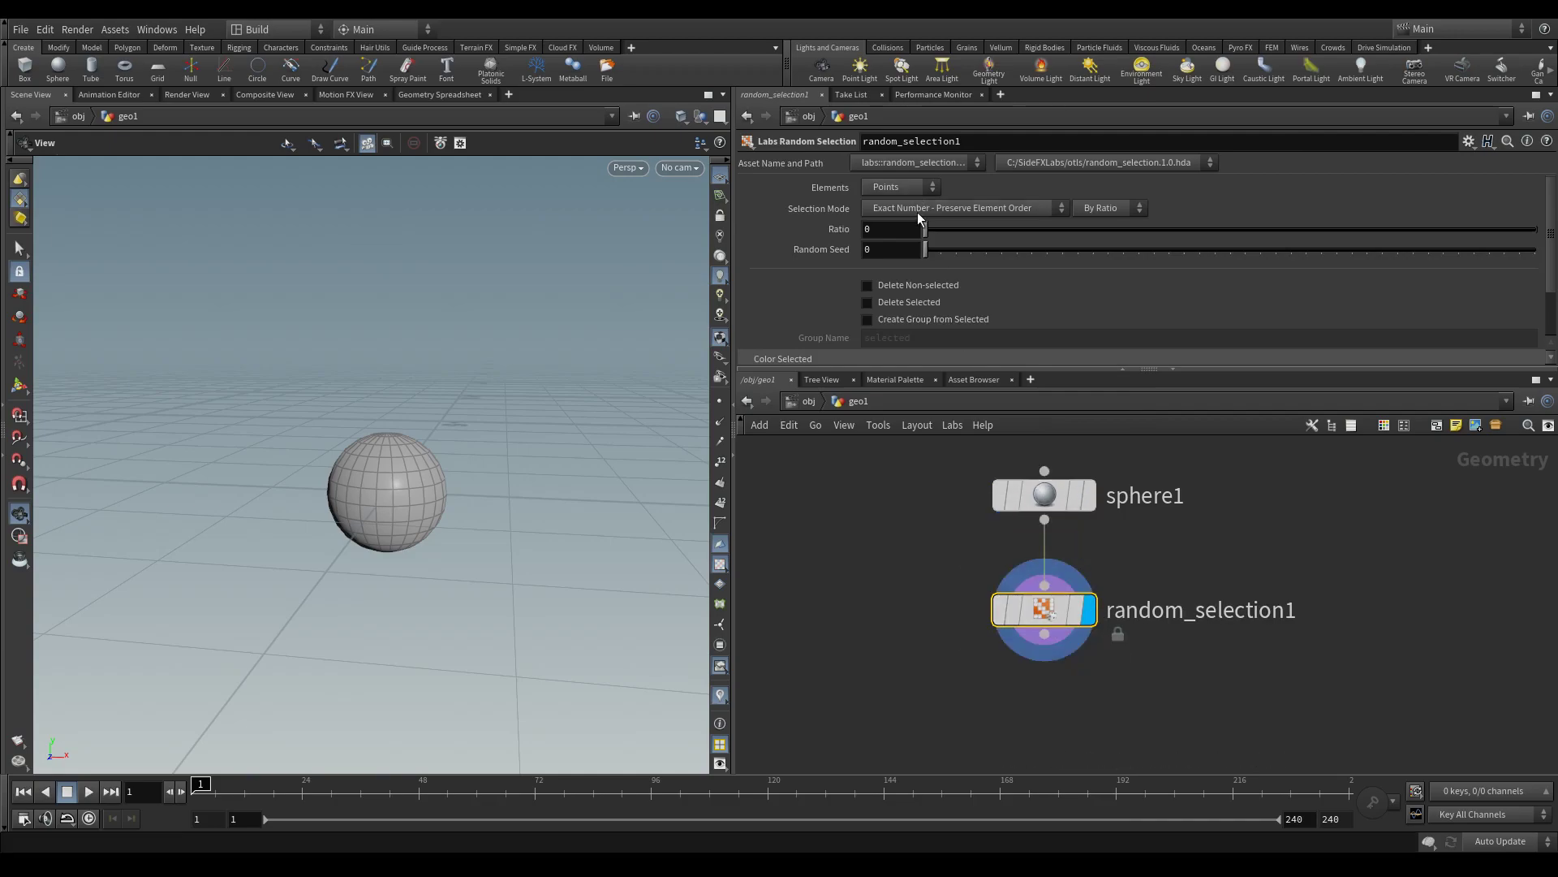
left_click(866, 320)
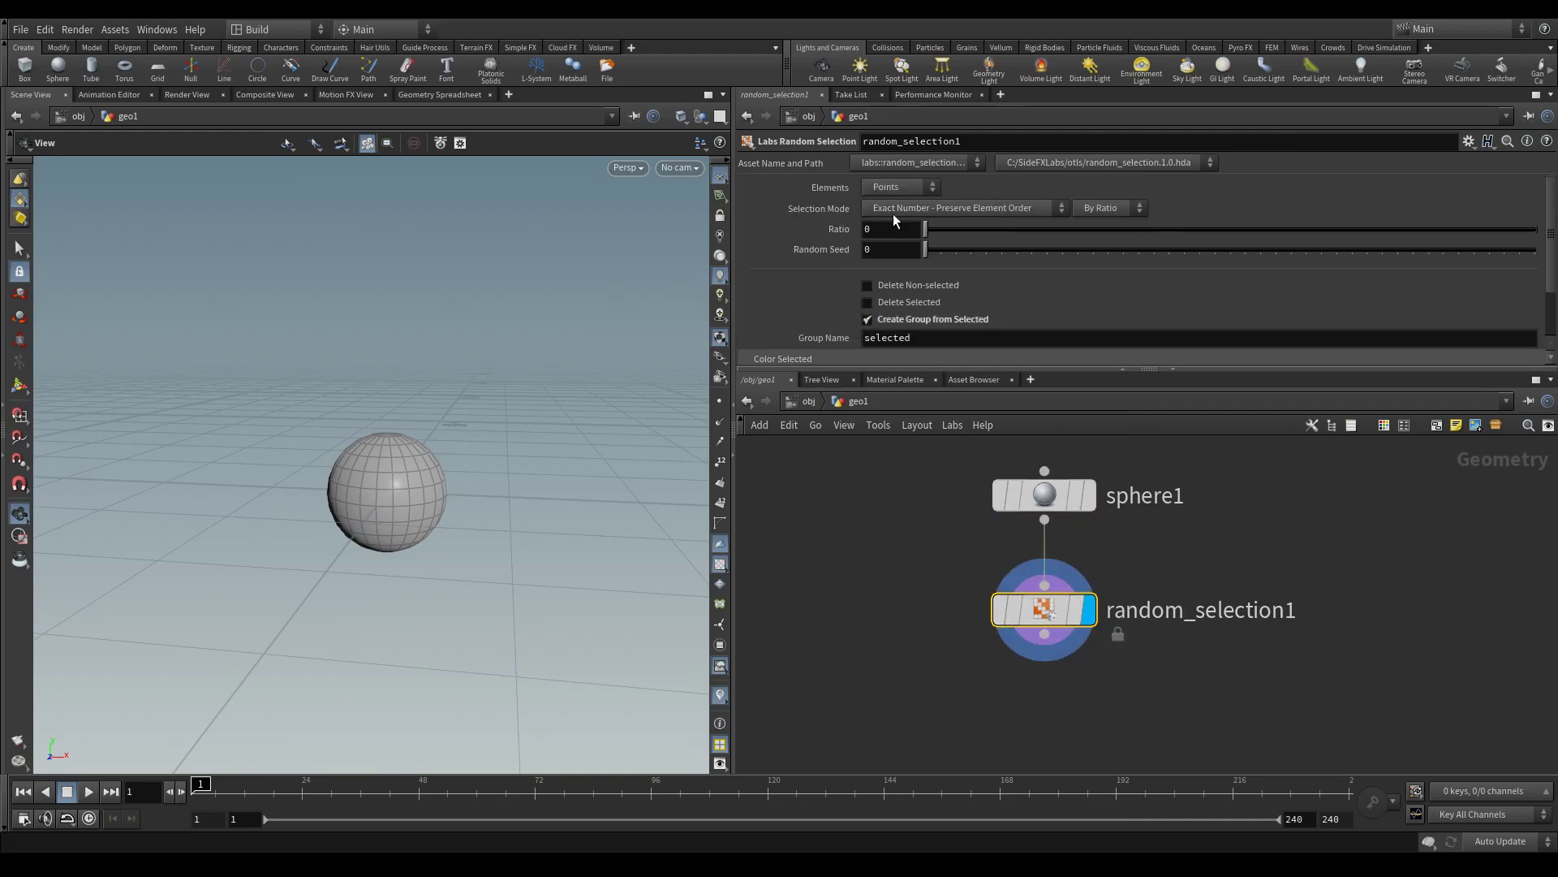
left_click(899, 187)
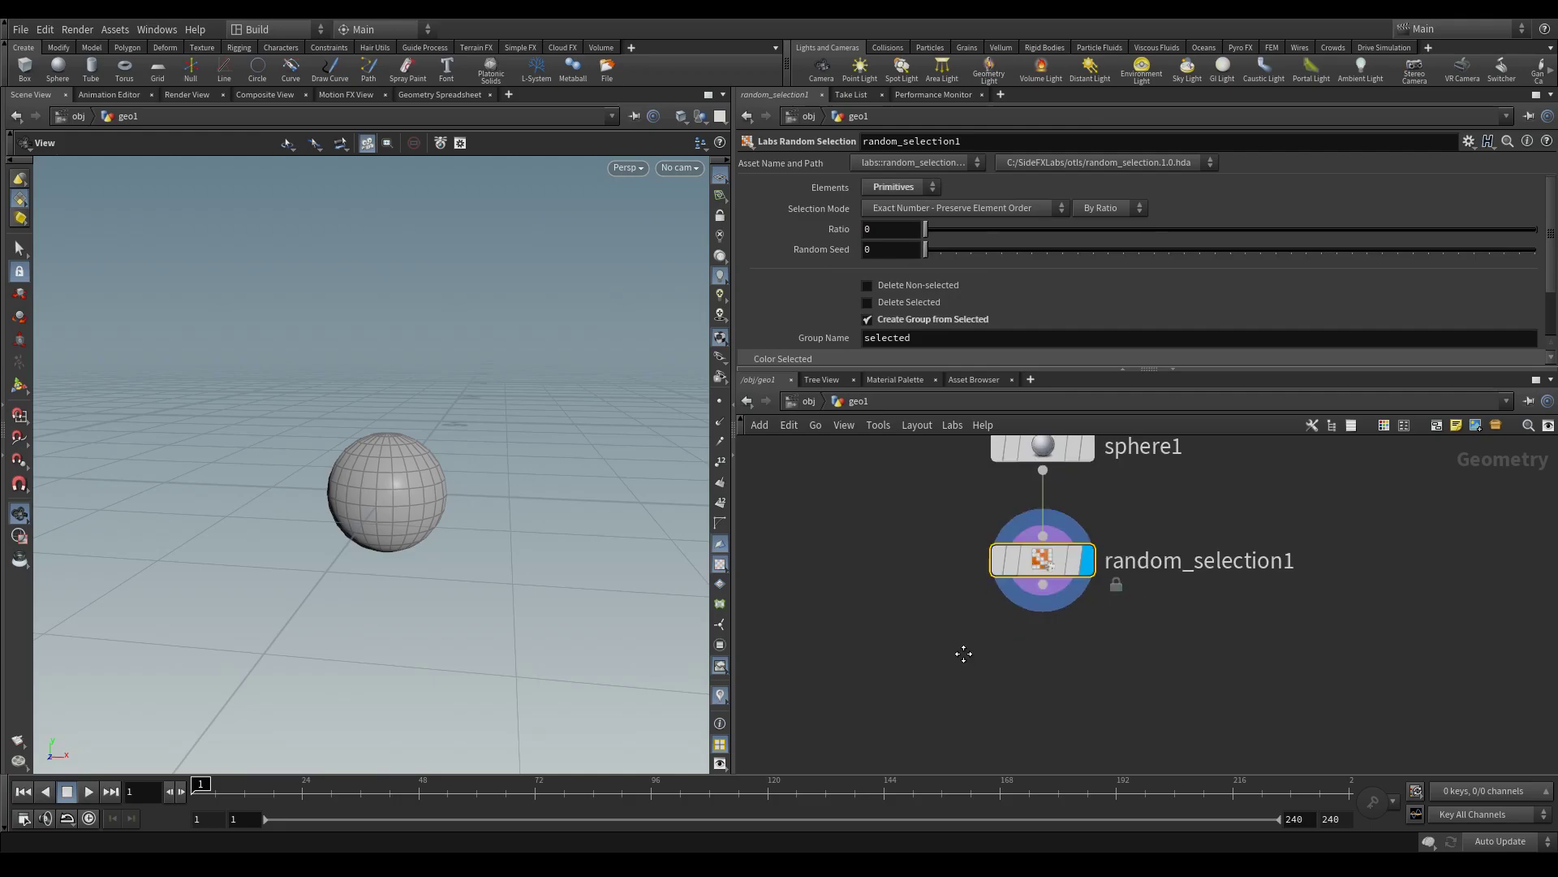
Append a PolyExtrude on group 'selected' with Distance 0.27 and collapse the chain into a subnet
right_click(1042, 560)
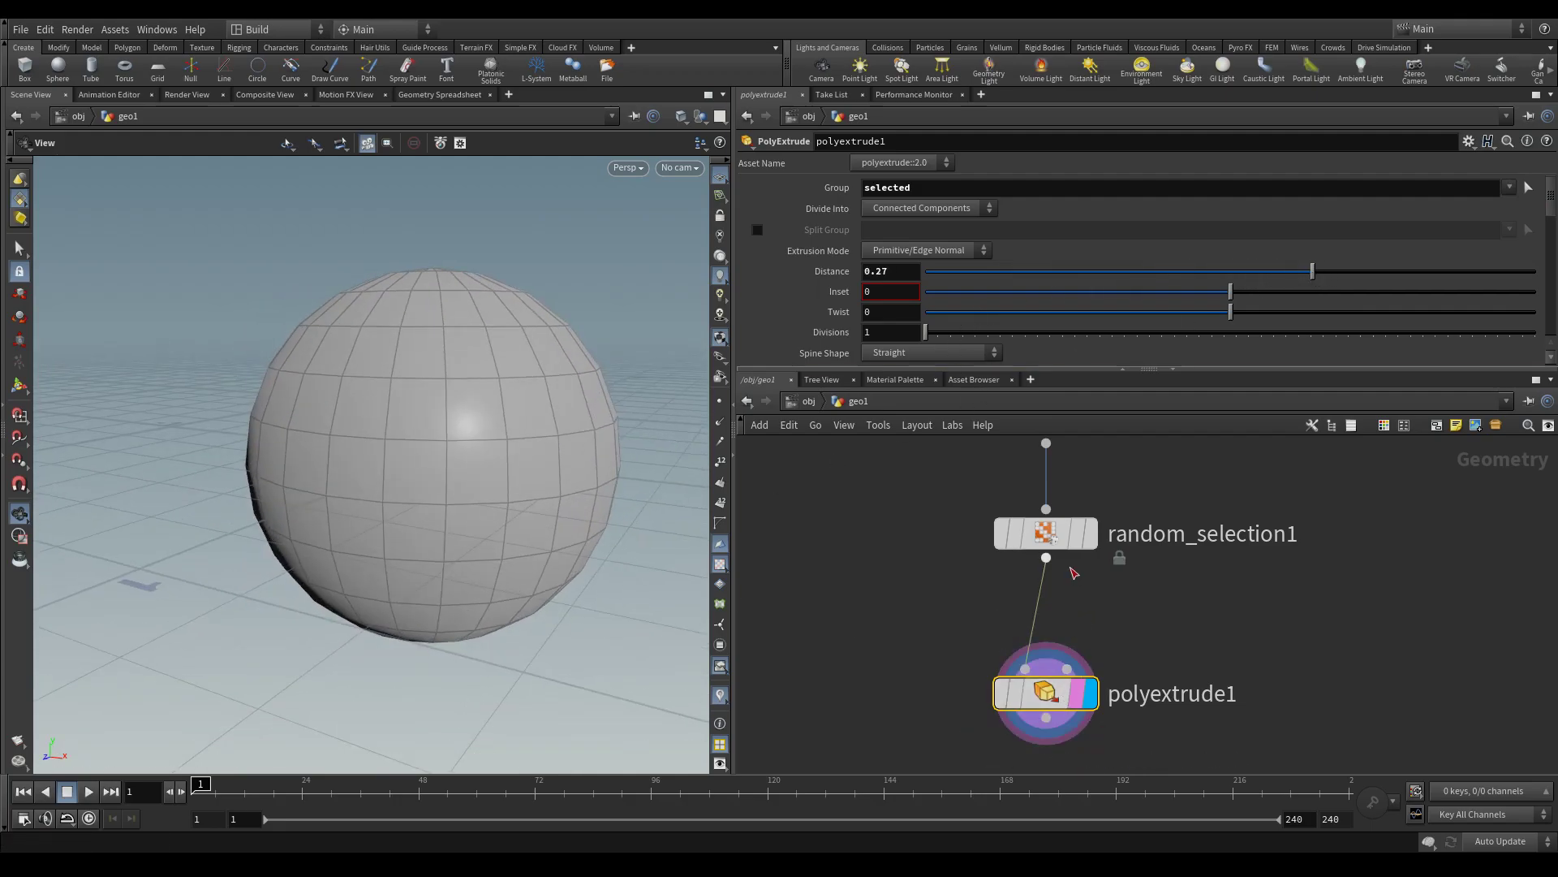
left_click(1043, 532)
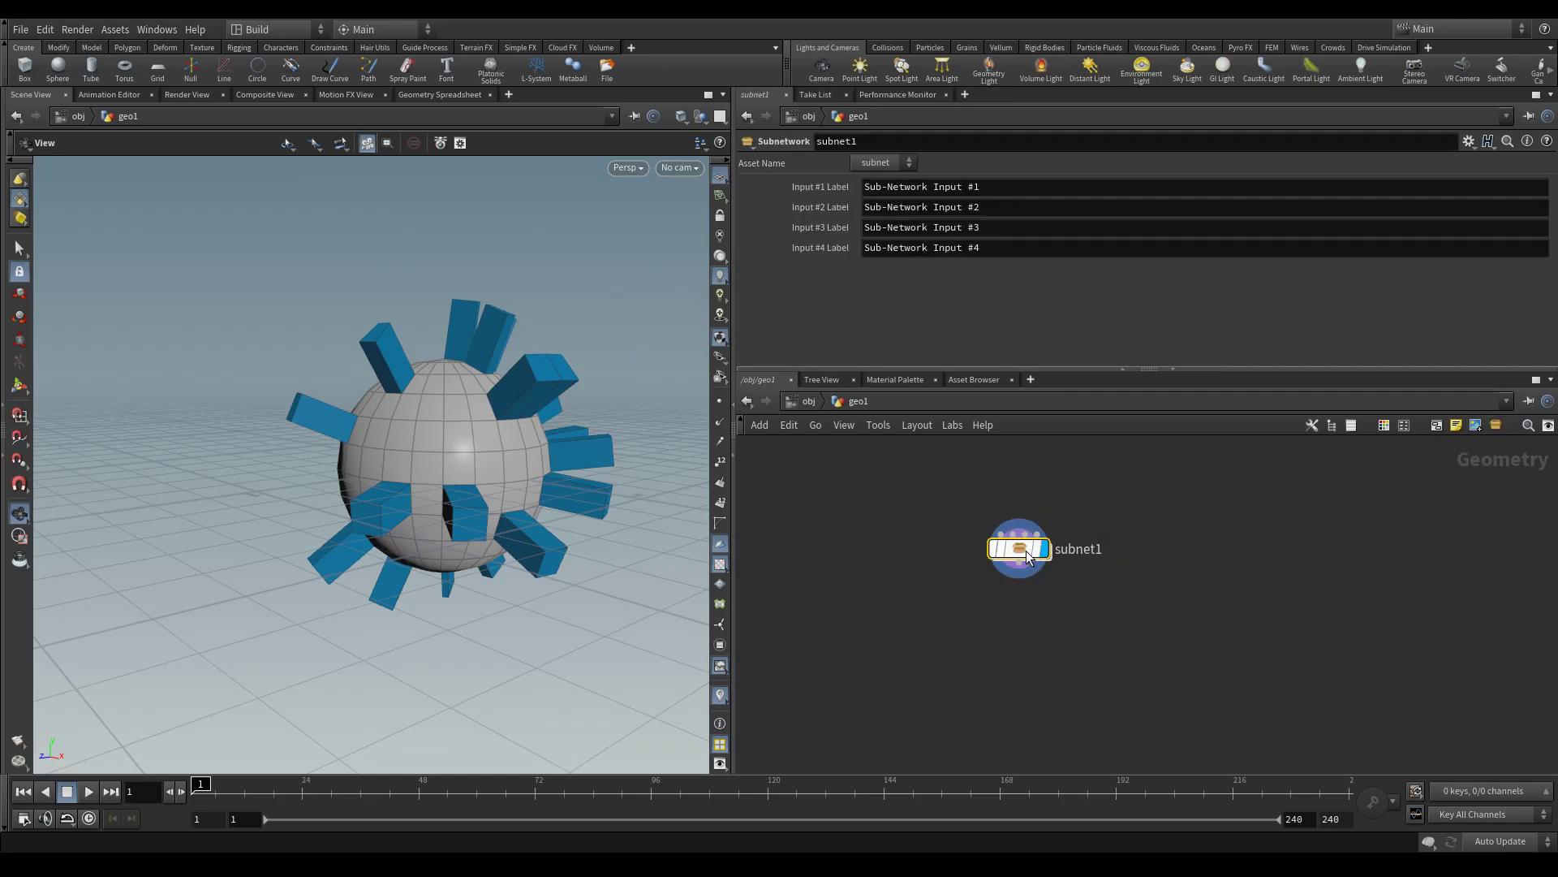
Create a new digital asset 'mytool' version 1.0 from the subnet
right_click(1018, 547)
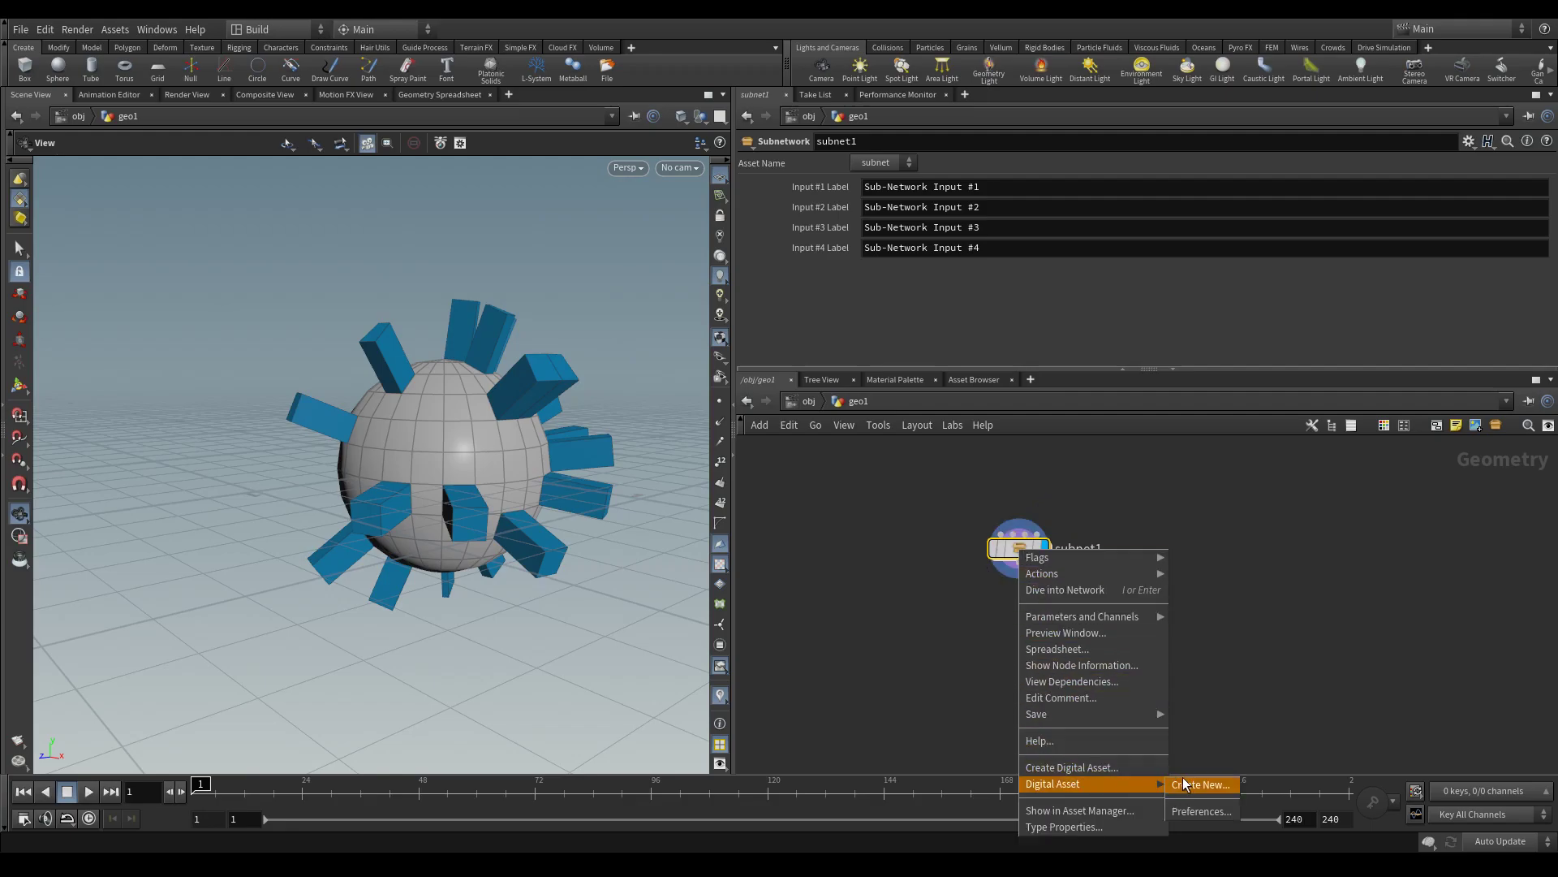
left_click(1201, 784)
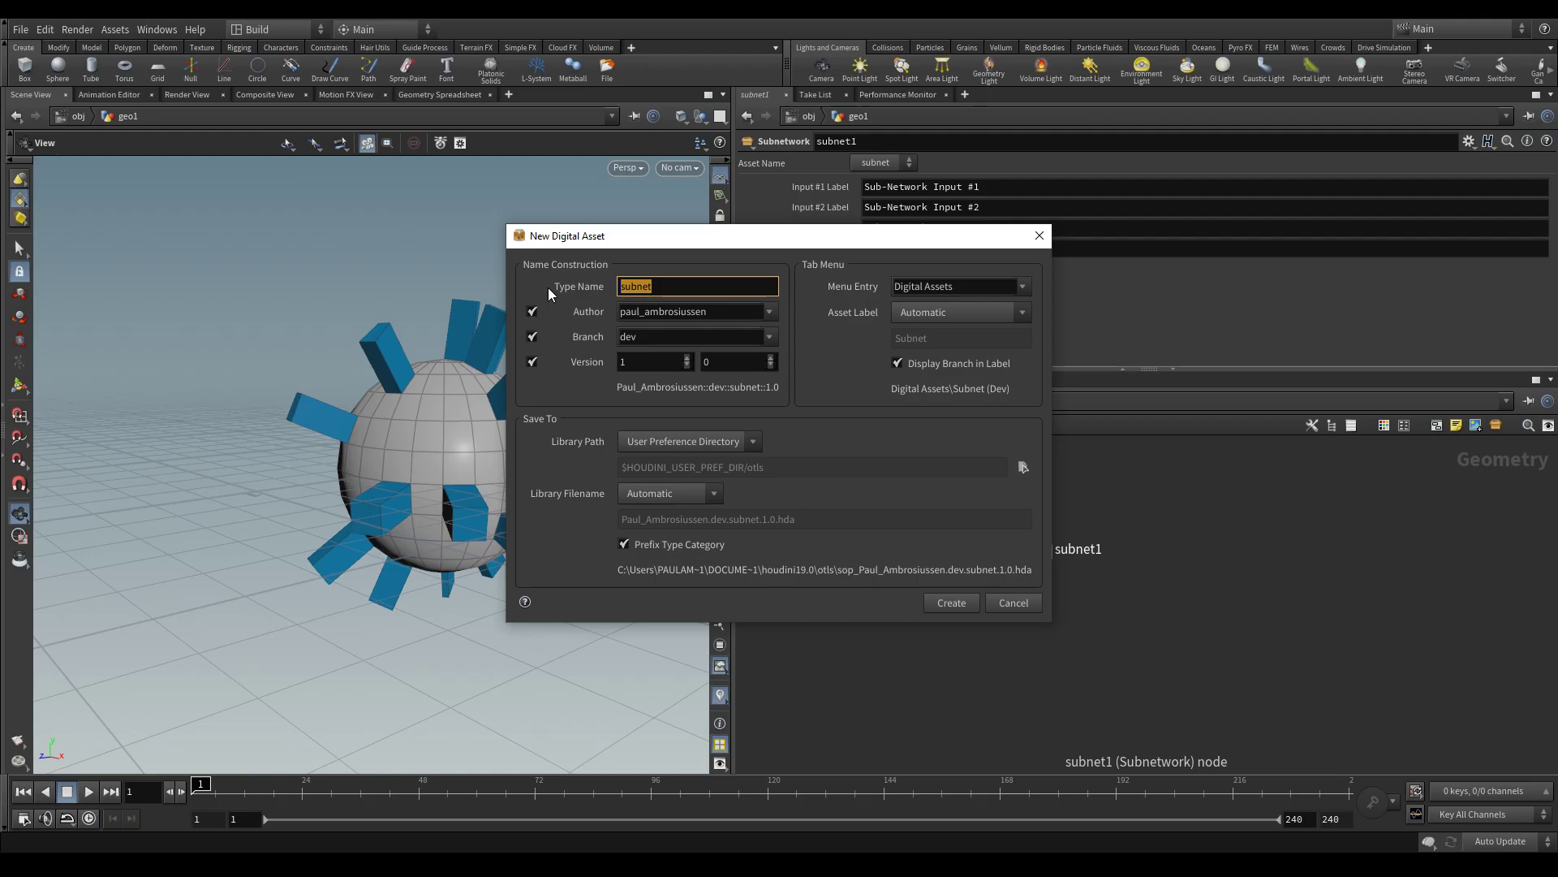
type("mytool")
left_click(696, 310)
type("paul")
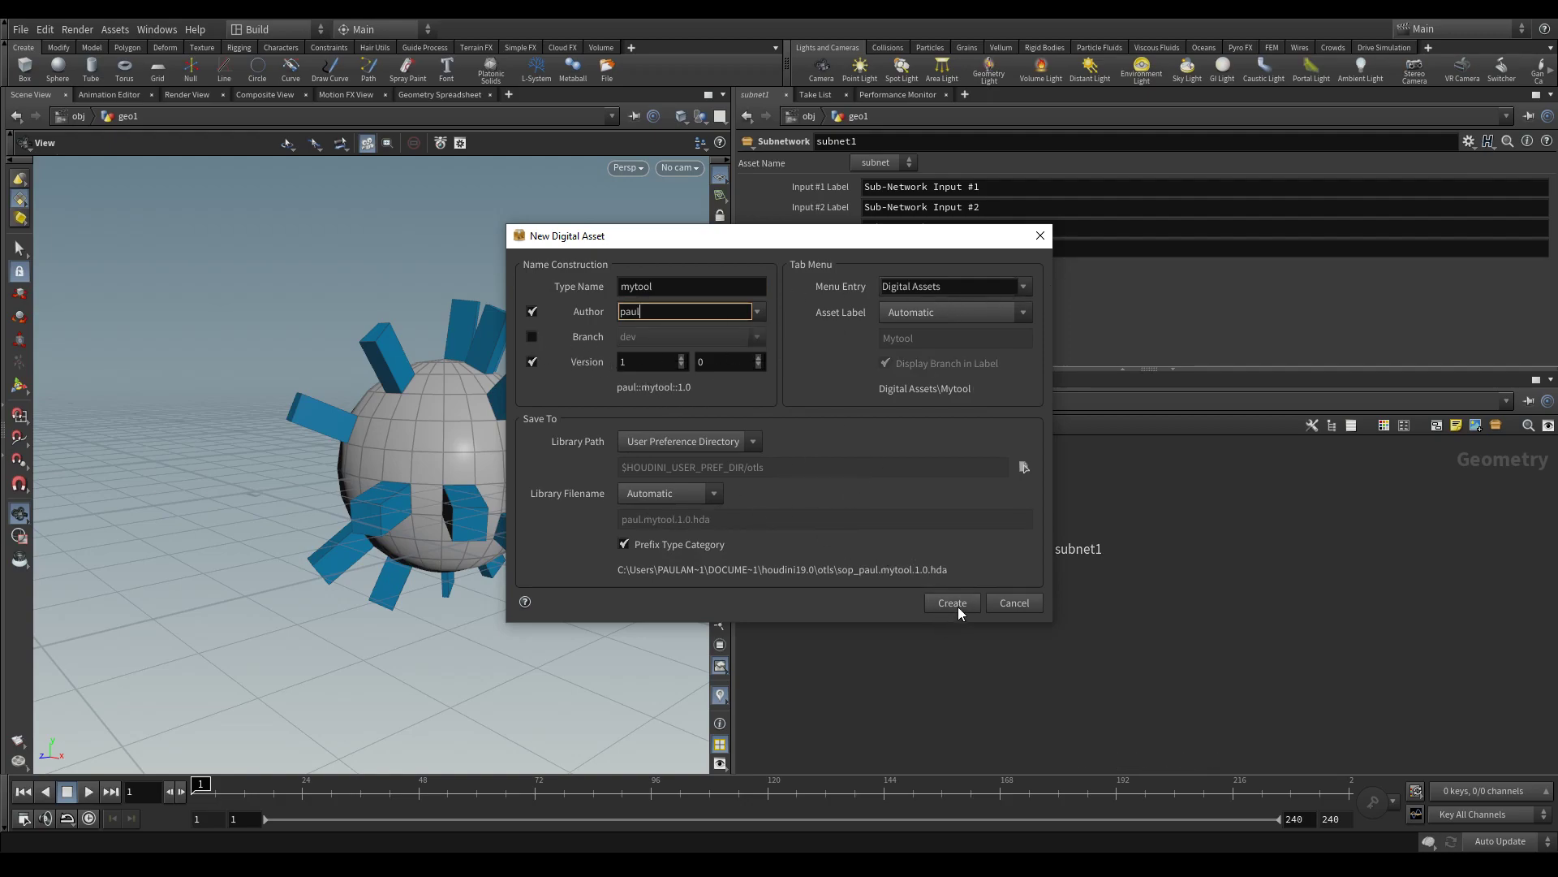
mouse_move(735, 586)
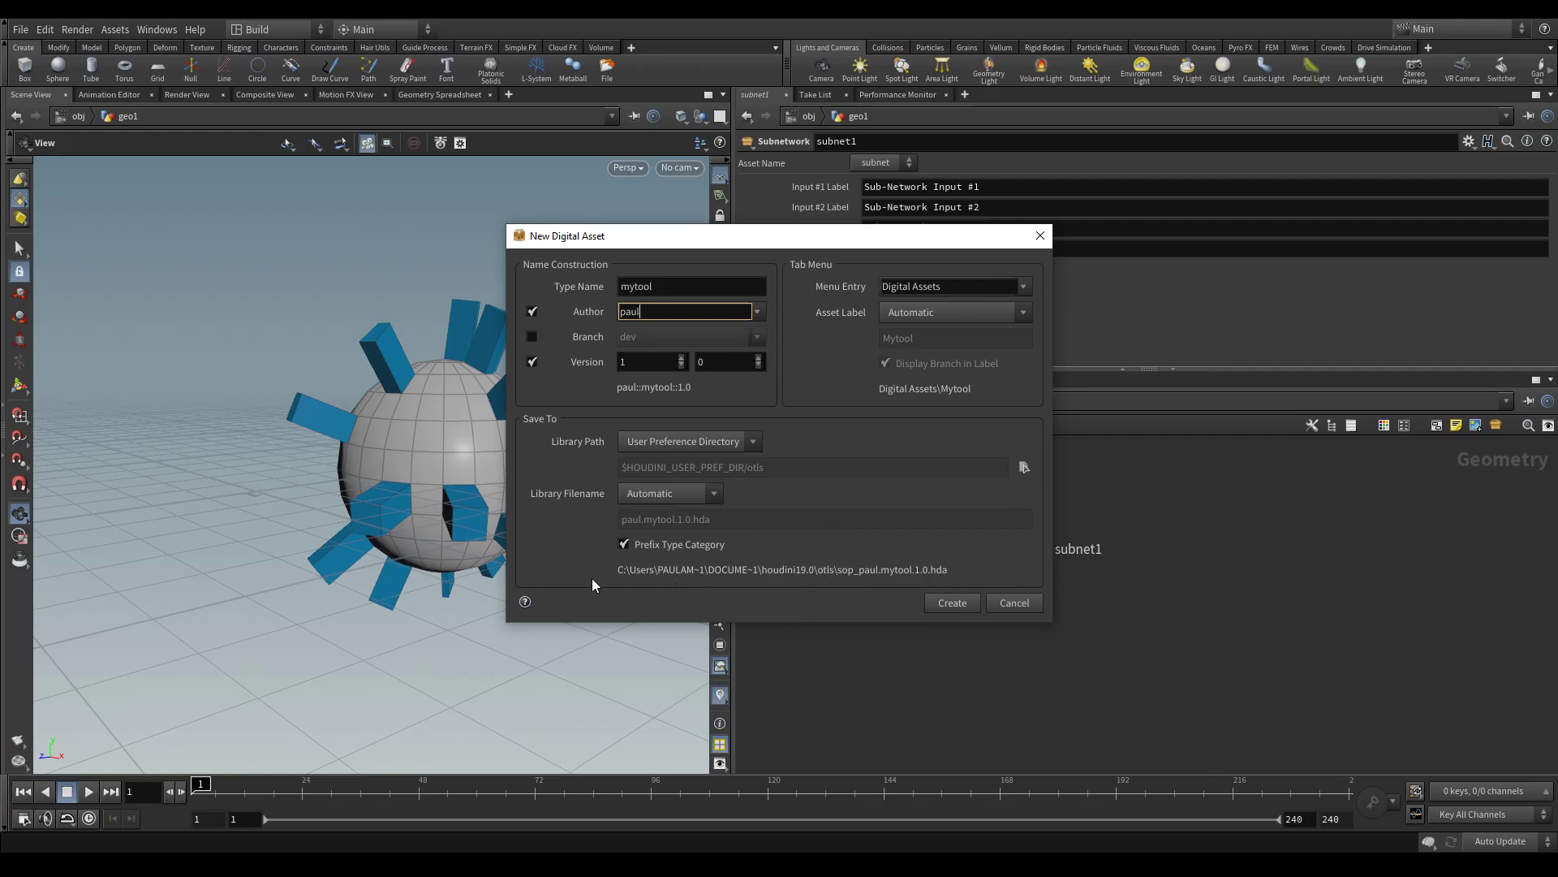
mouse_move(949, 602)
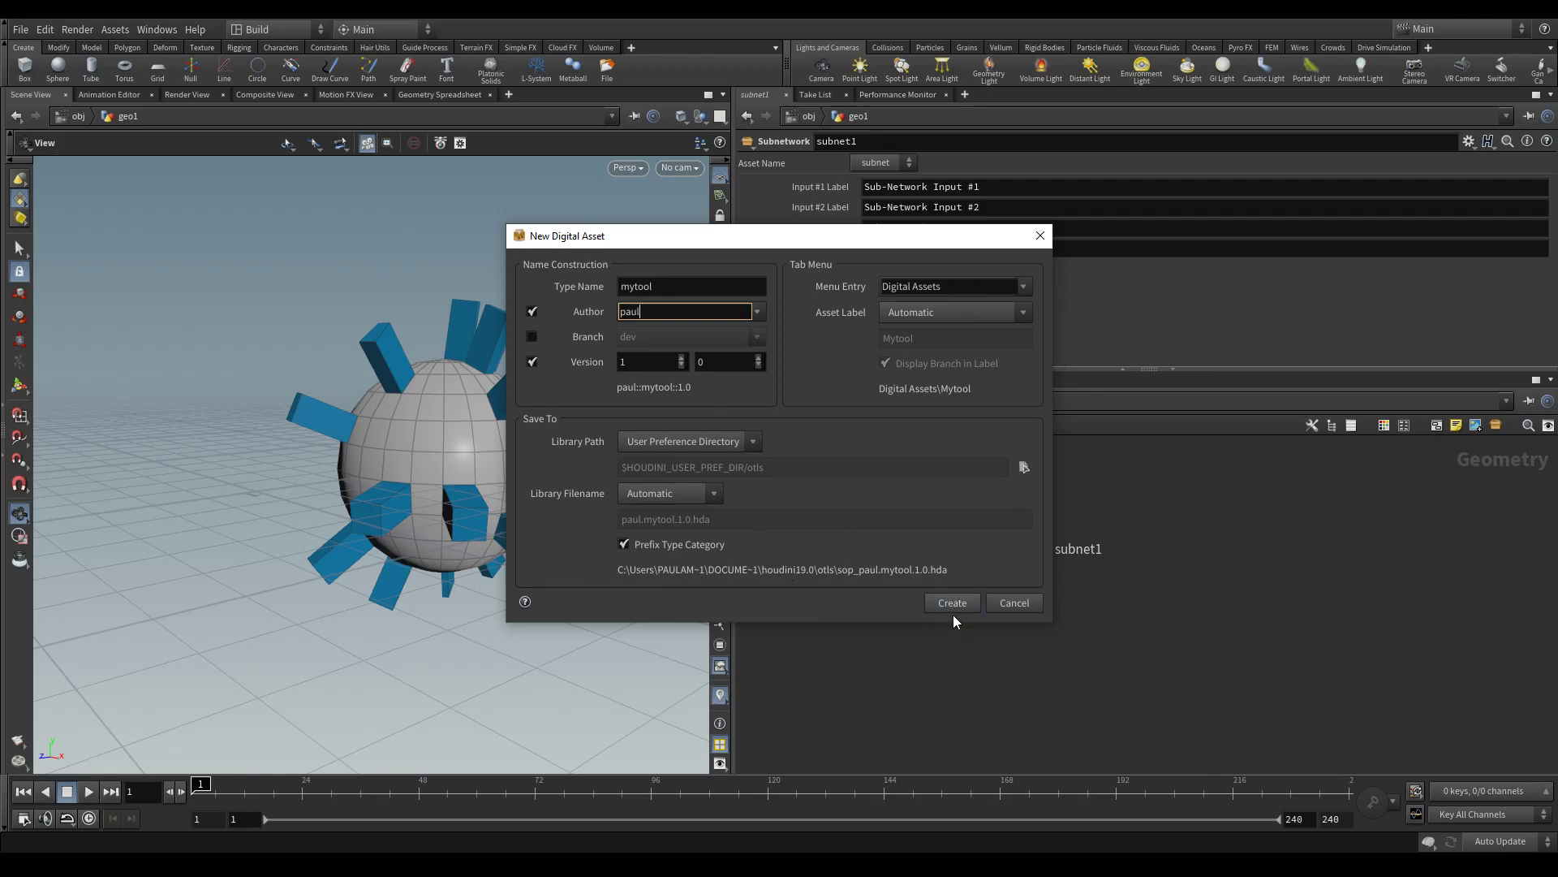
left_click(950, 602)
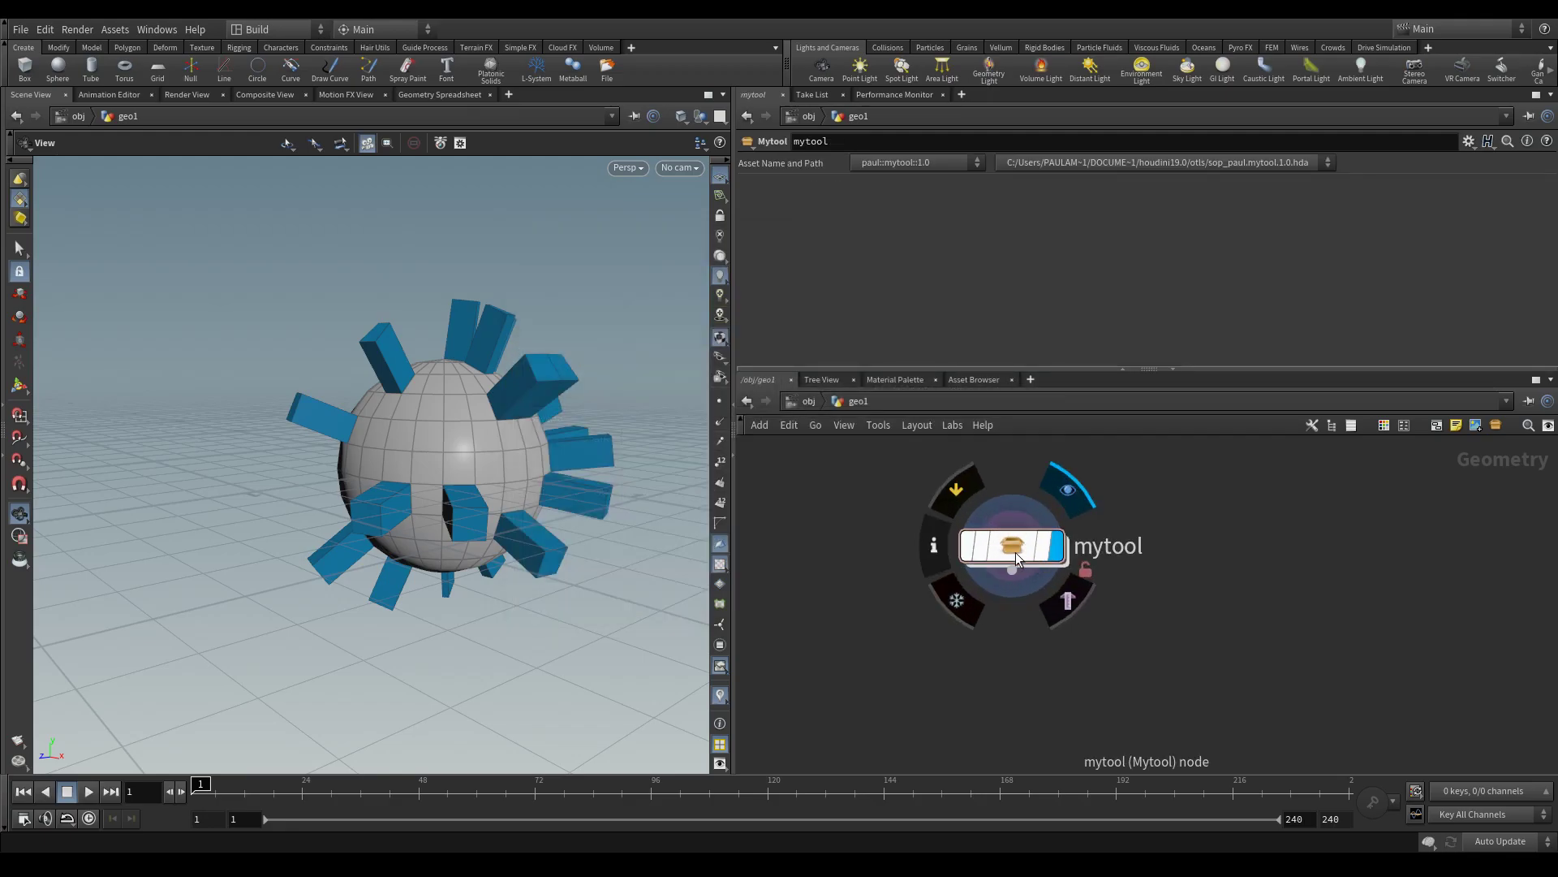
Promote Ratio, Random Seed and Distance in mytool's Type Properties and accept to save the definition
right_click(1012, 545)
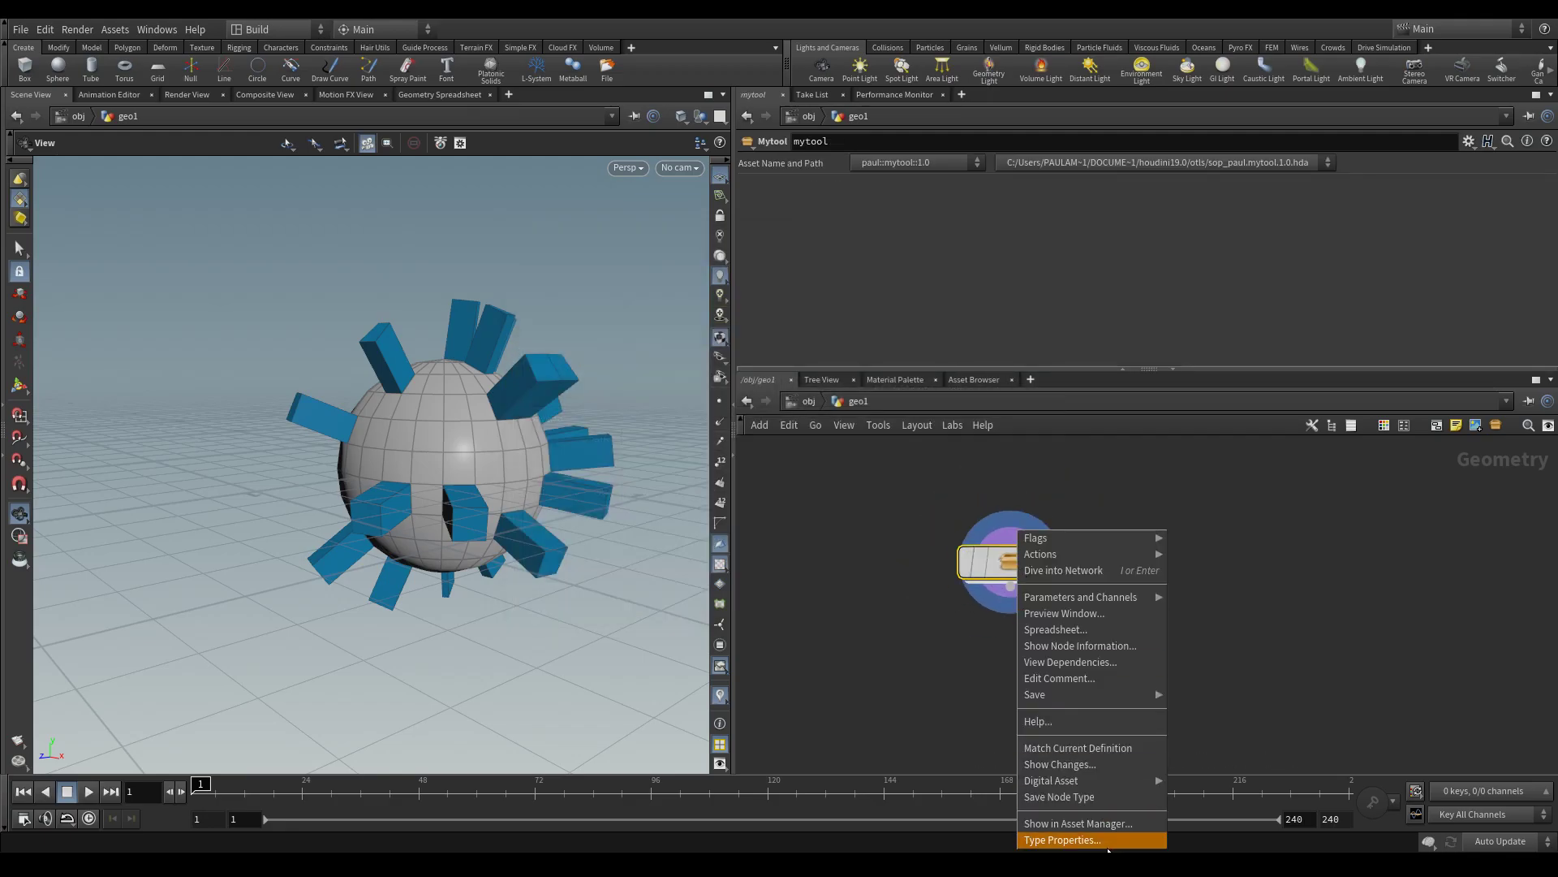
left_click(1059, 839)
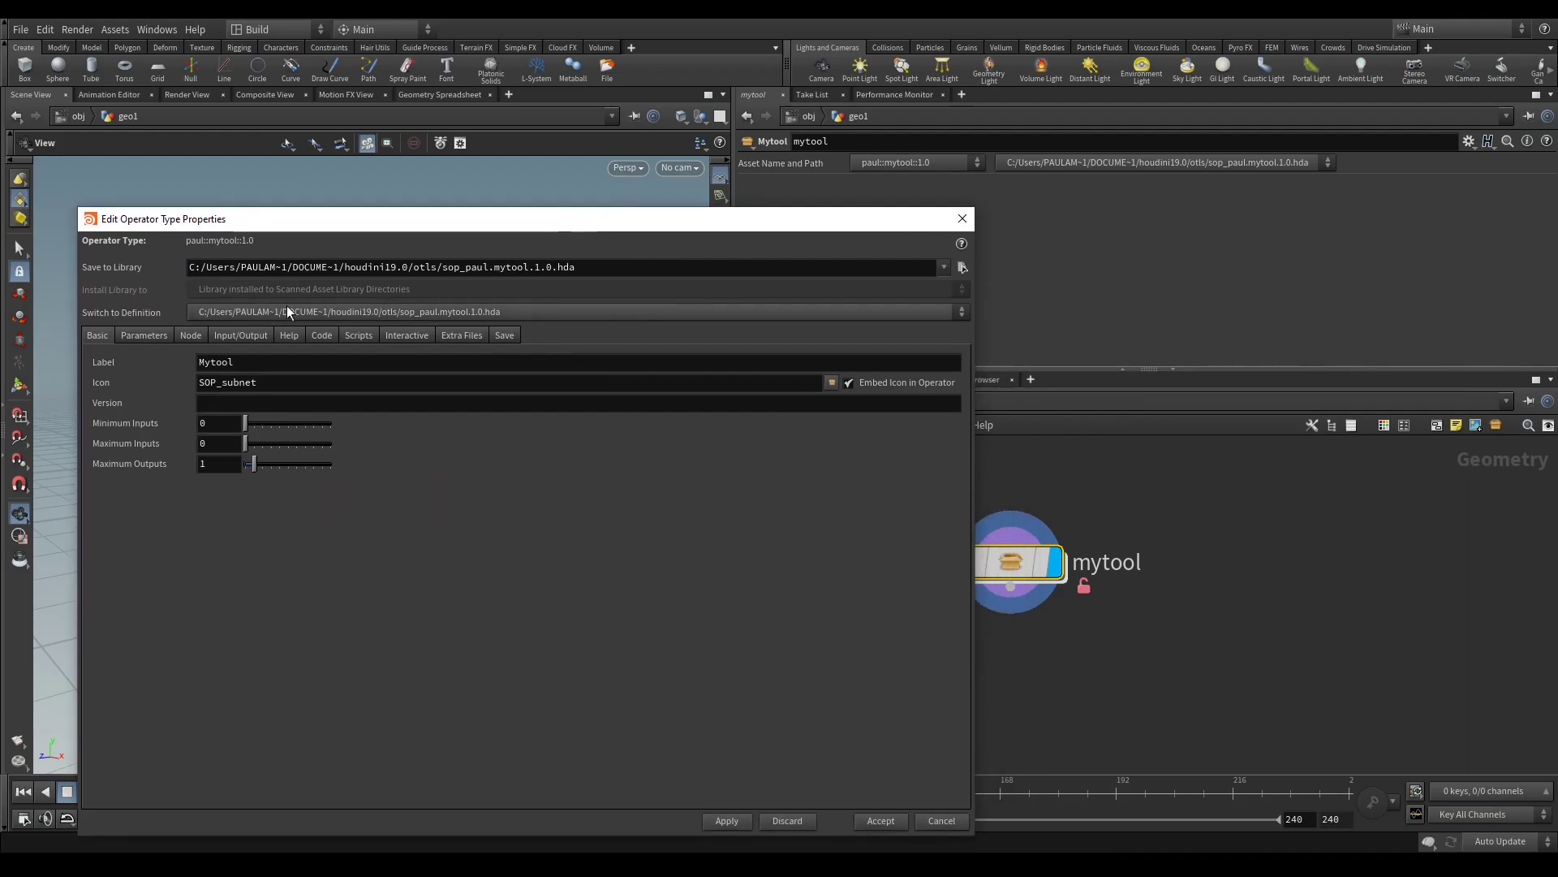
left_click(143, 335)
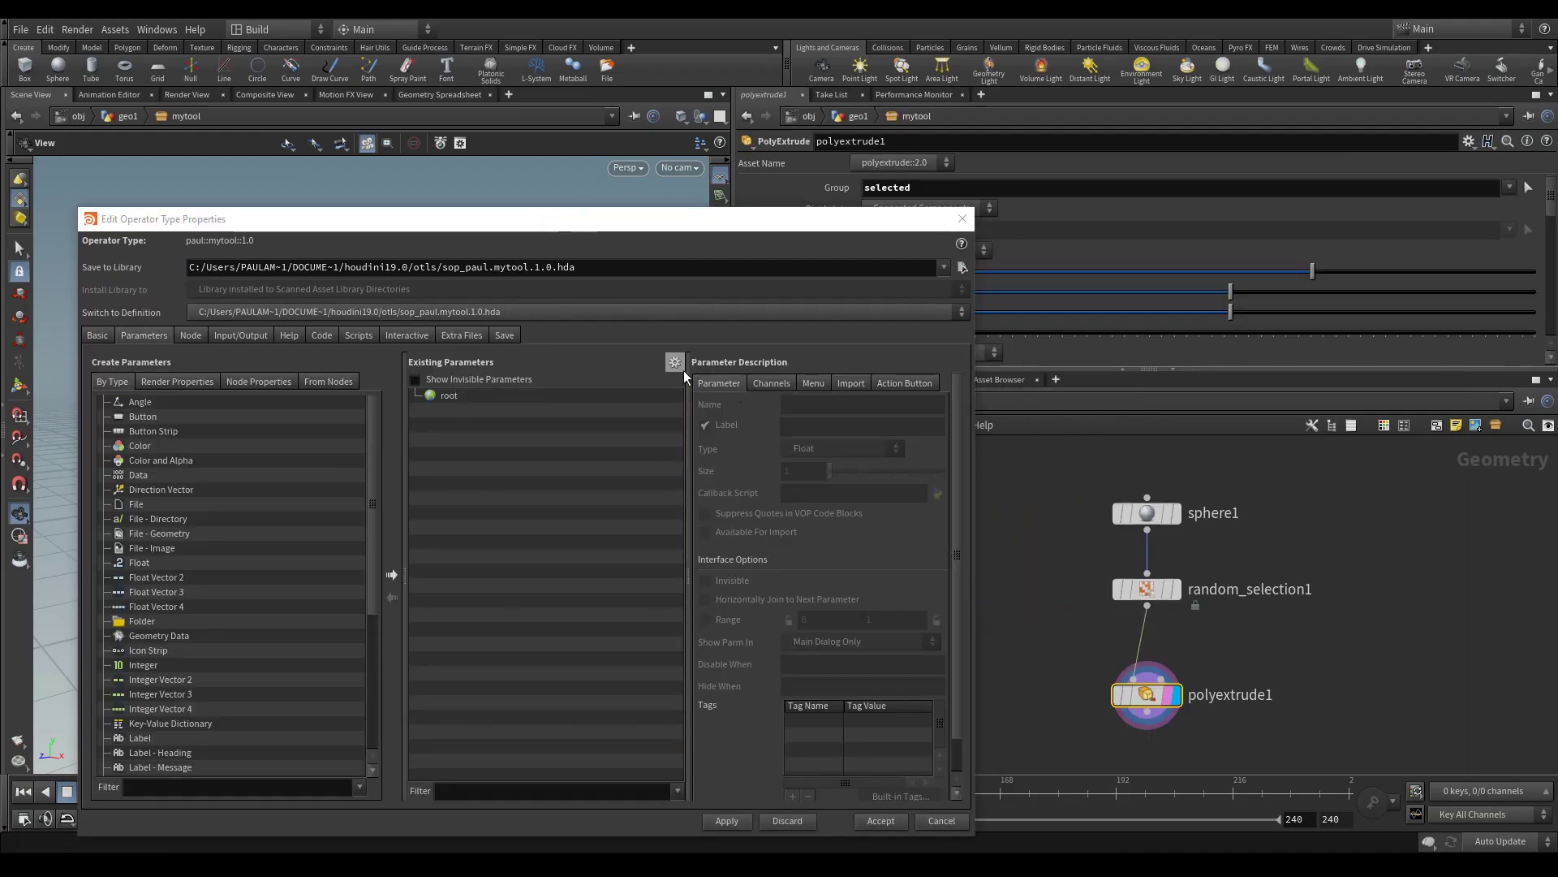
left_click(674, 362)
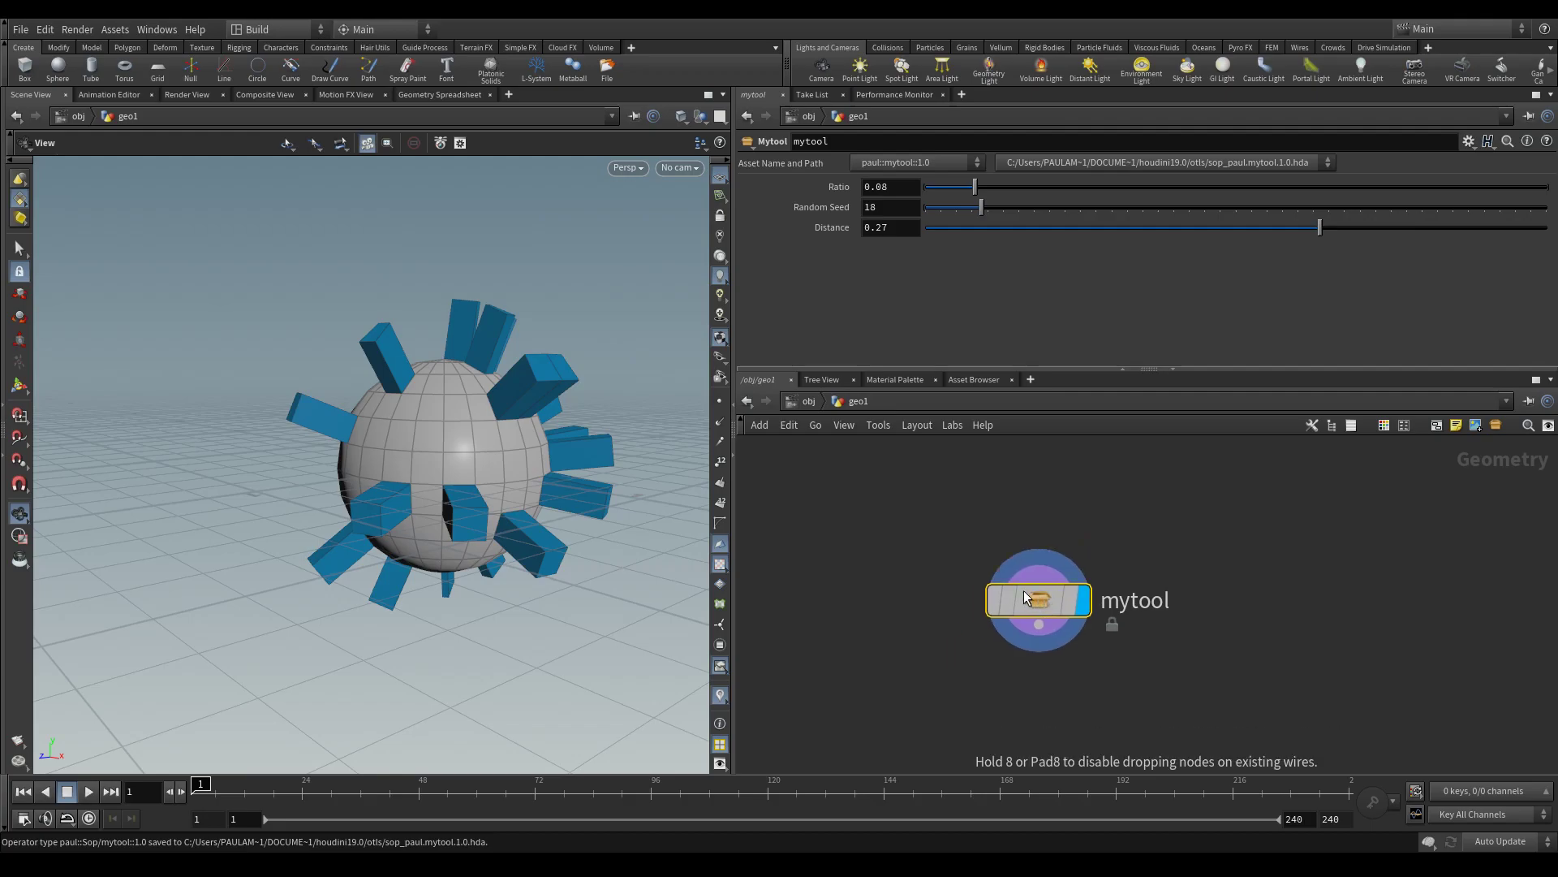
Set mytool's Ratio to 0.089, Random Seed to 23 and Distance to 0.244
left_click_drag(974, 187, 932, 187)
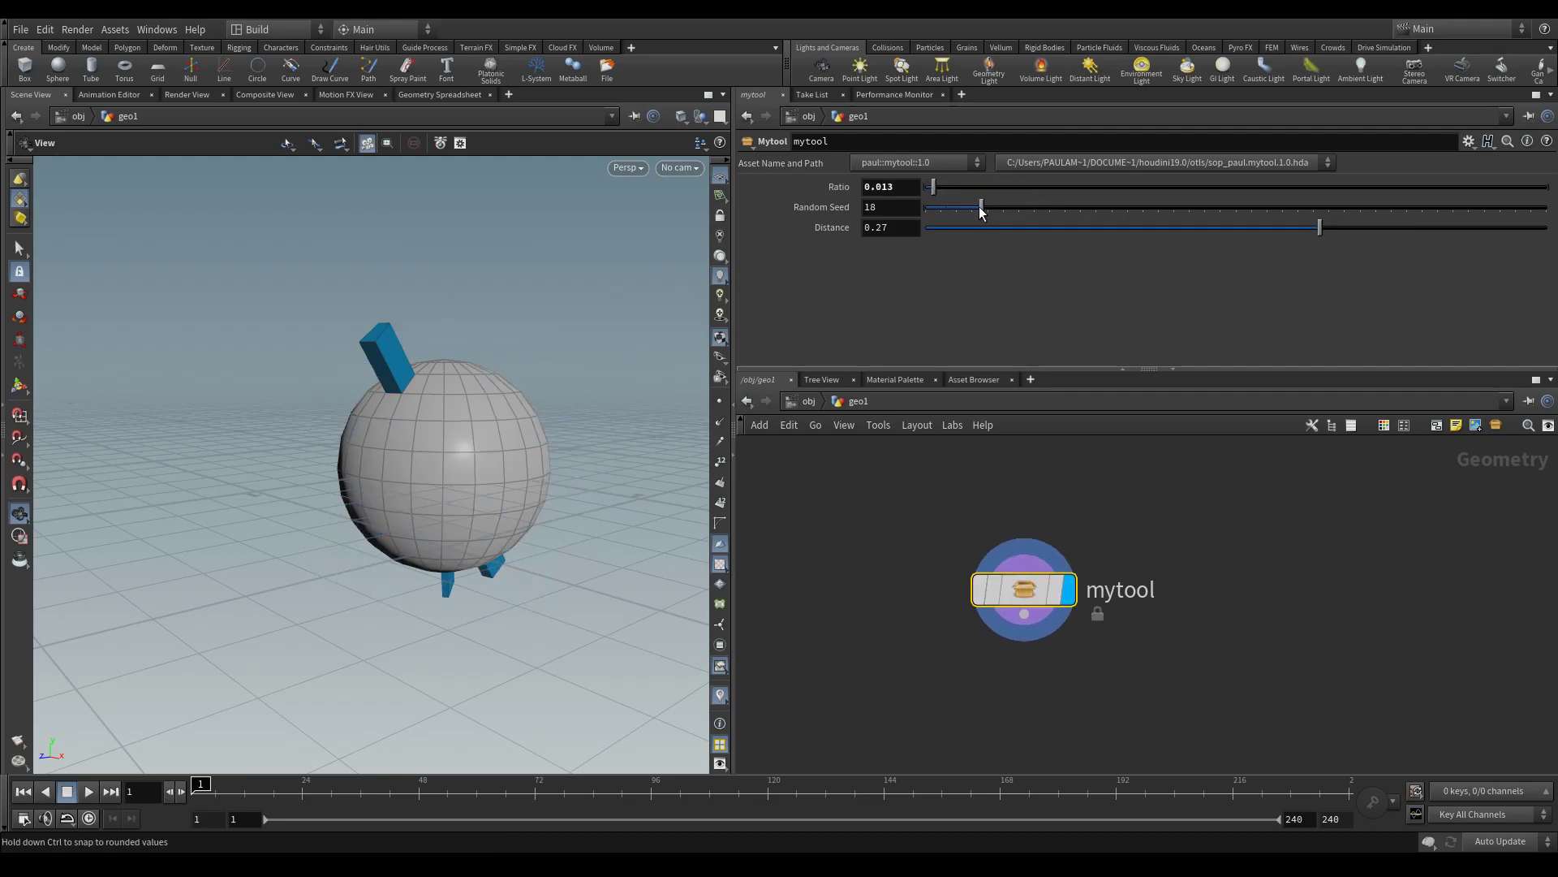
left_click_drag(1320, 228, 1067, 228)
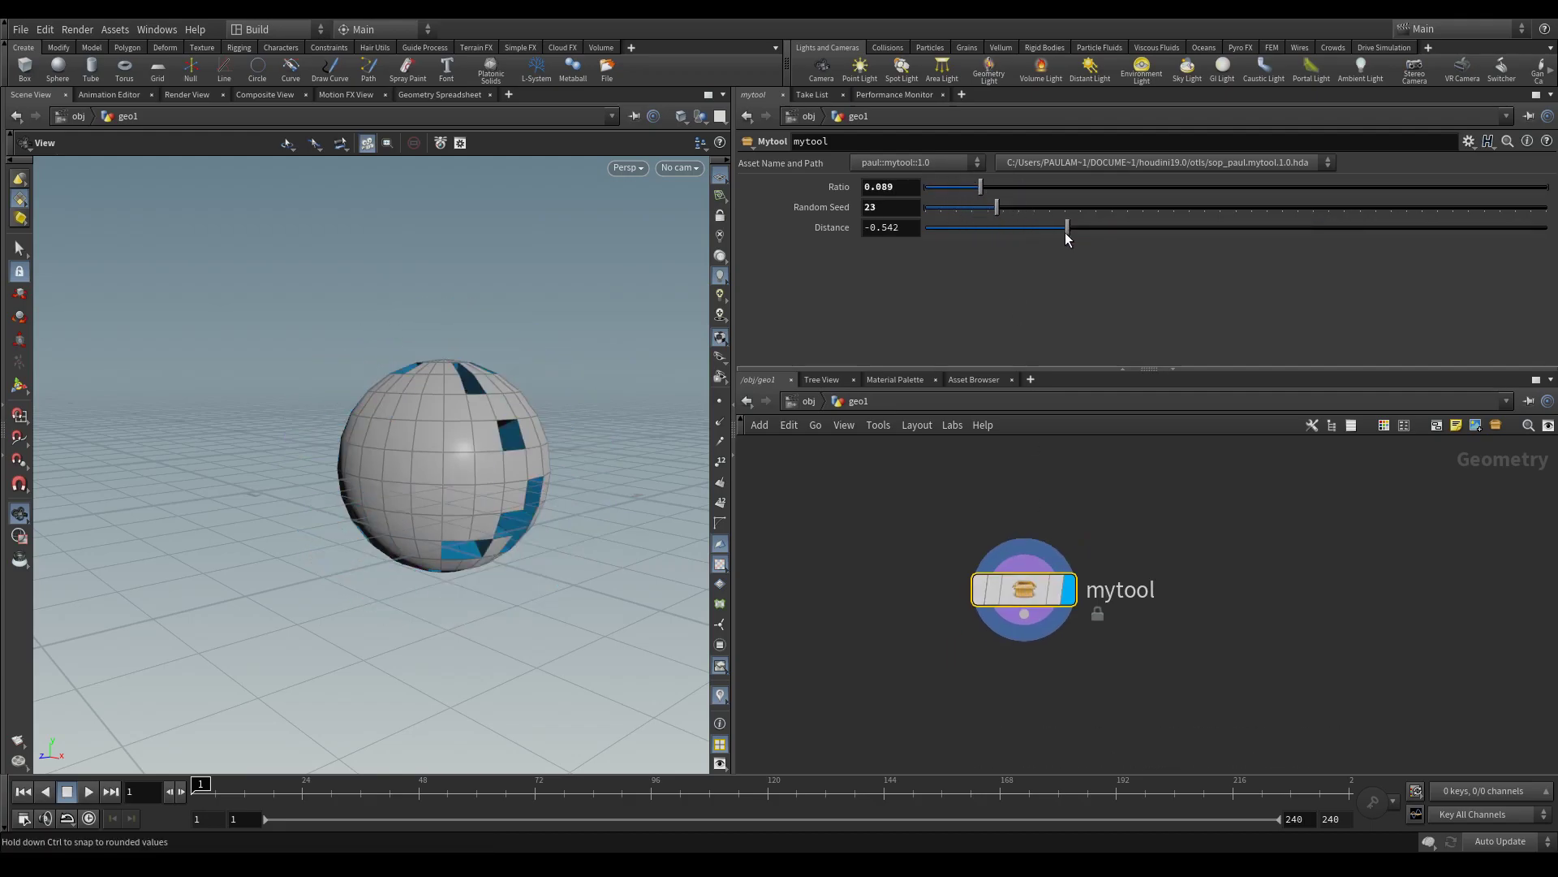
left_click_drag(1066, 227, 1310, 227)
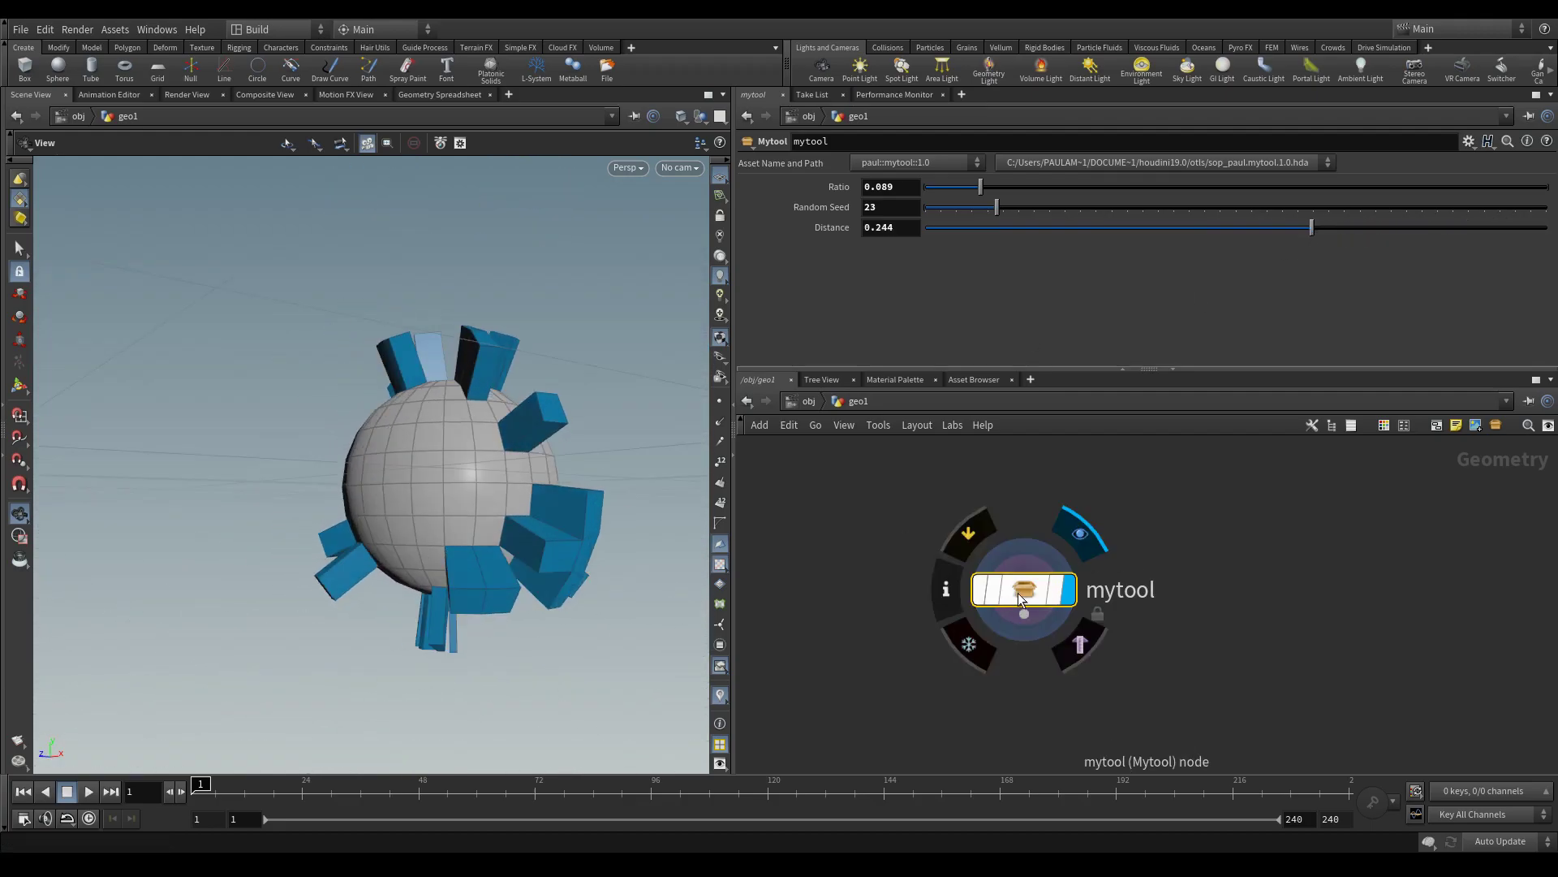
double_click(1021, 587)
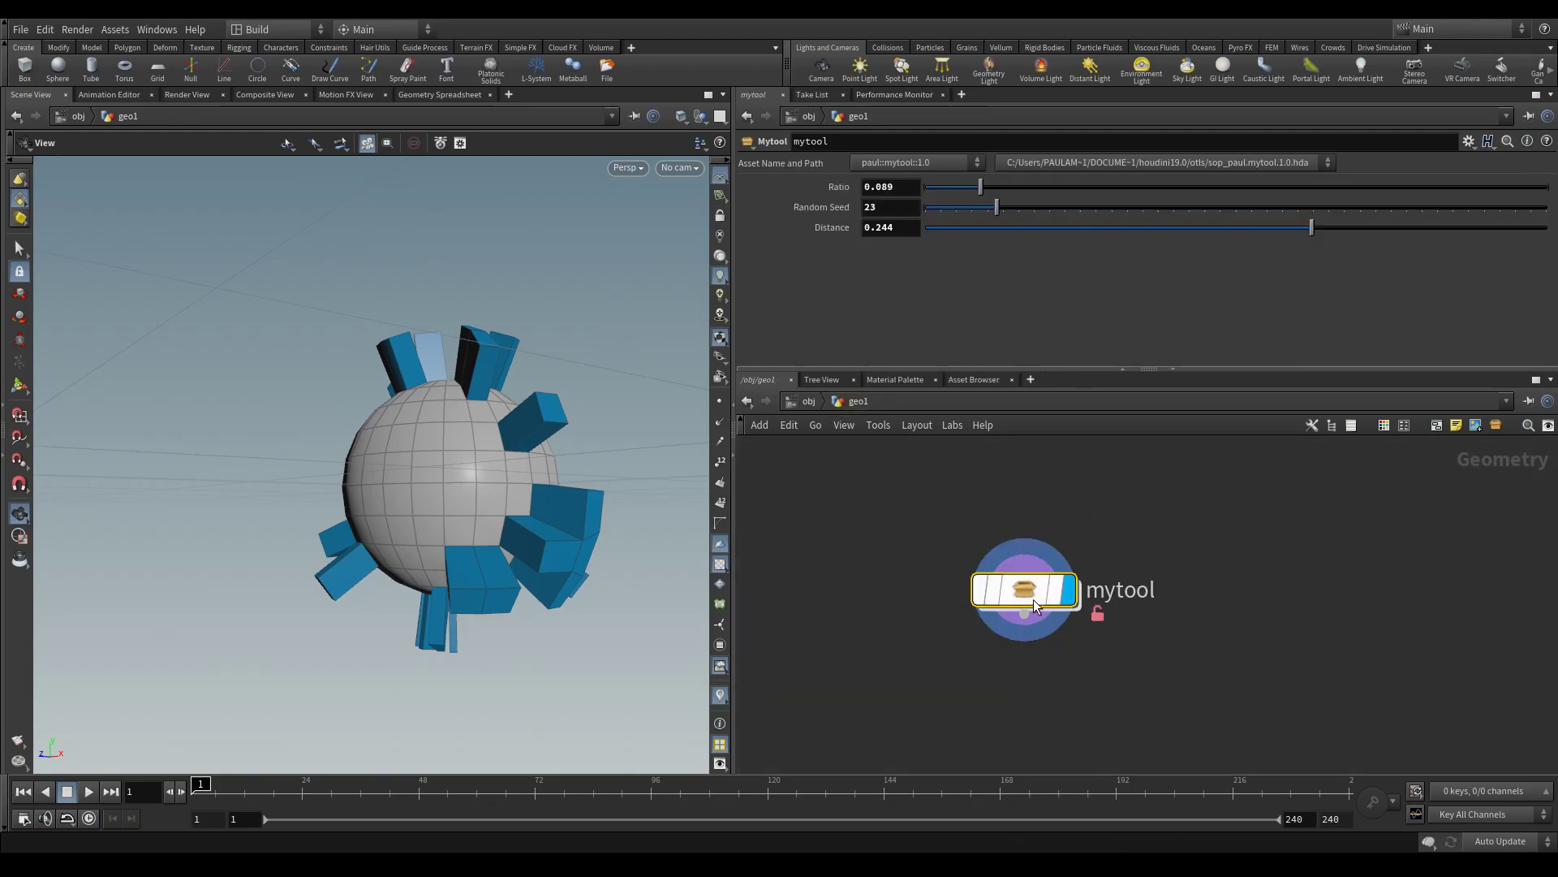
double_click(1024, 589)
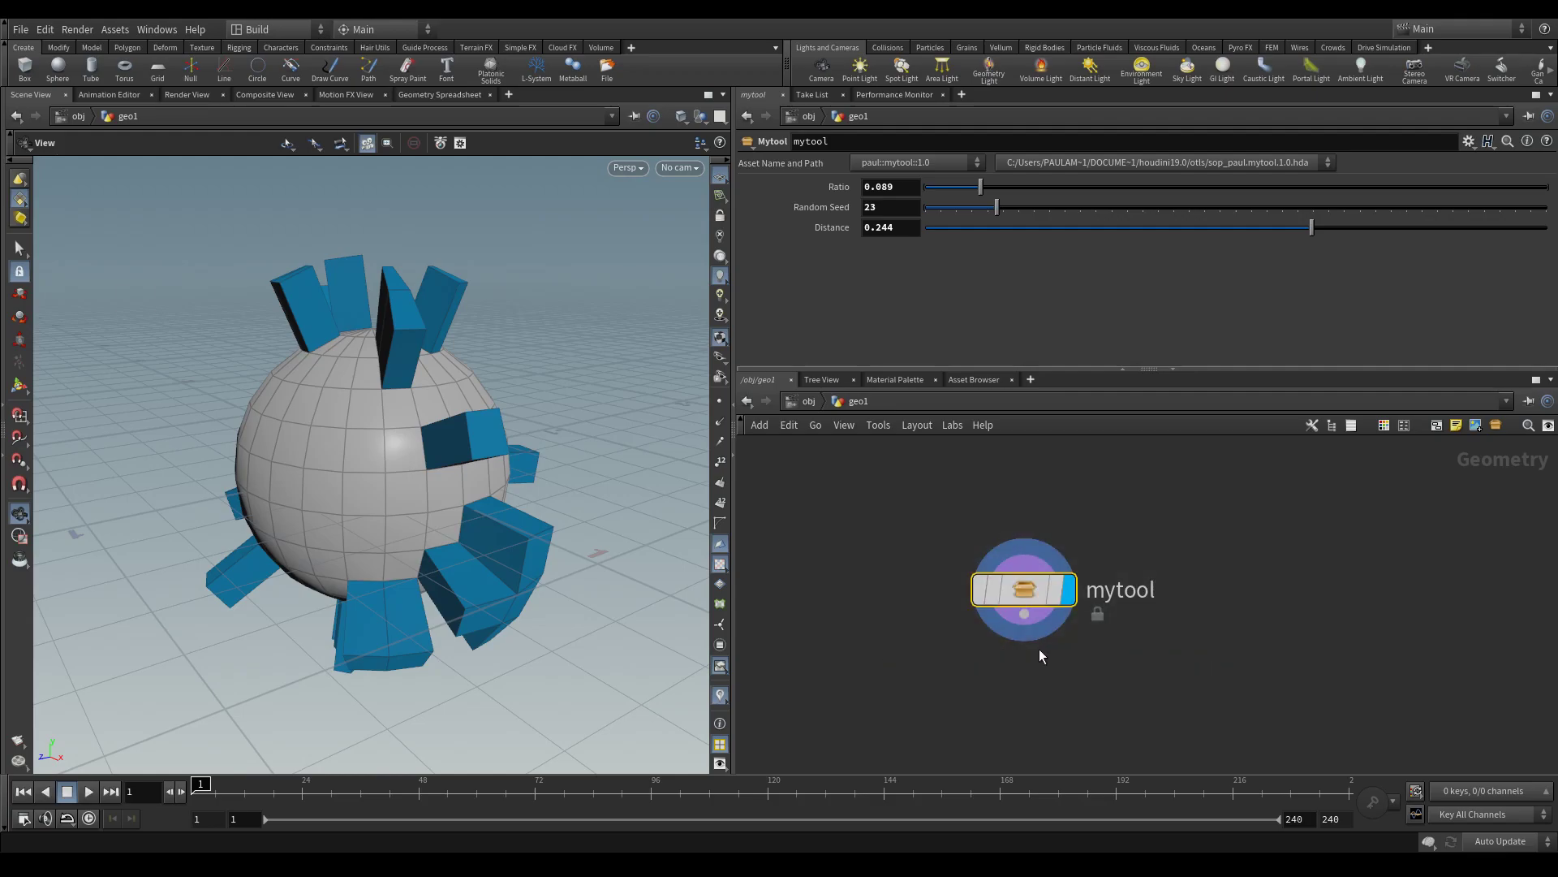
Start Assets > Create Black Boxed Asset from Selection for mytool 1.0
left_click(114, 29)
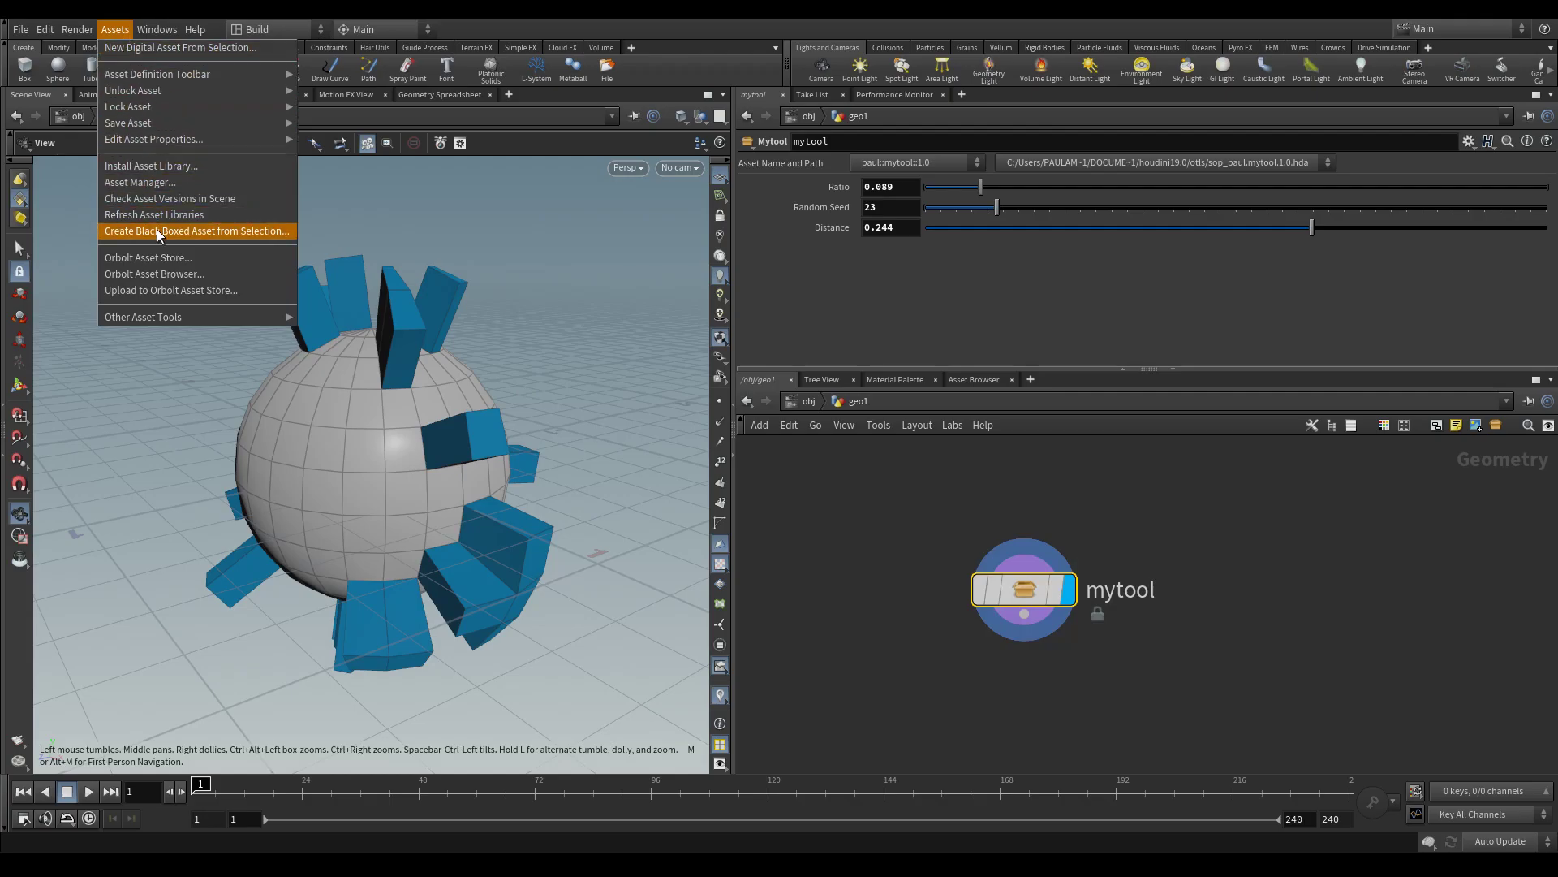
mouse_move(223, 240)
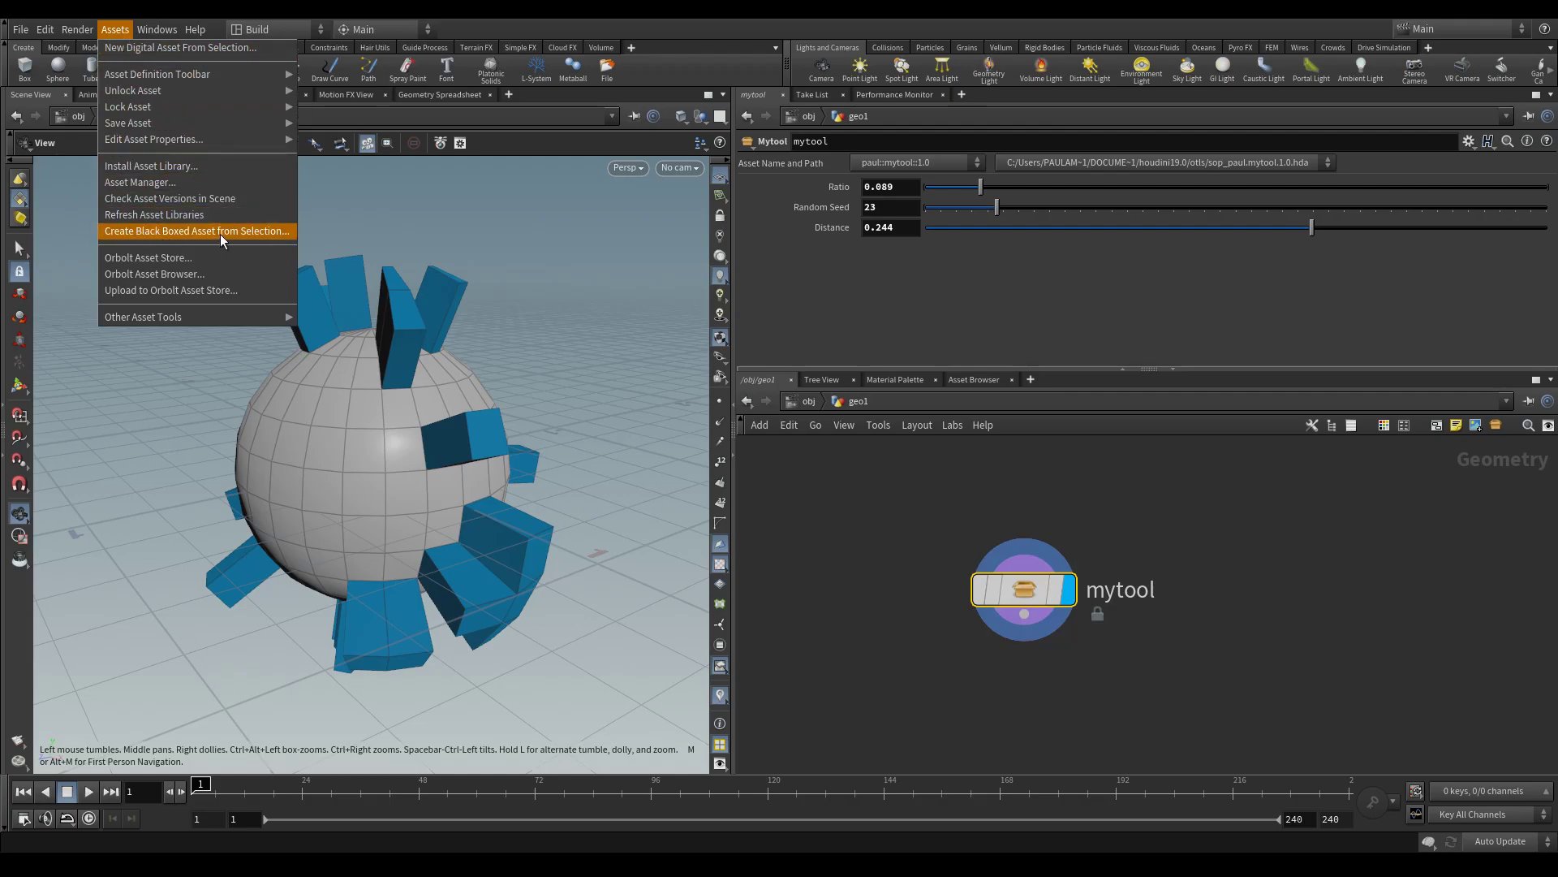
left_click(196, 231)
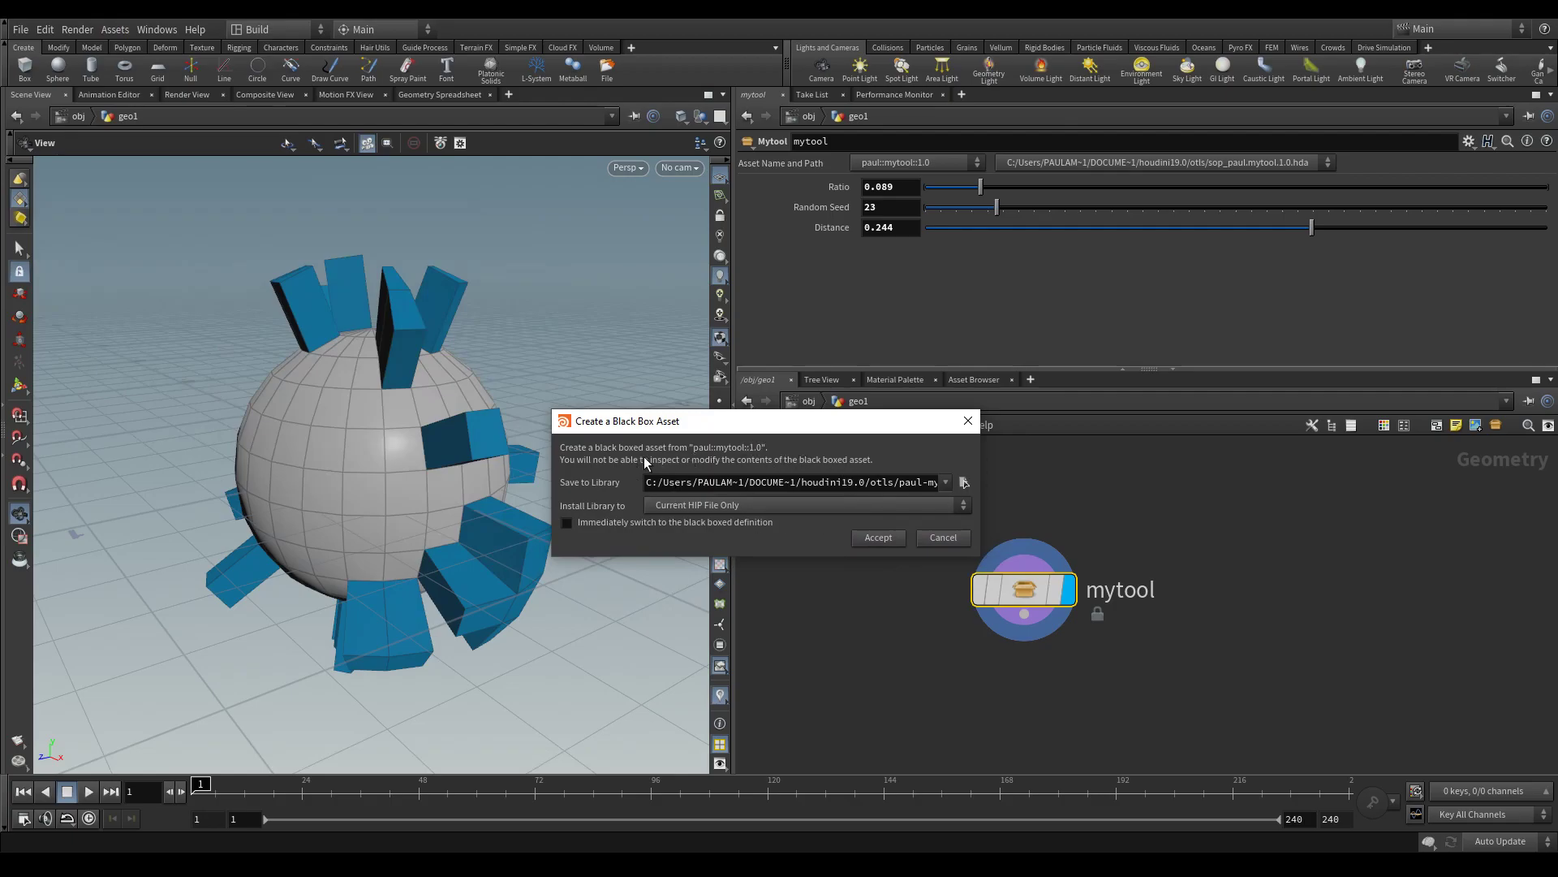
mouse_move(660, 463)
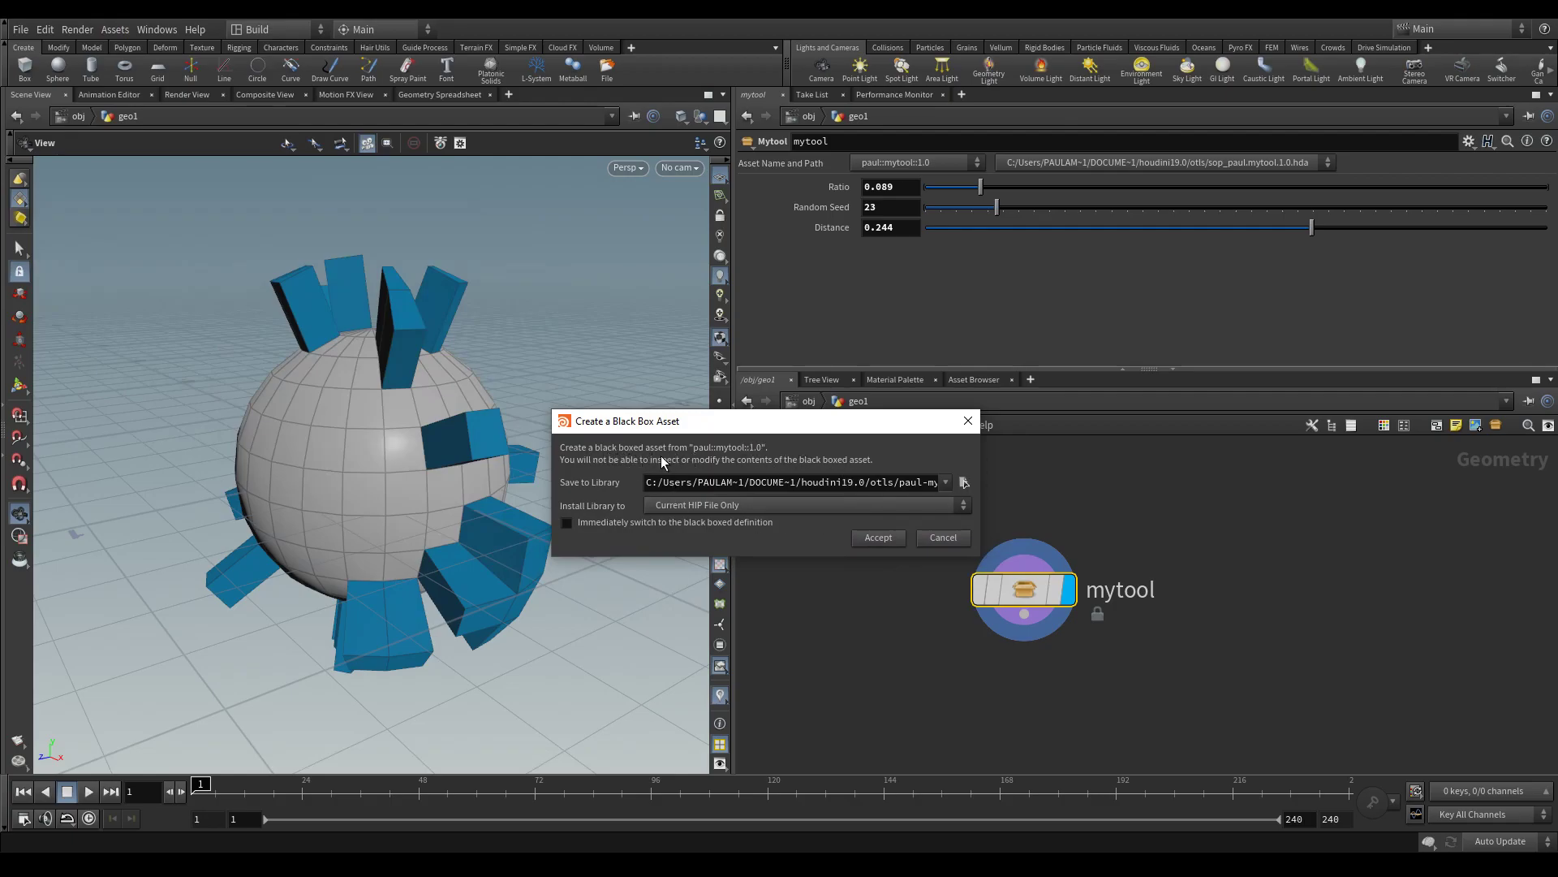
mouse_move(696, 467)
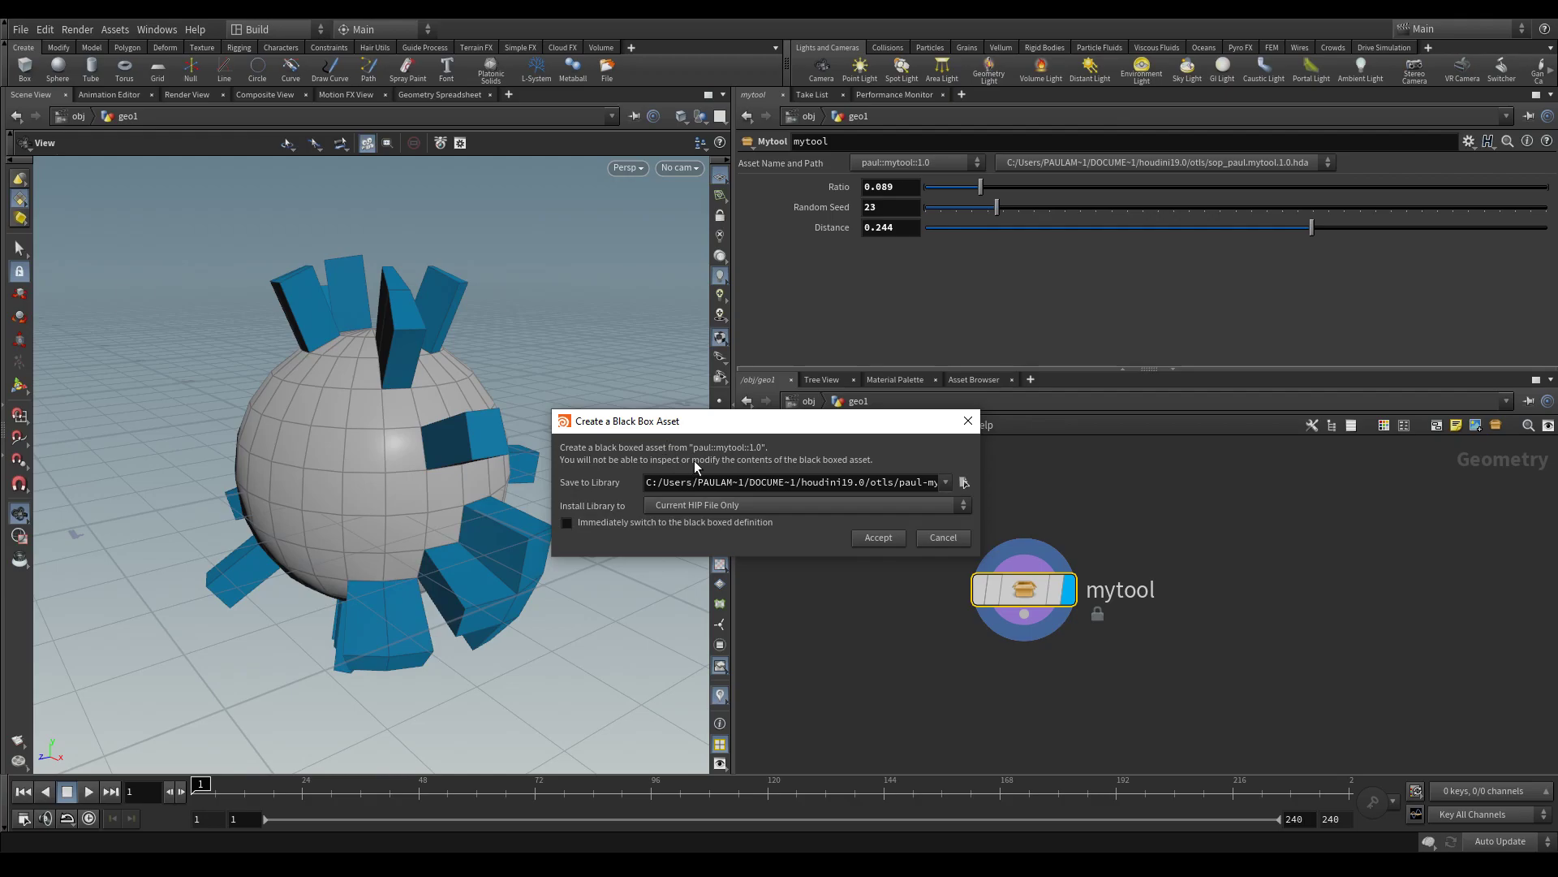
mouse_move(698, 466)
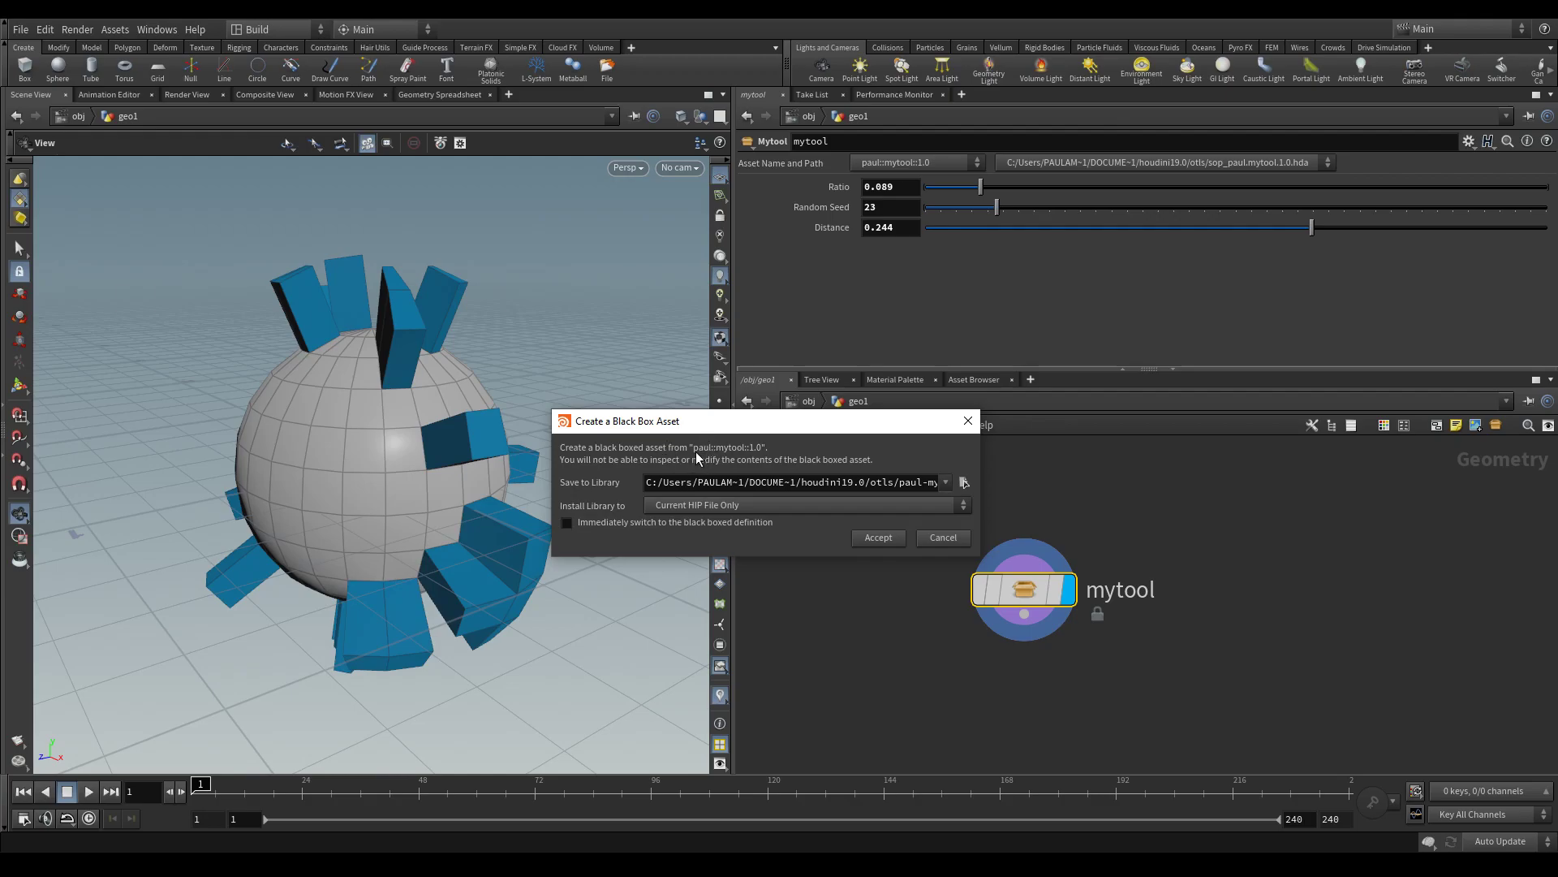
mouse_move(773, 459)
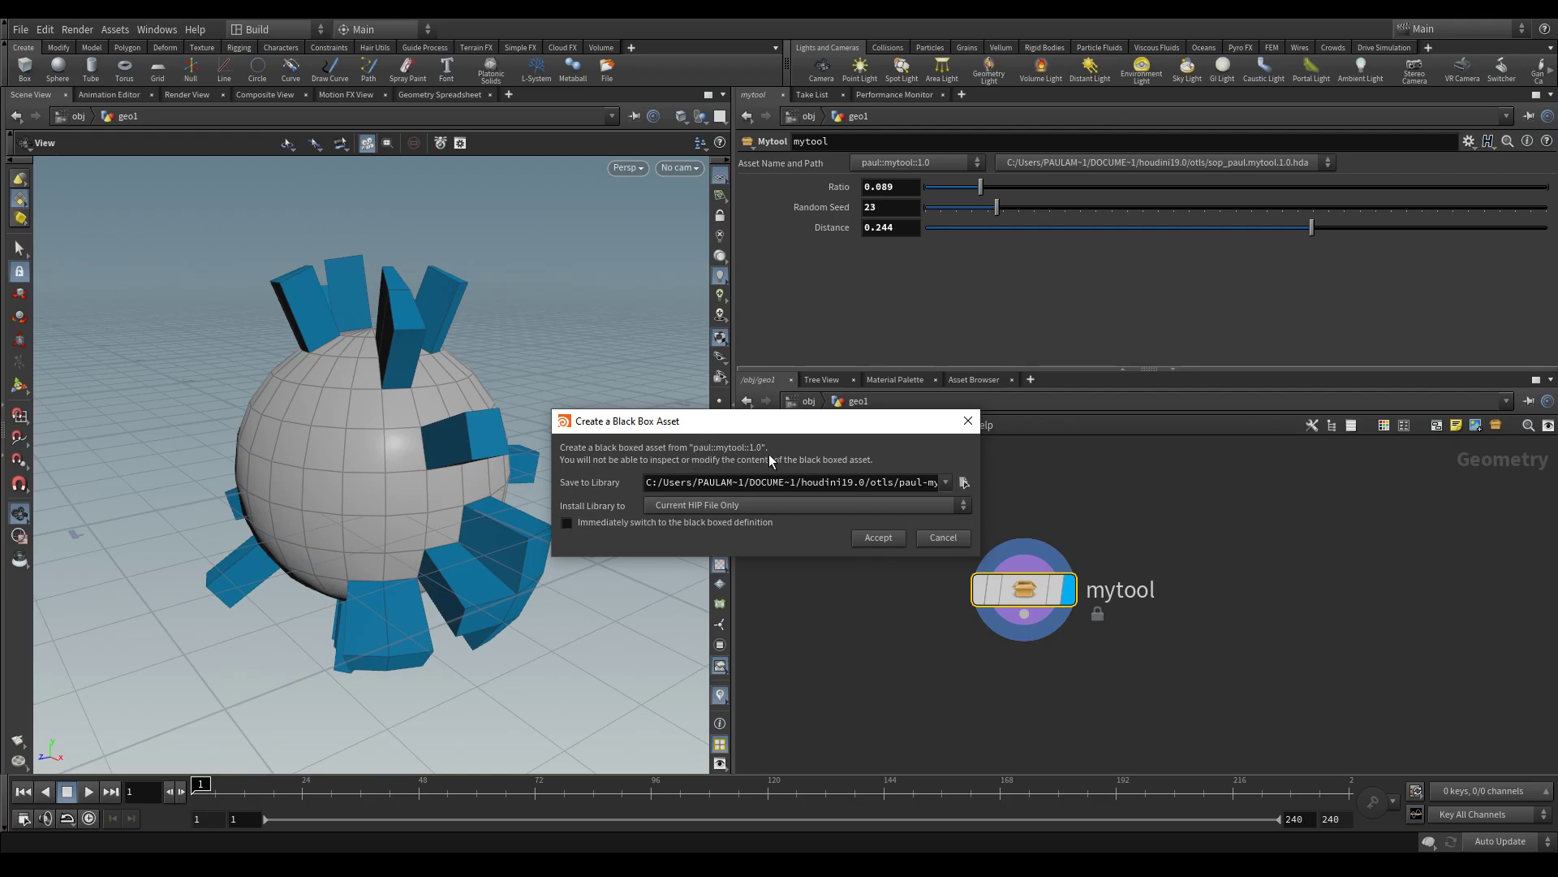
mouse_move(547, 514)
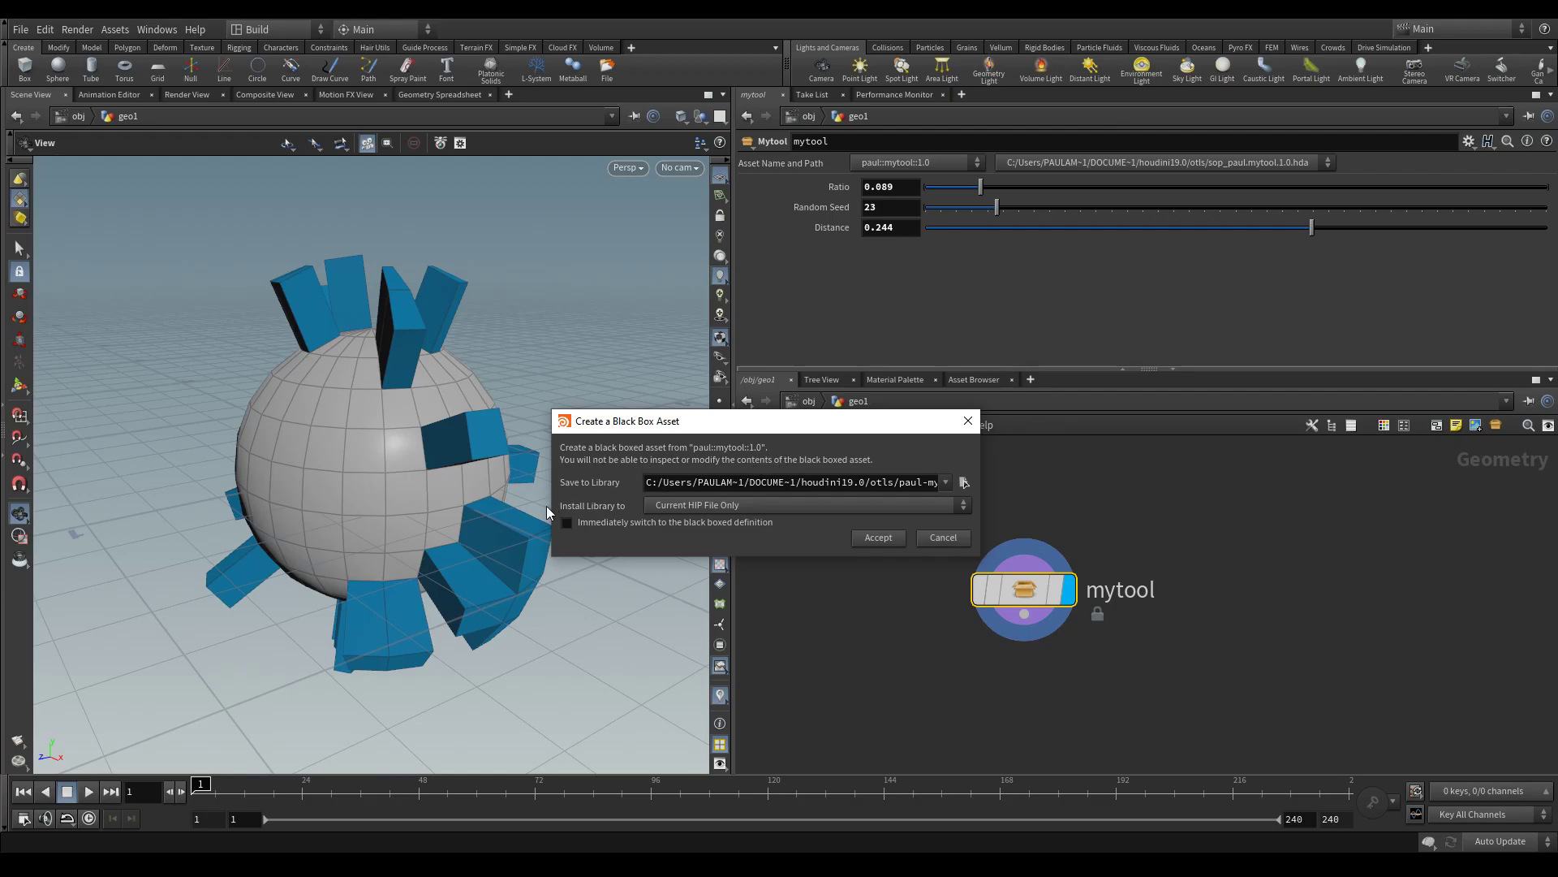
mouse_move(740, 469)
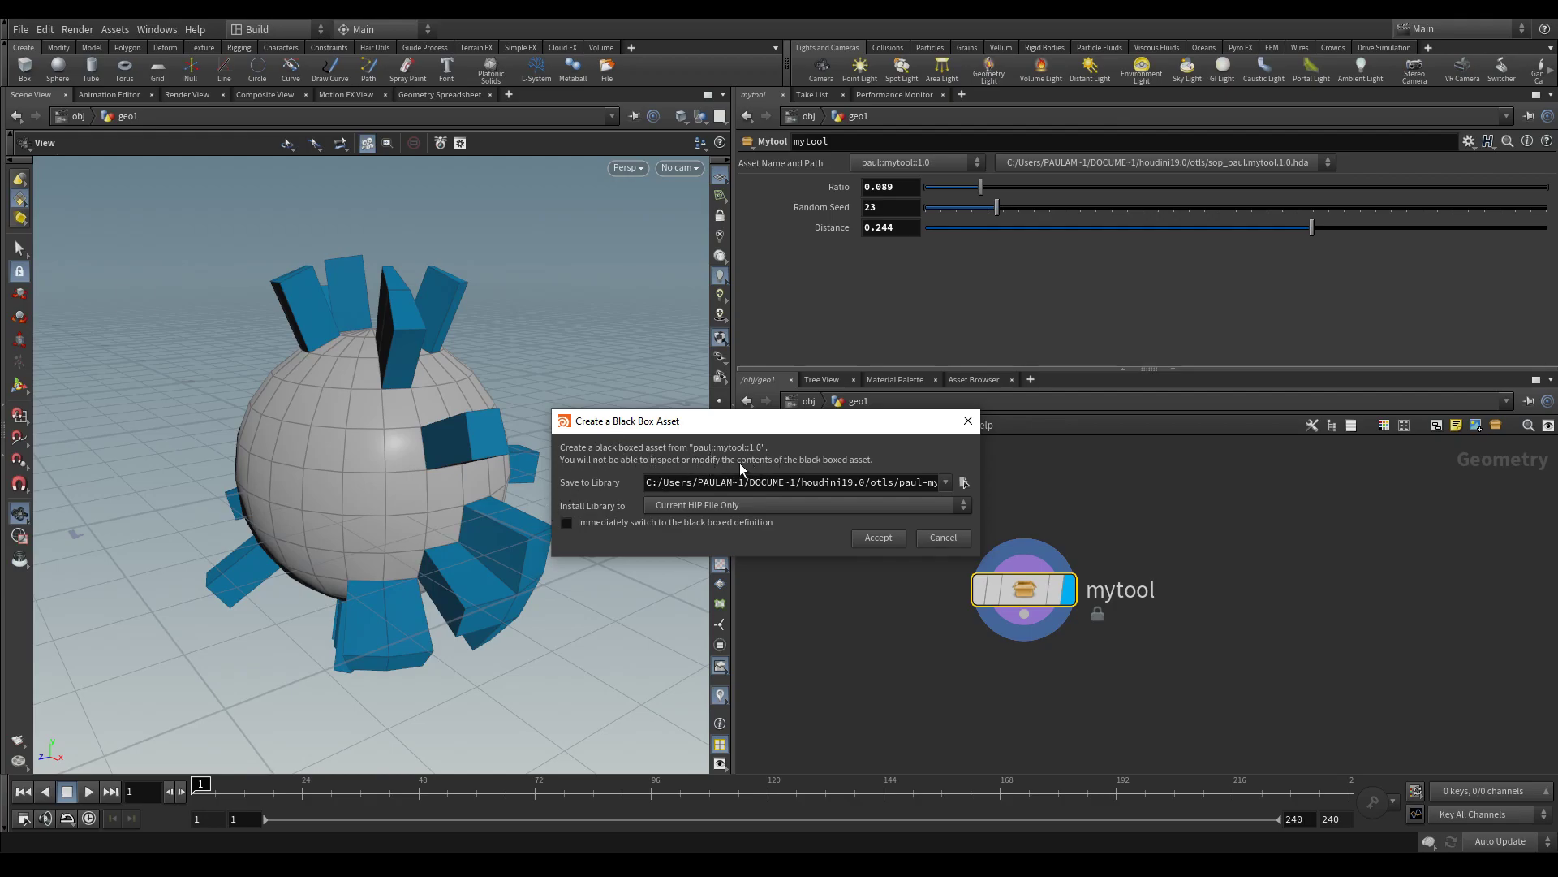
mouse_move(871, 466)
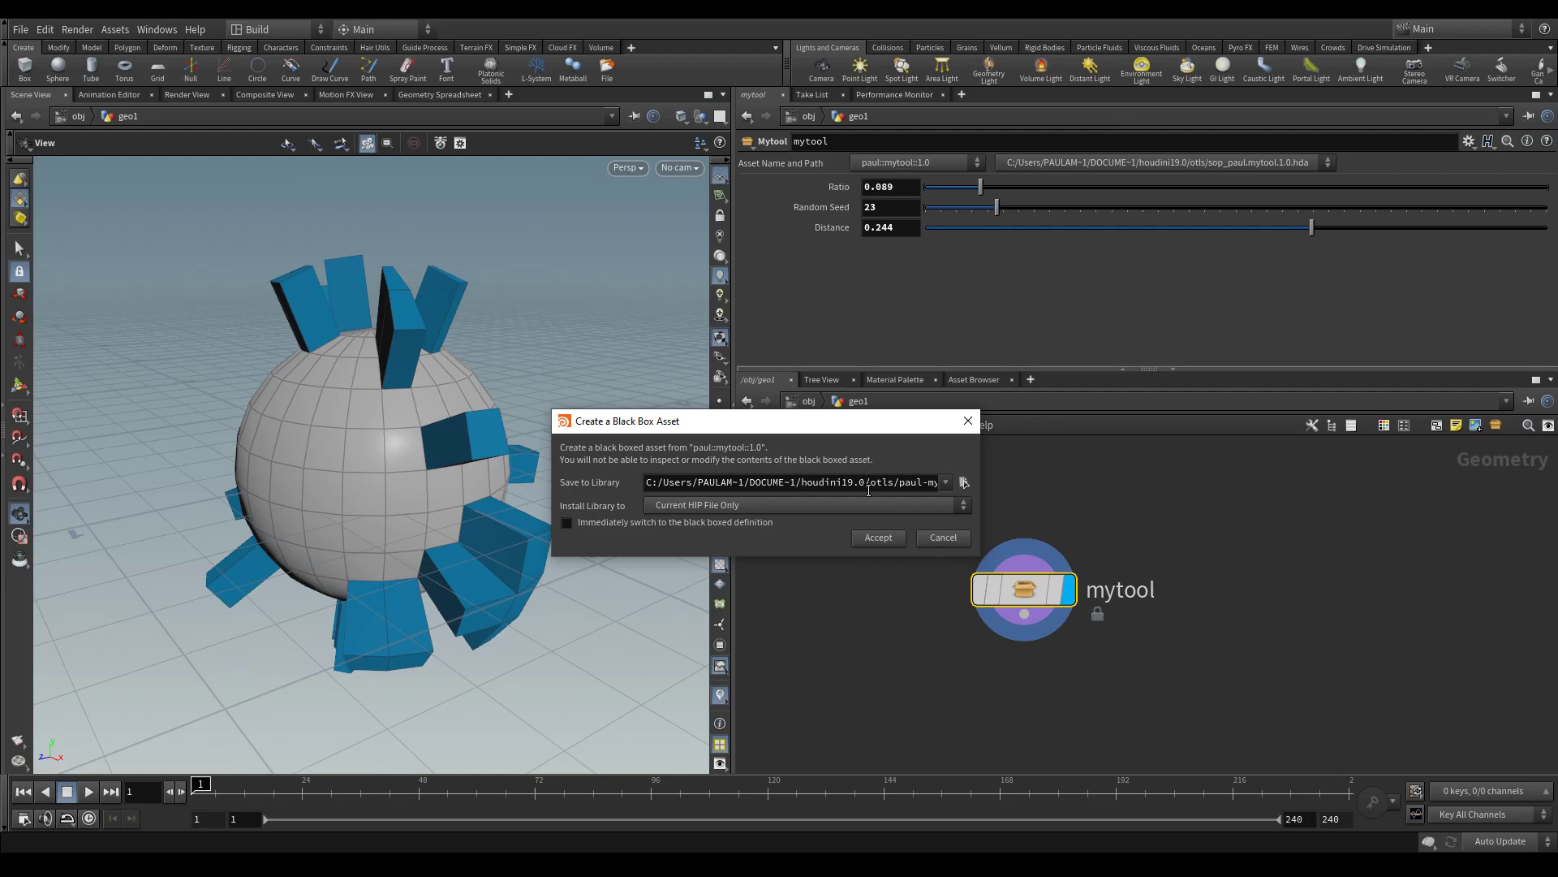
mouse_move(883, 467)
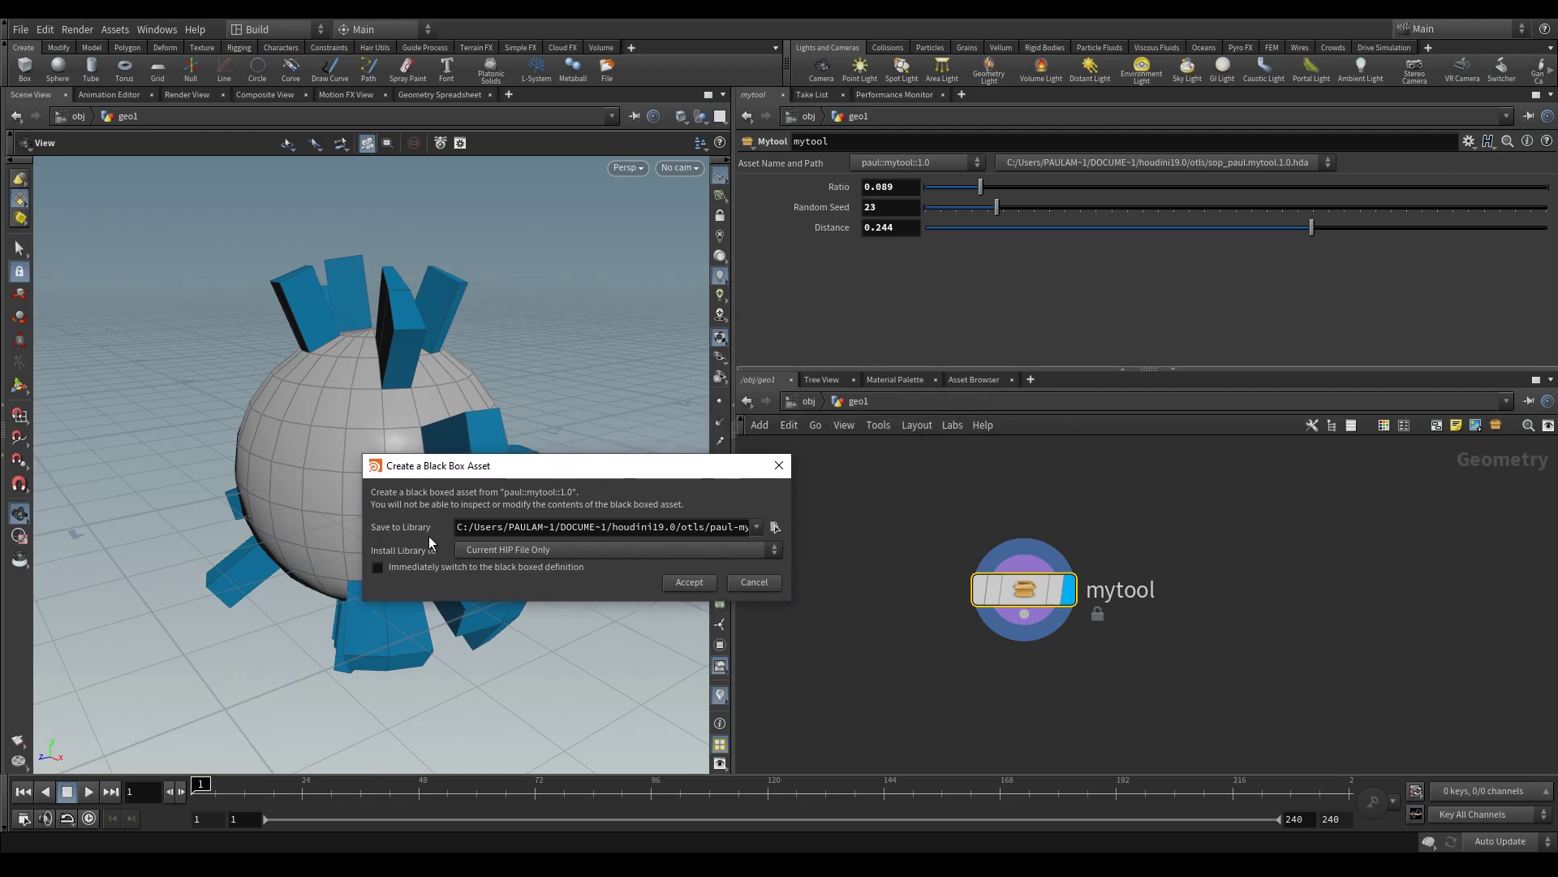
Choose sop_paul.mytool.1.0_blackboxed.hda in the otls folder as the black box save path
left_click(776, 526)
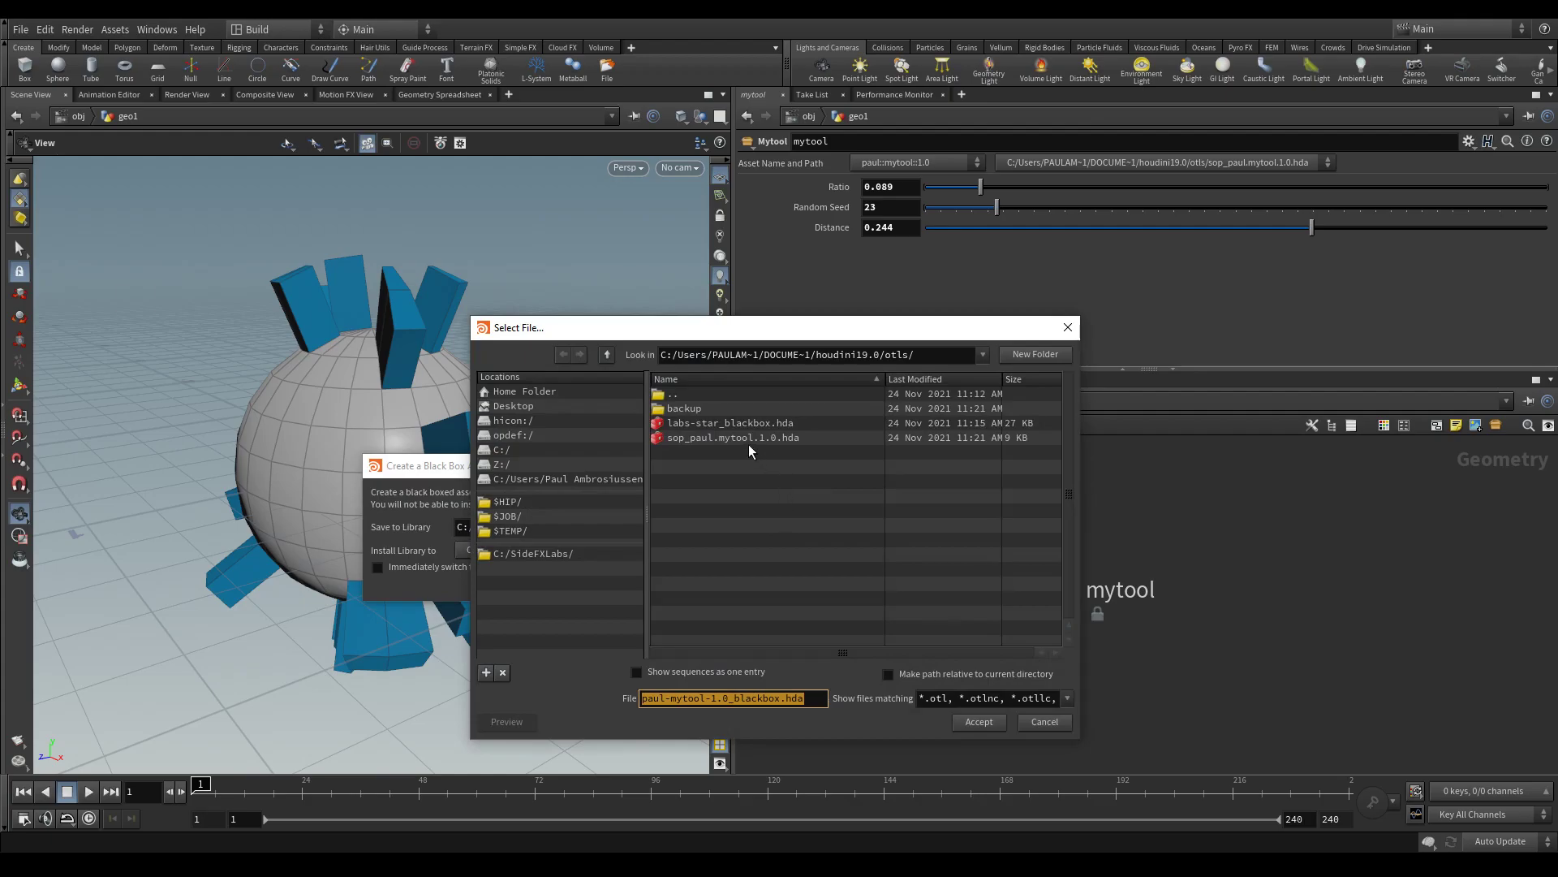
left_click(732, 437)
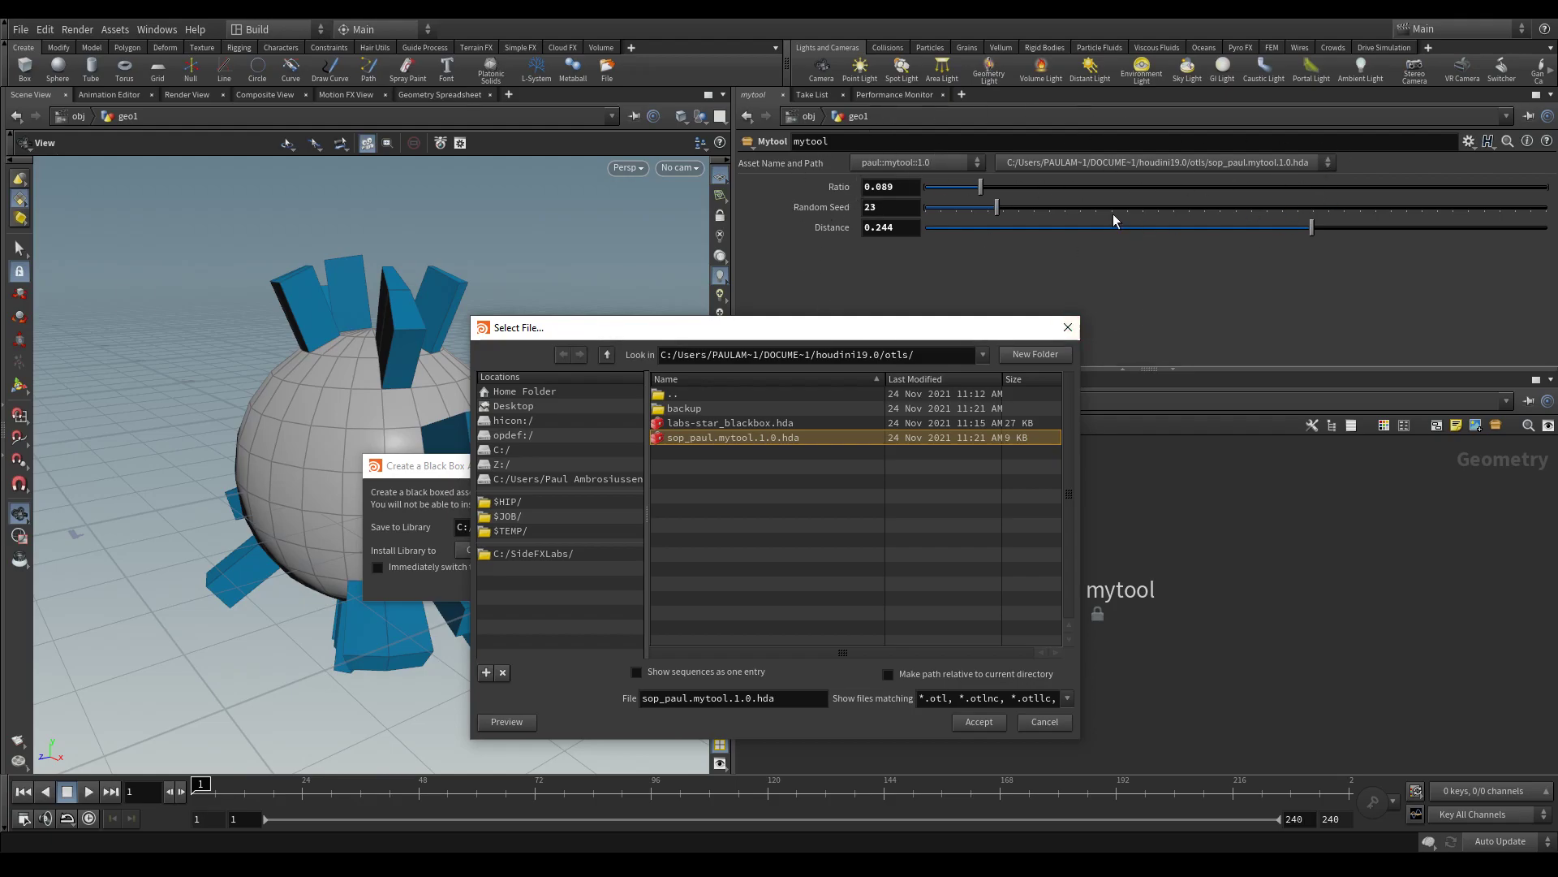
mouse_move(1043, 721)
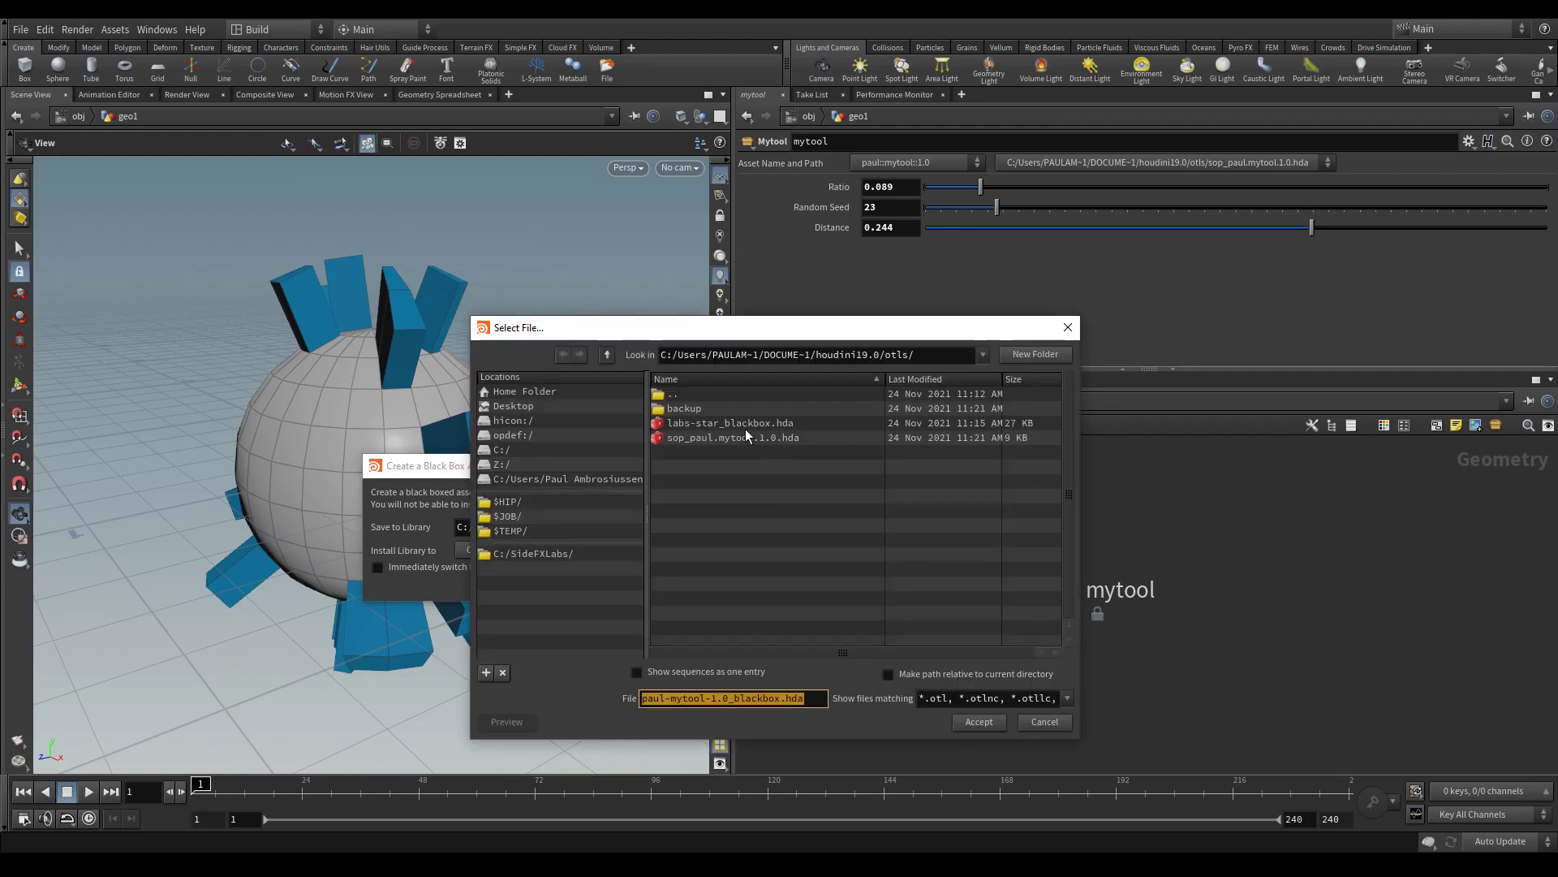
left_click(732, 437)
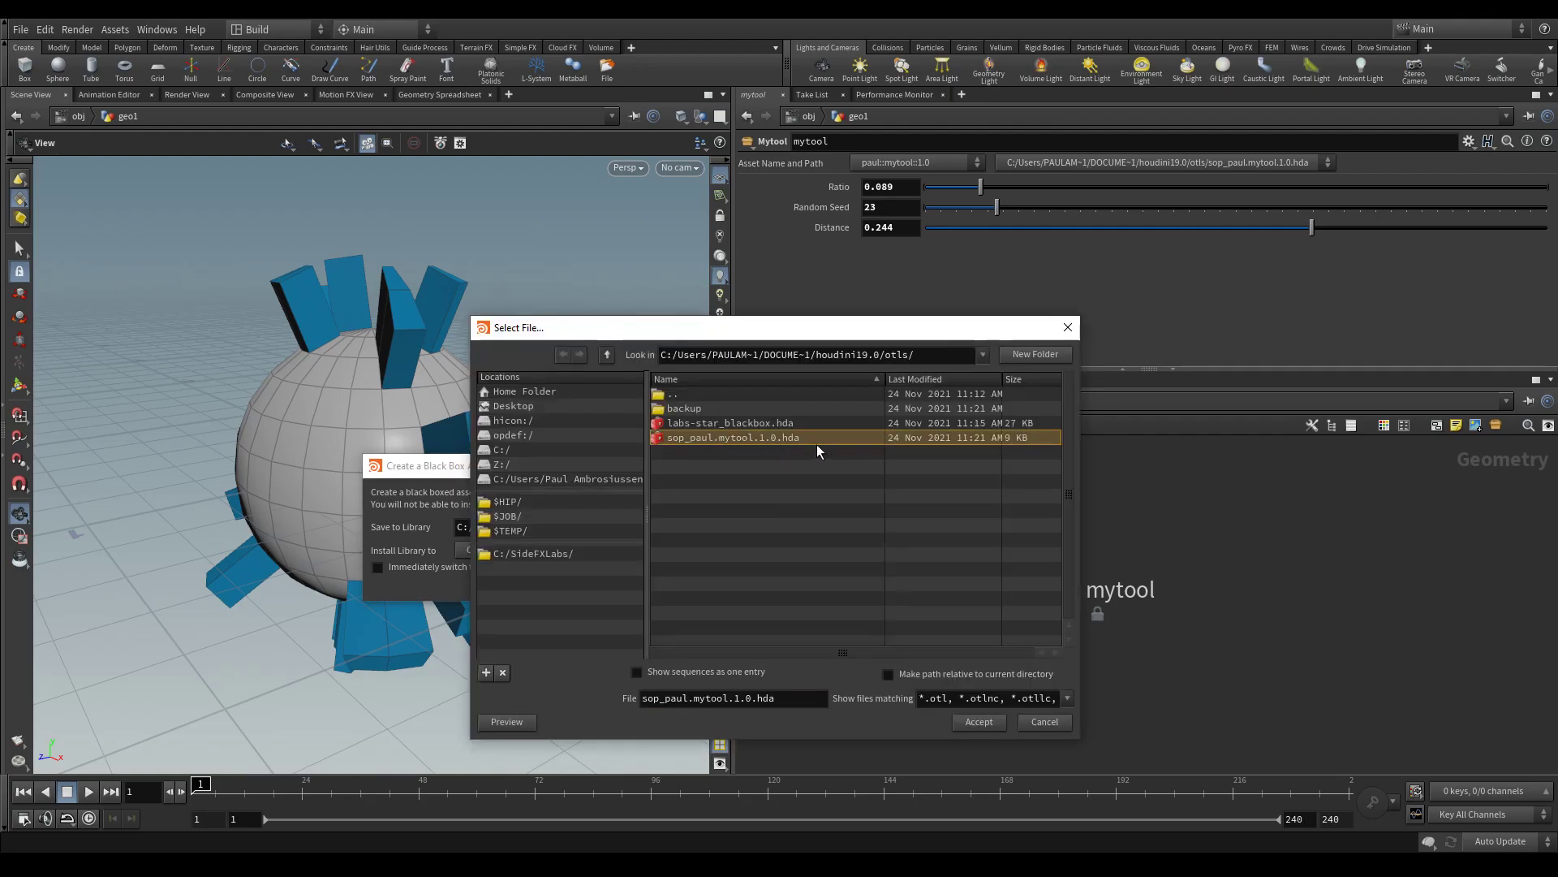
left_click(732, 698)
type("_blackboxed")
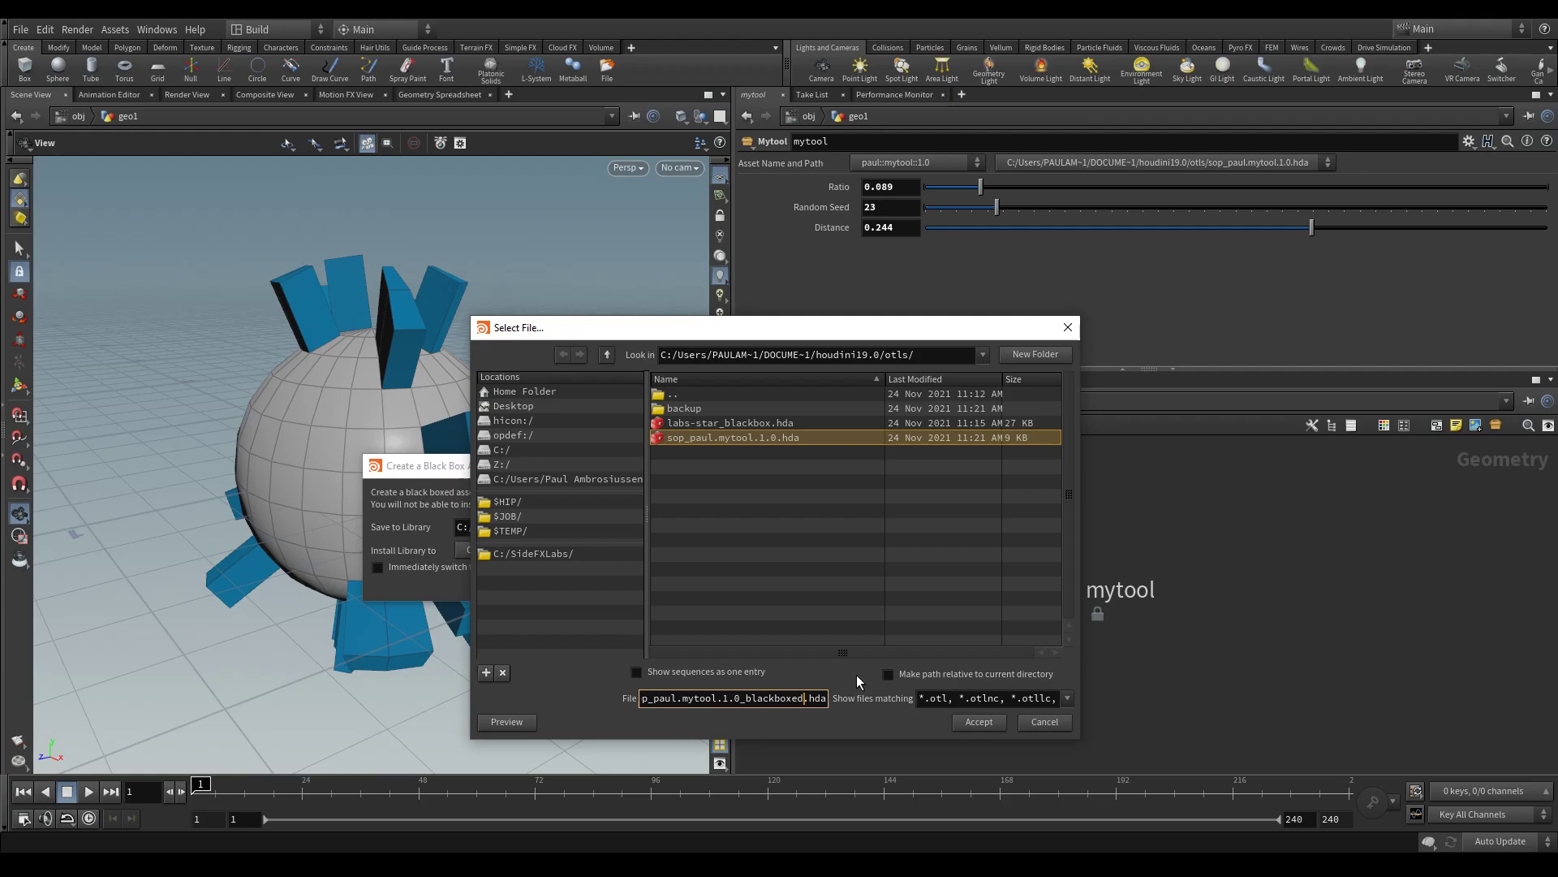
left_click(977, 720)
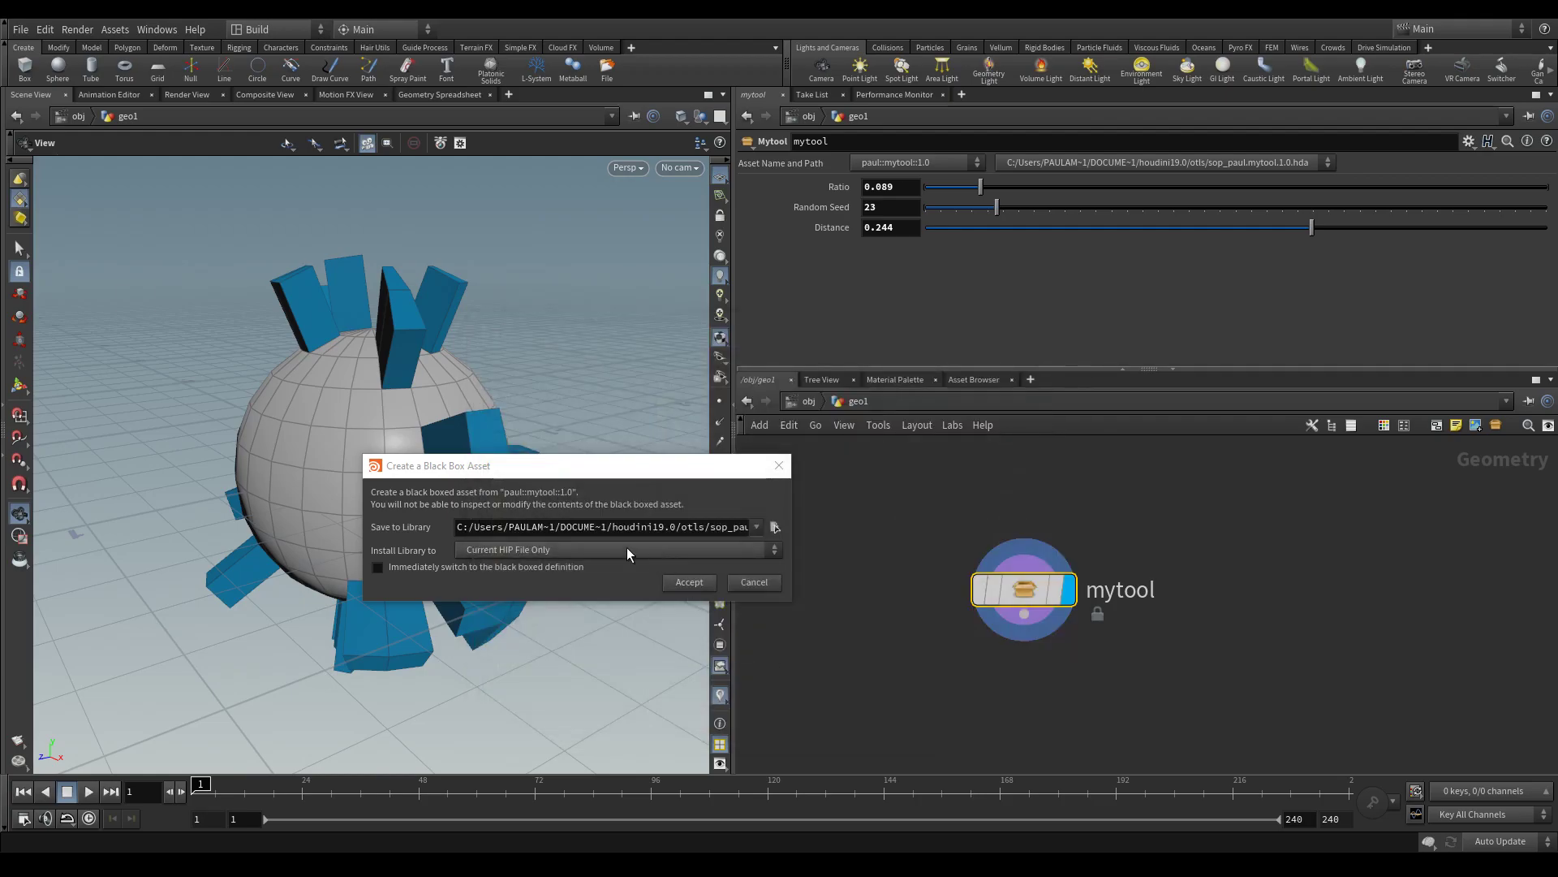
Create the black-boxed asset and confirm mytool 1.0 now lists both the original and blackboxed .hda definitions
left_click(689, 581)
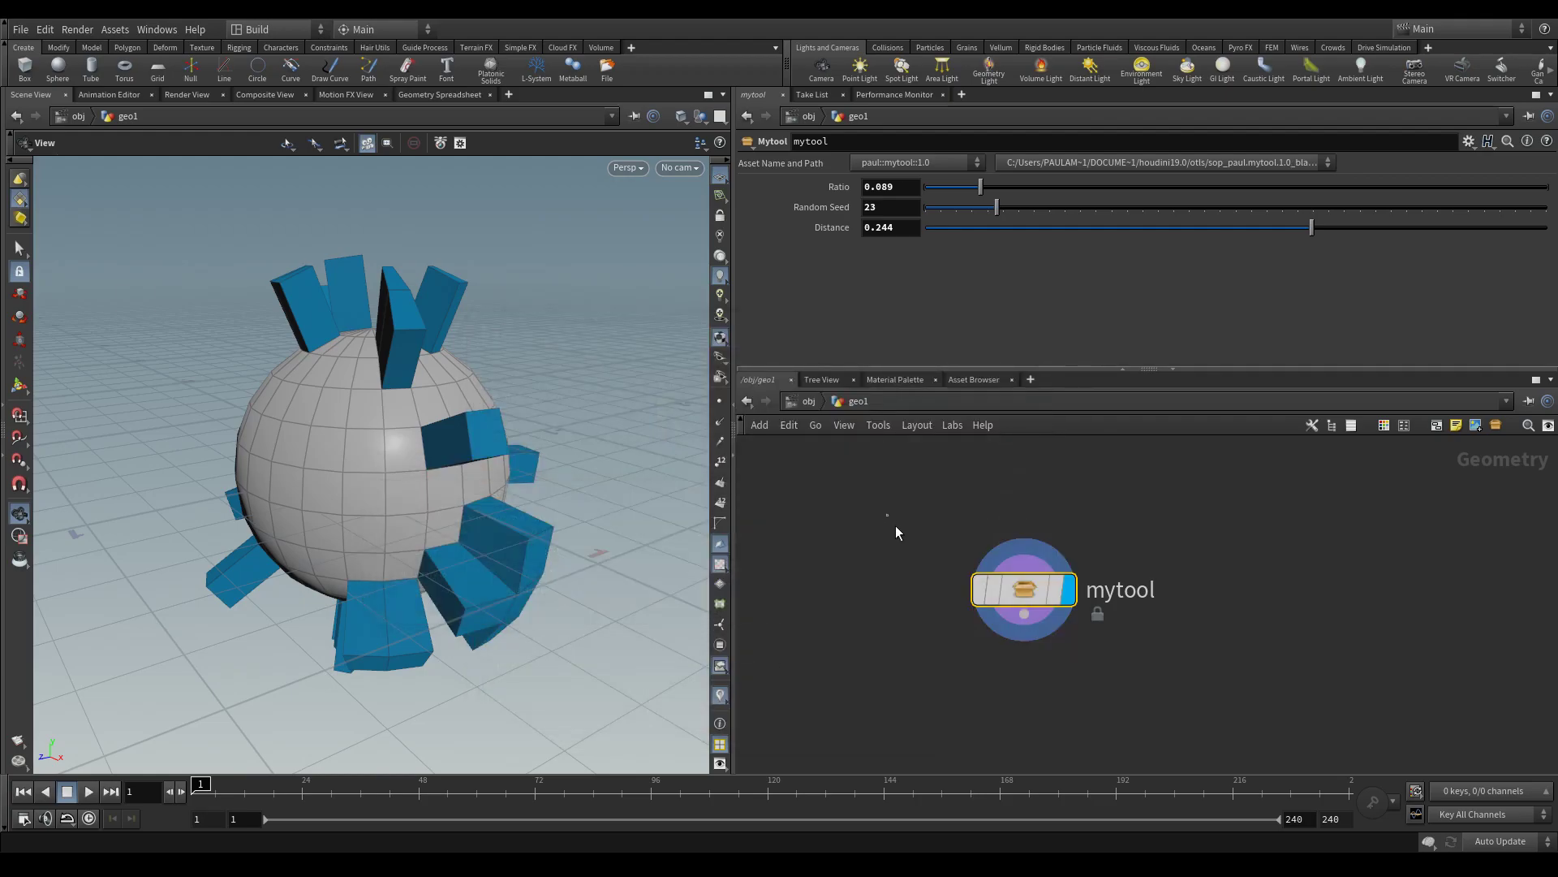
mouse_move(1211, 175)
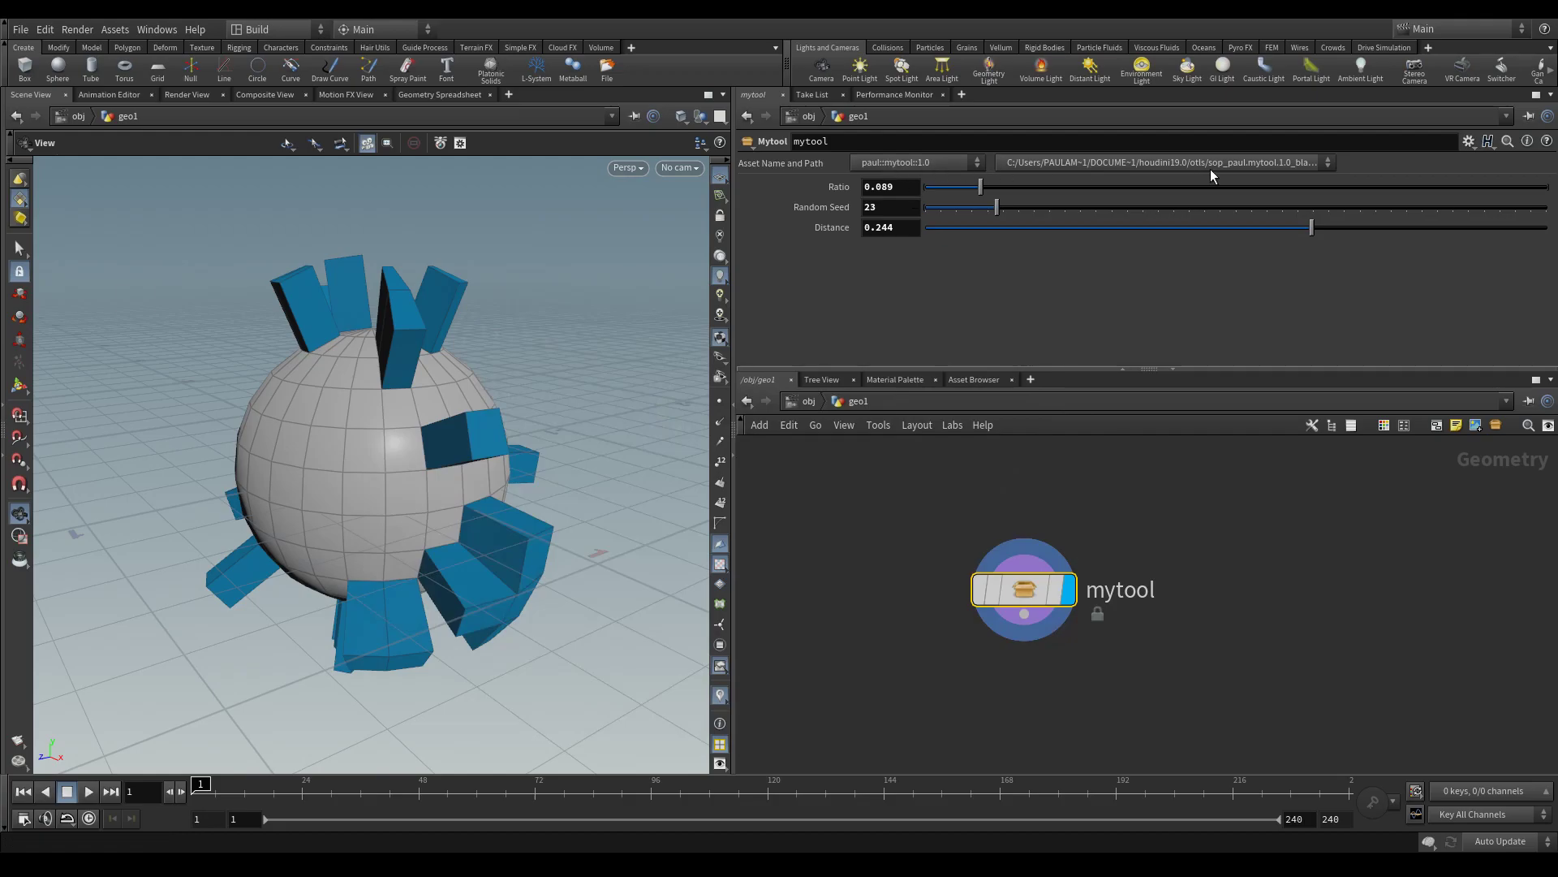
mouse_move(472, 198)
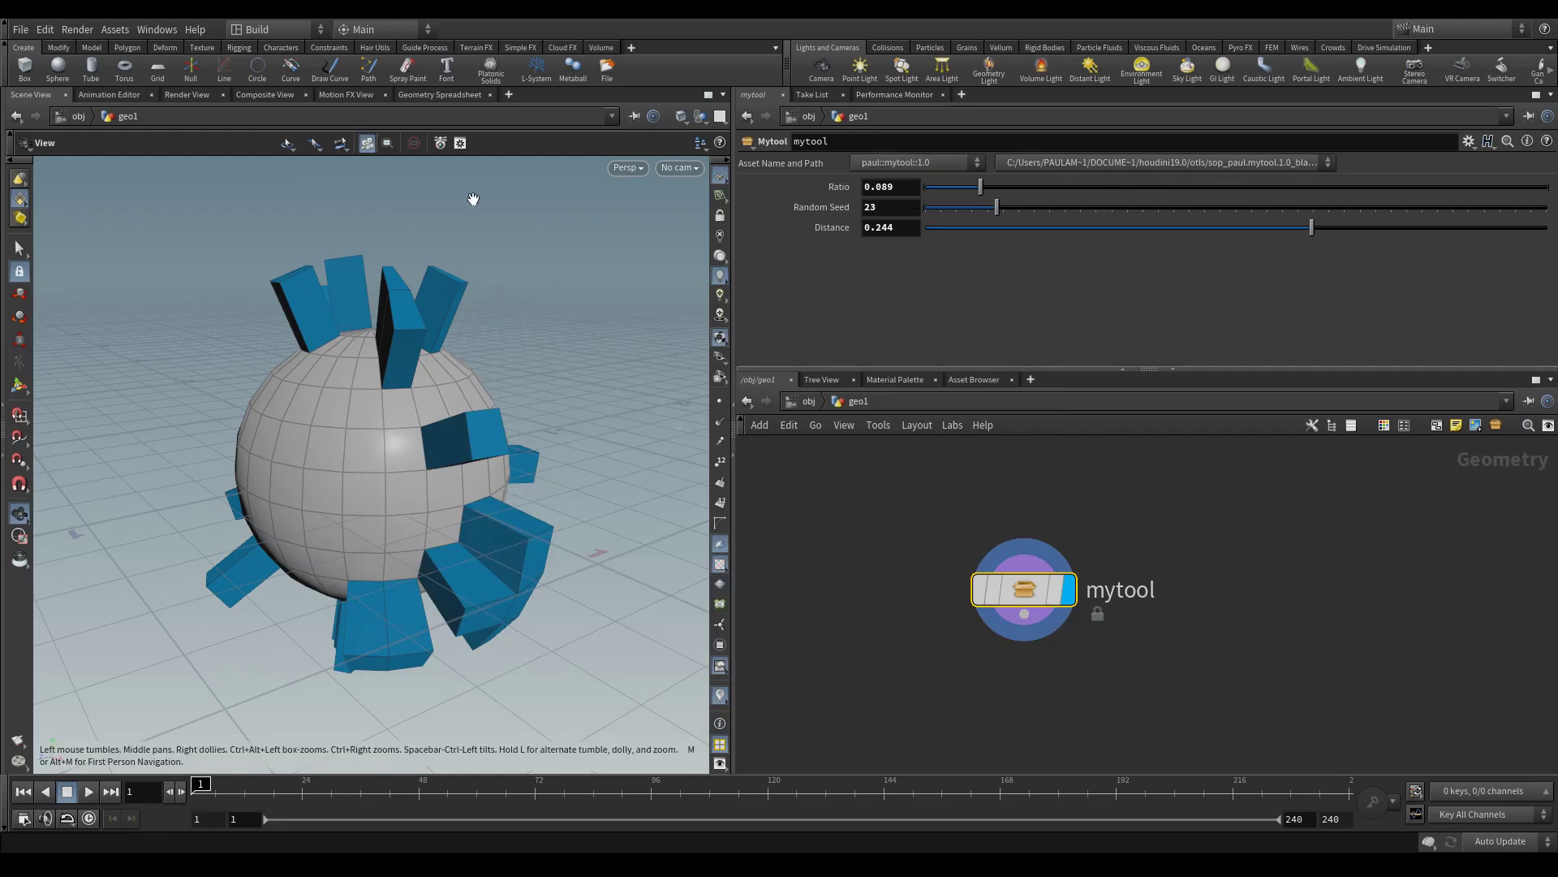
left_click(114, 29)
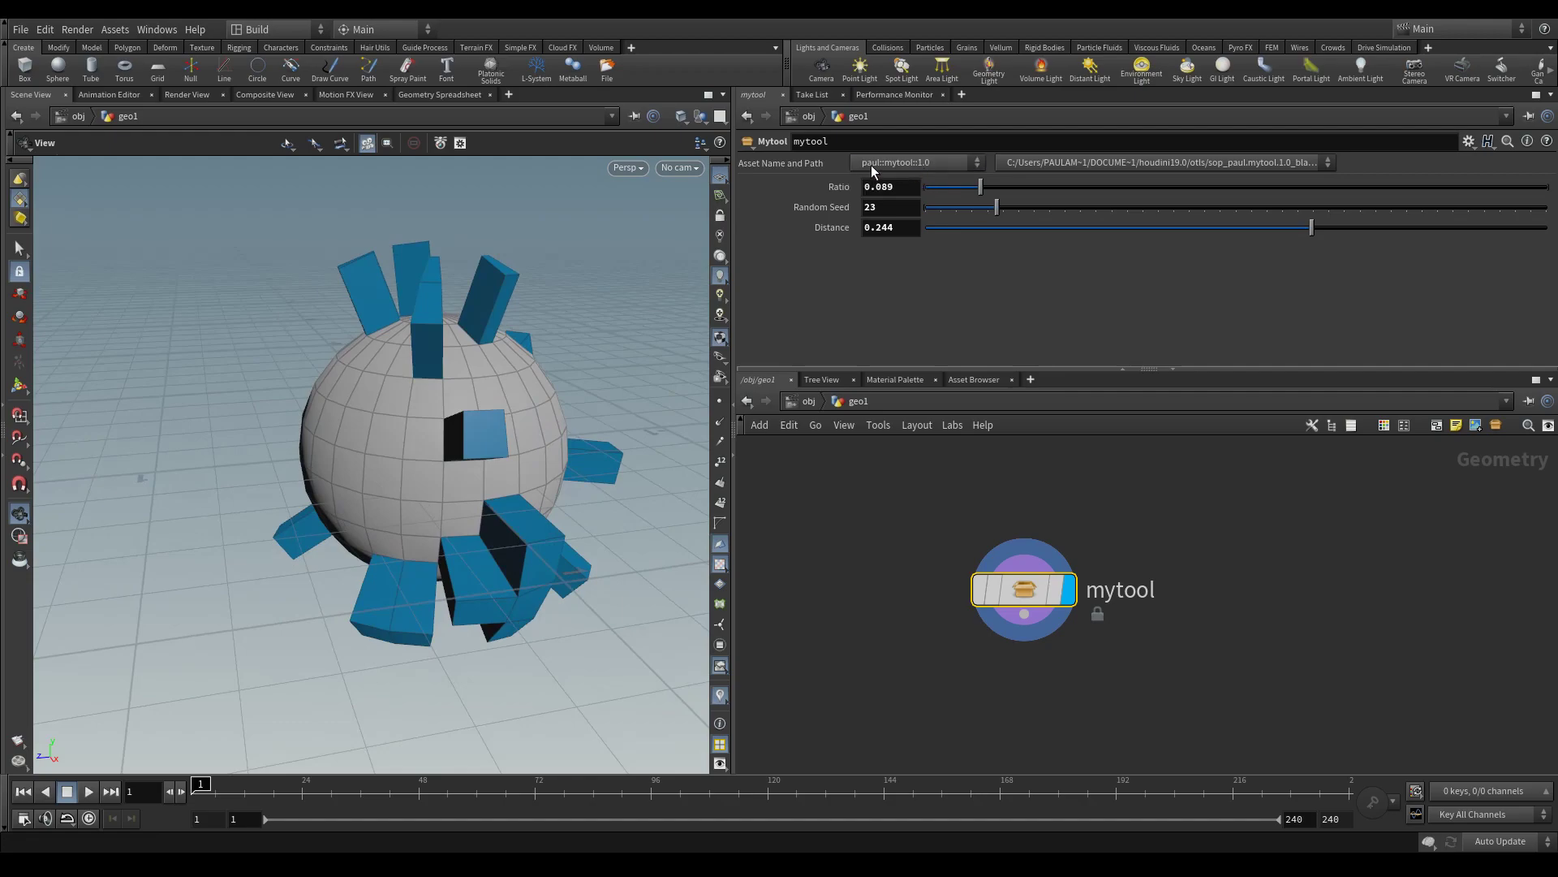
left_click(913, 163)
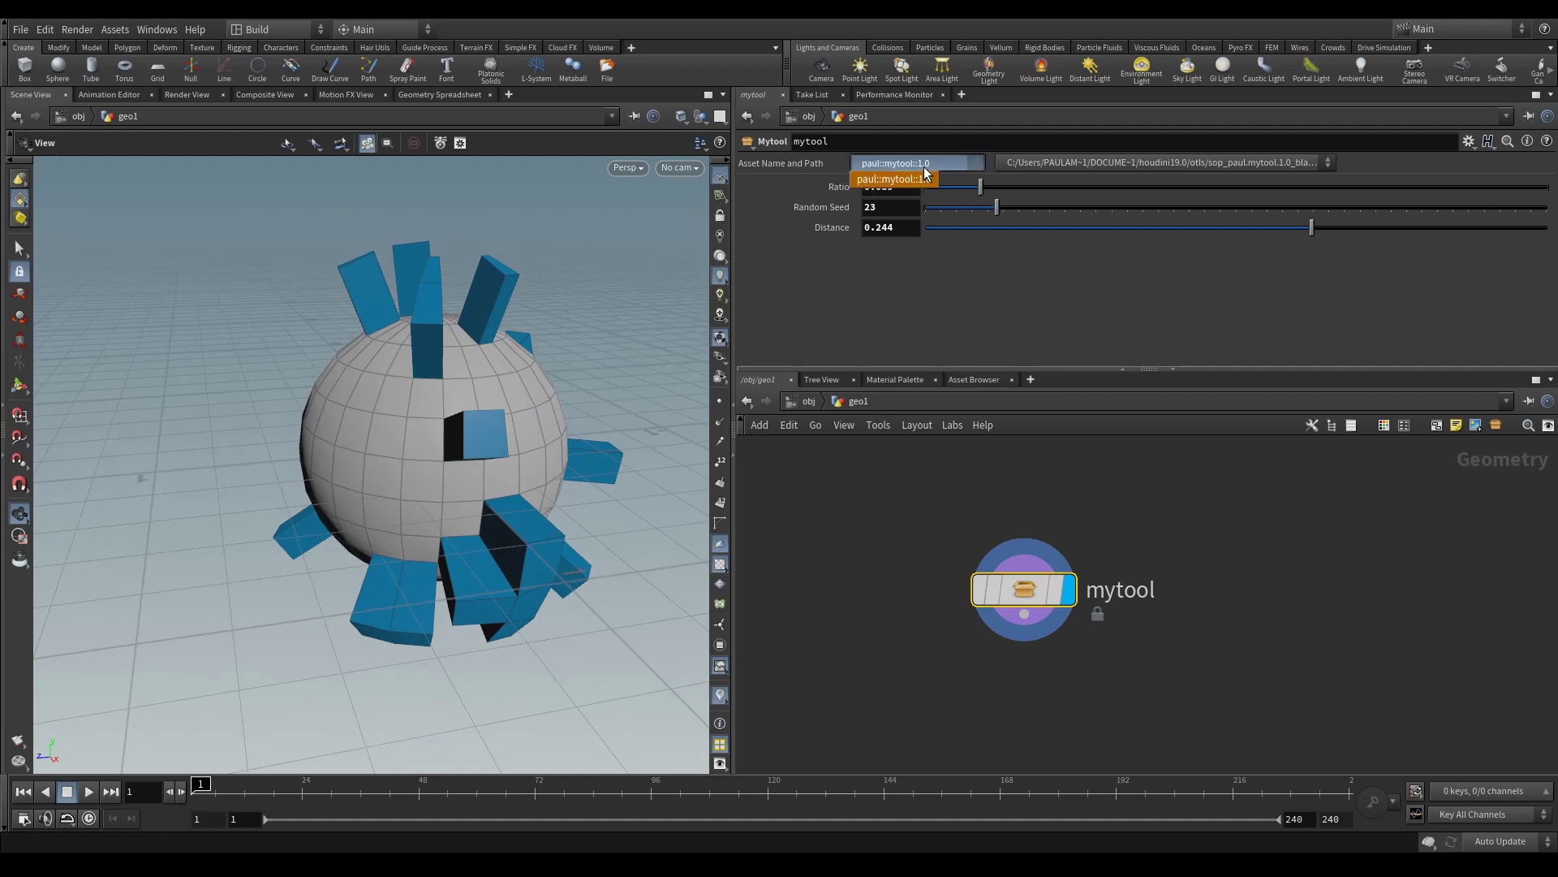
left_click(894, 179)
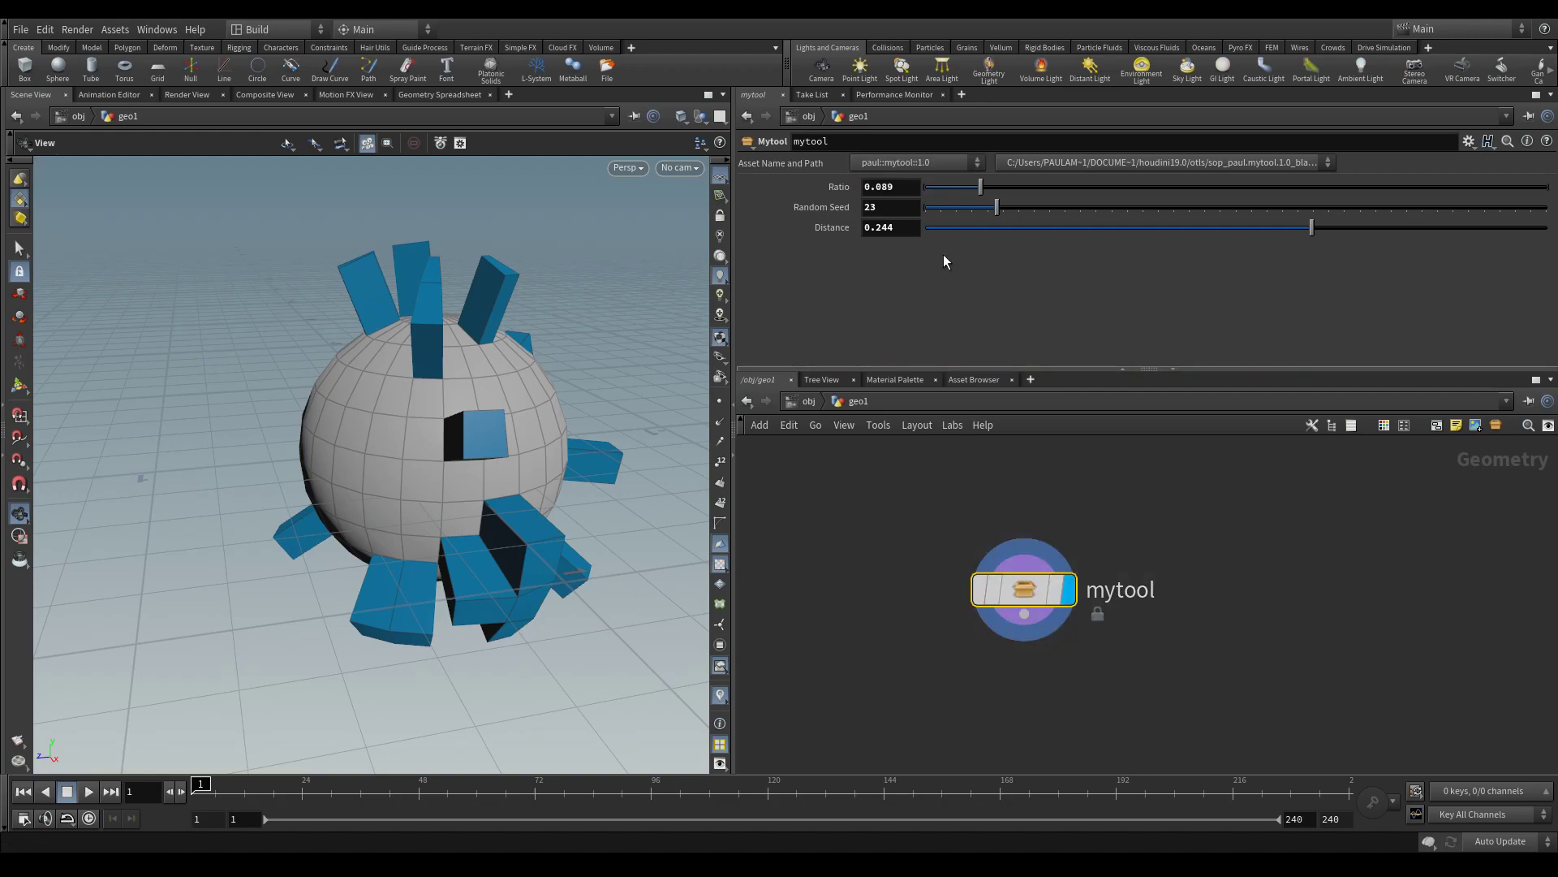
left_click(1163, 163)
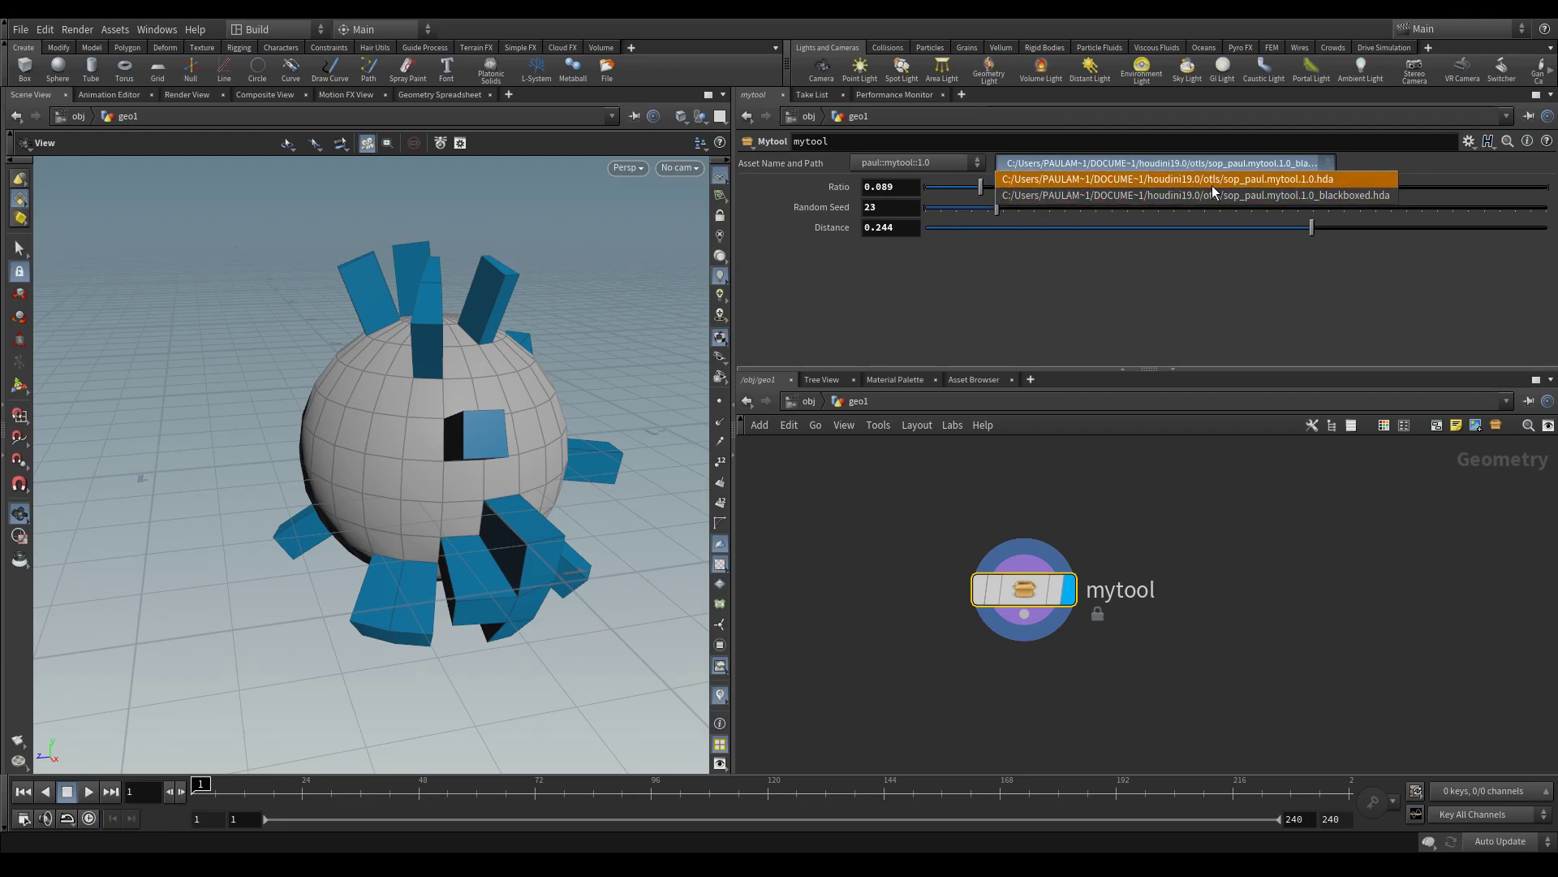
mouse_move(1232, 195)
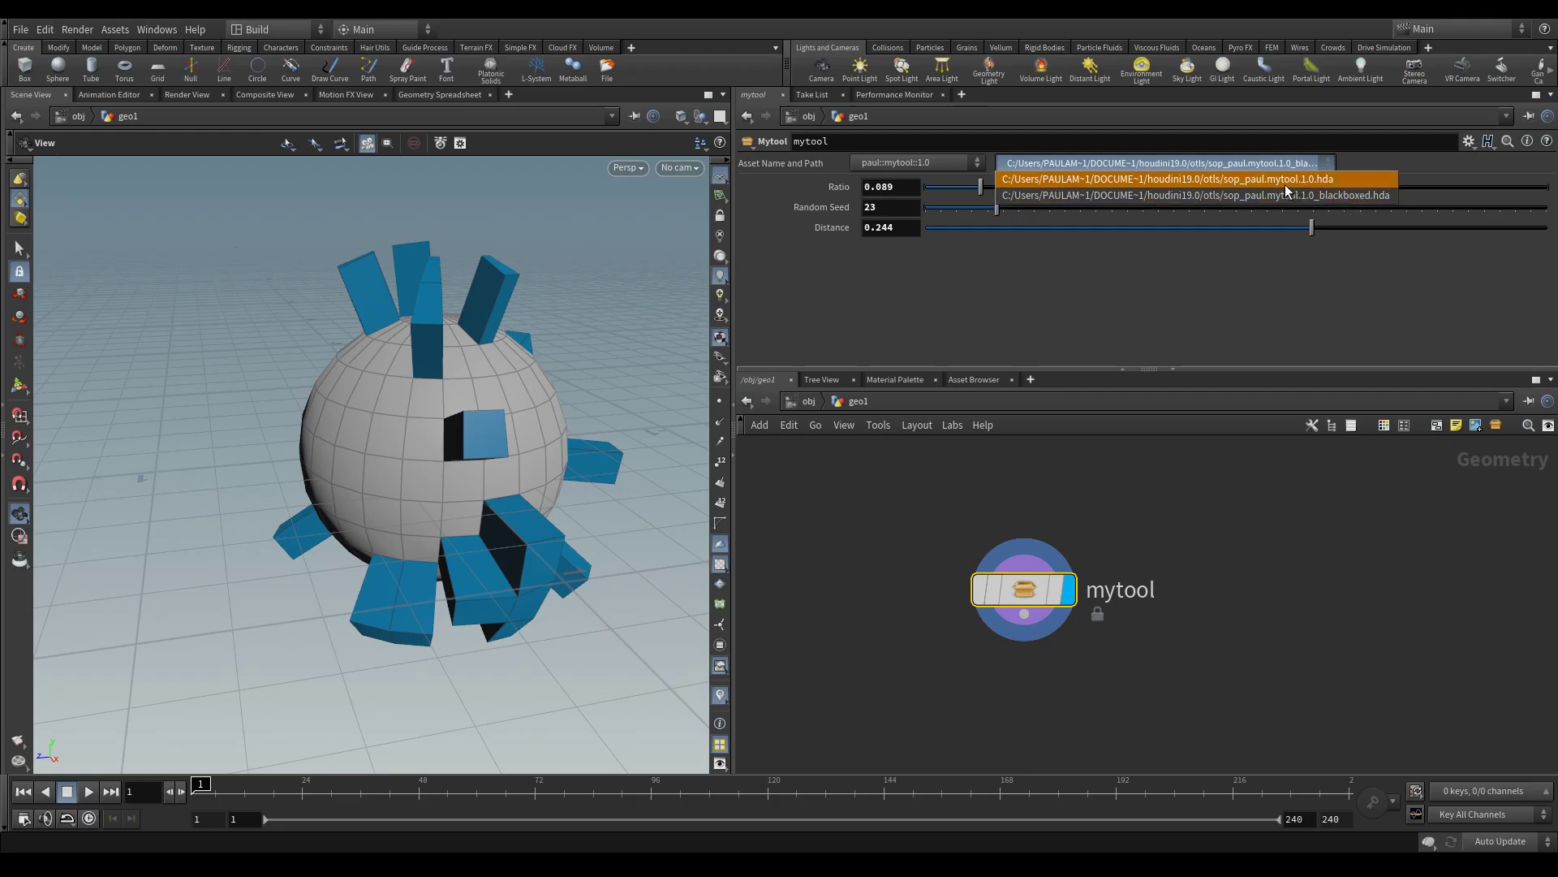
left_click(1170, 178)
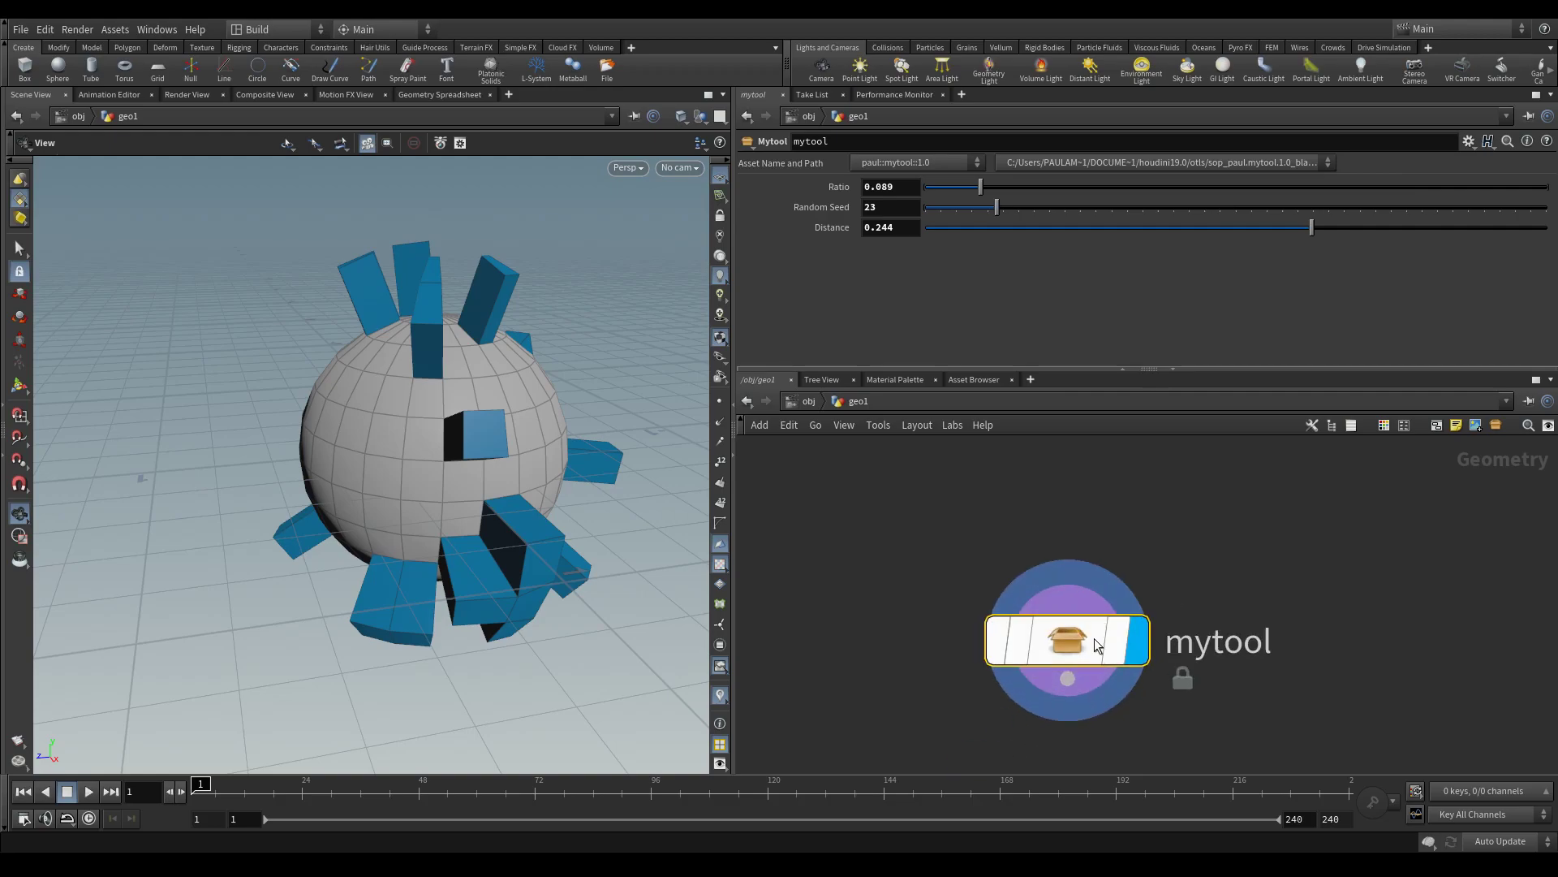
Verify both mytool .hda files exist in the otls folder, then reposition the mytool node
right_click(1065, 641)
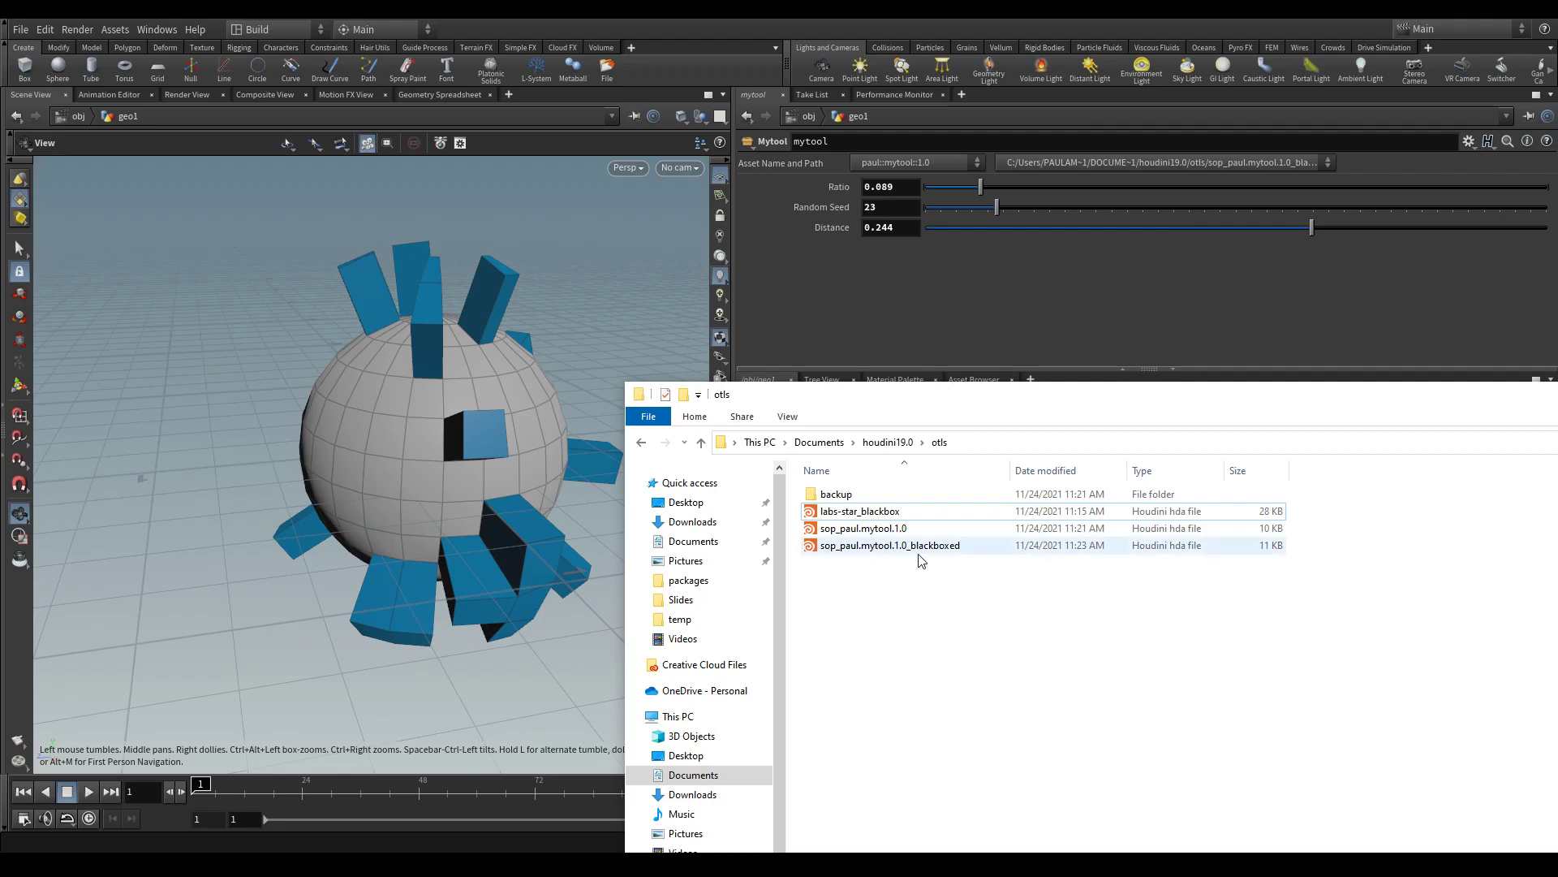
left_click(888, 545)
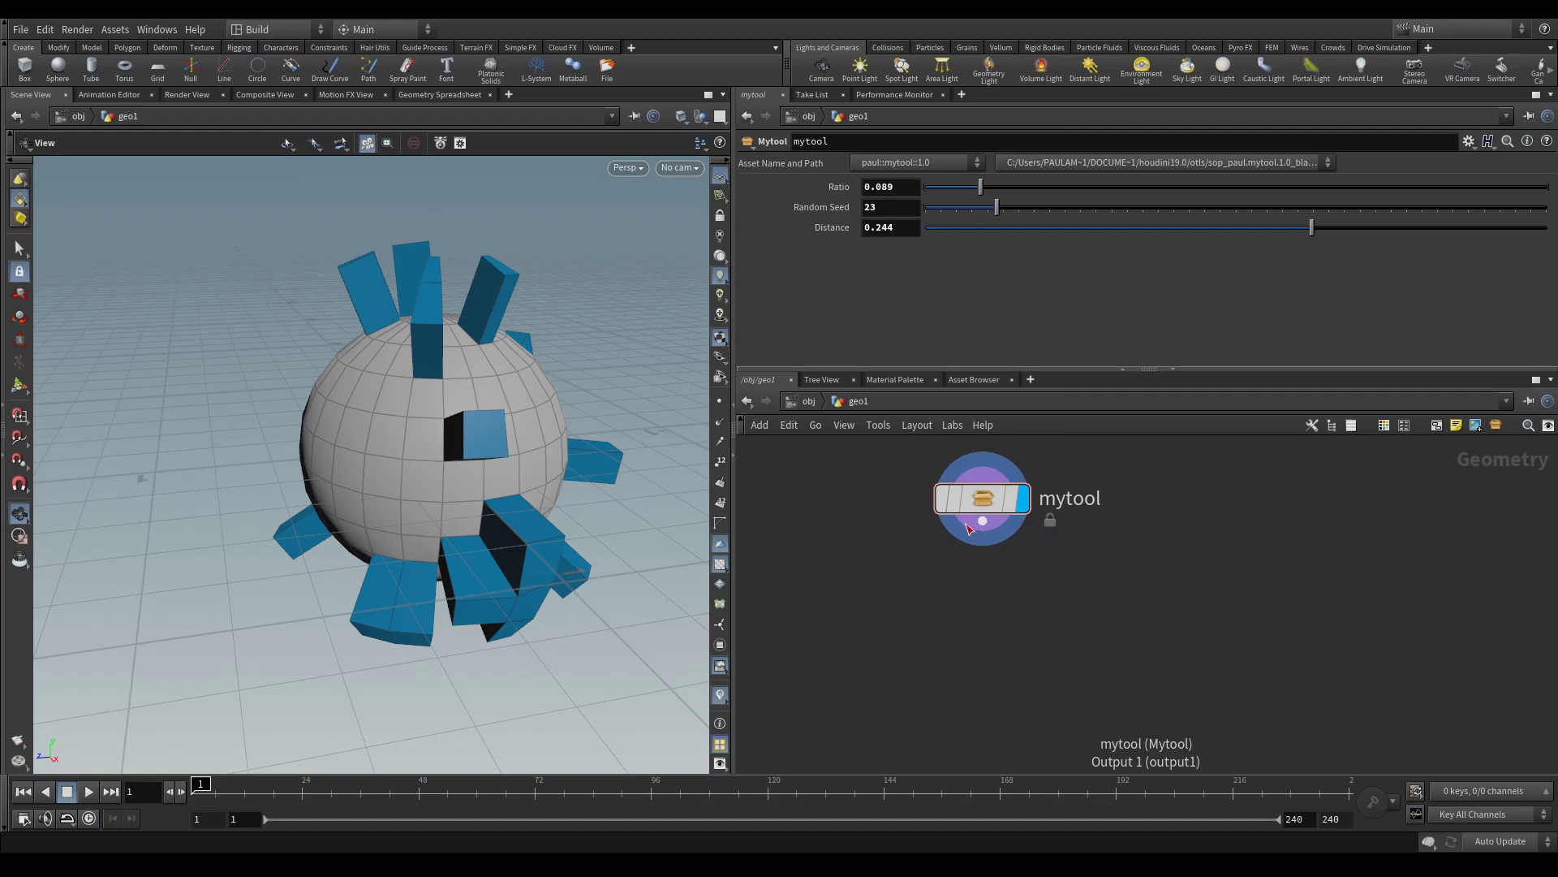
left_click_drag(980, 497, 954, 556)
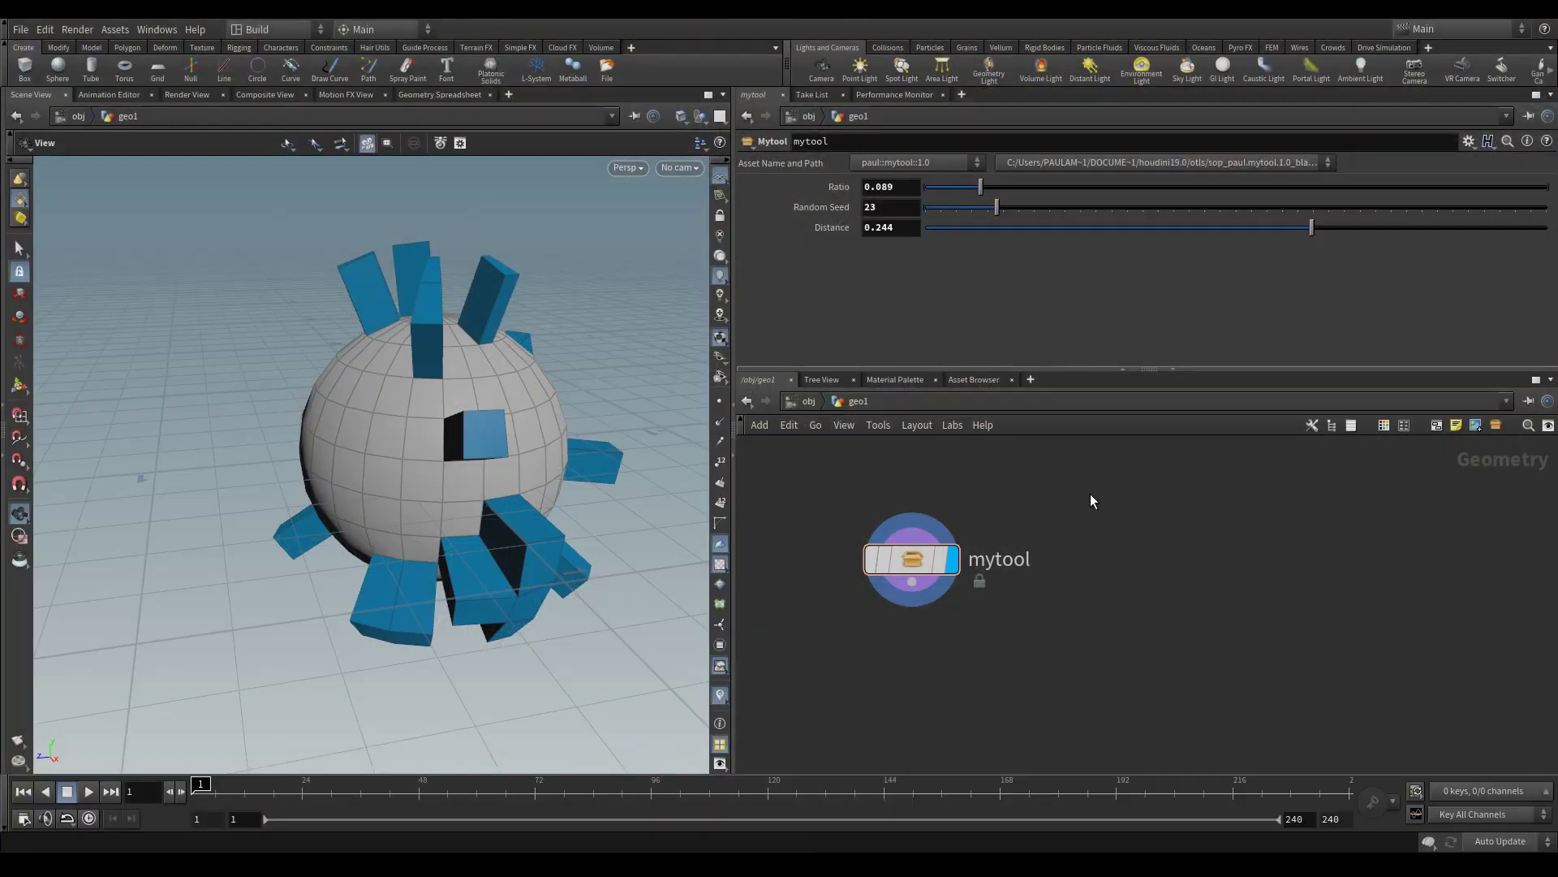
left_click_drag(909, 557, 993, 575)
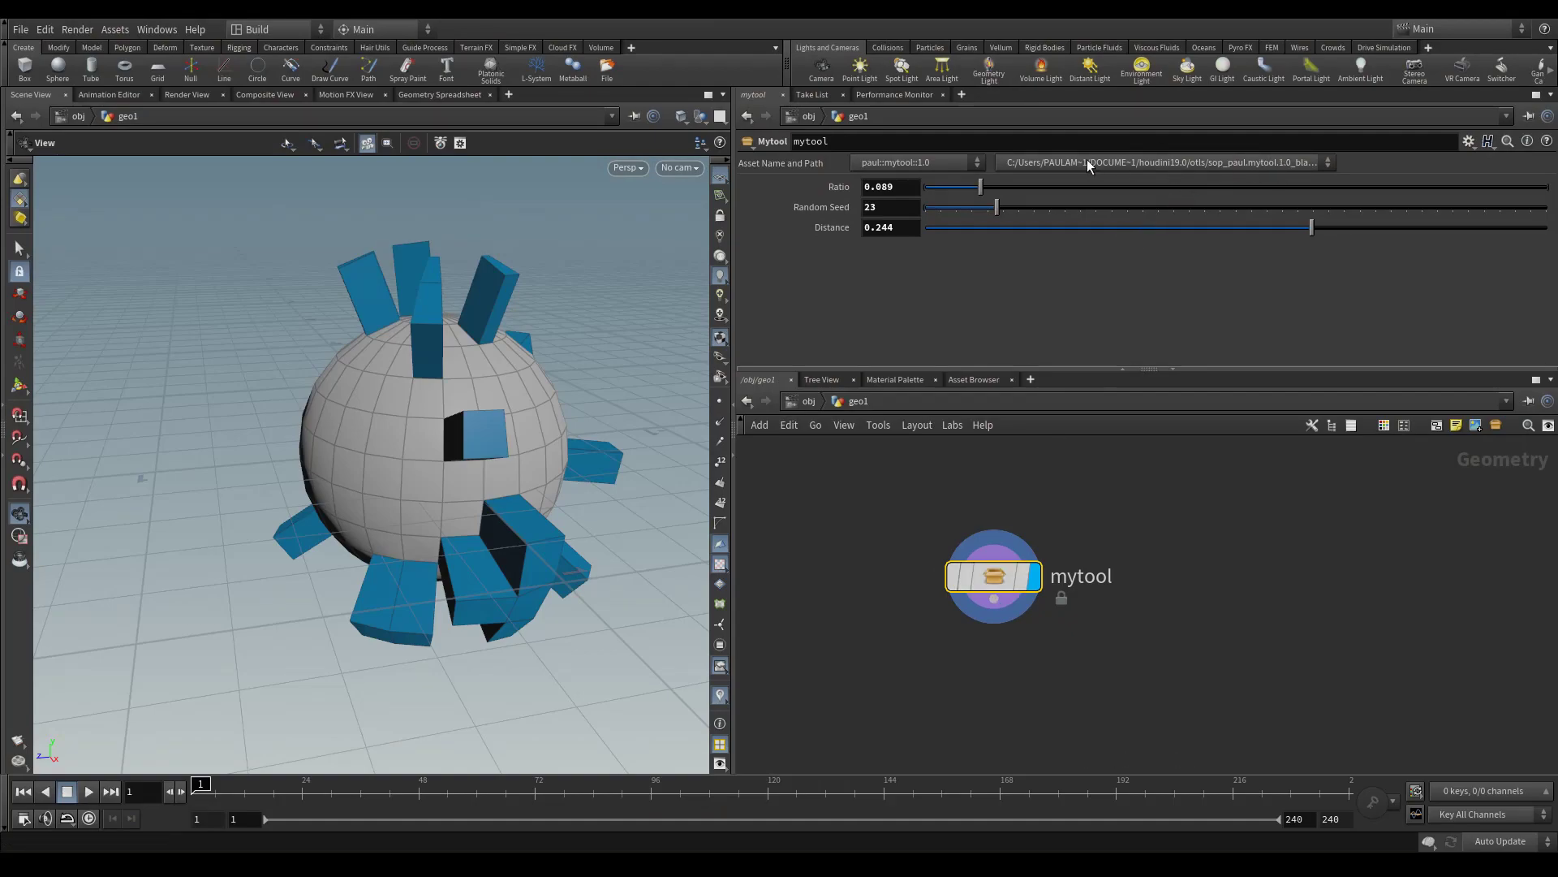
mouse_move(1110, 167)
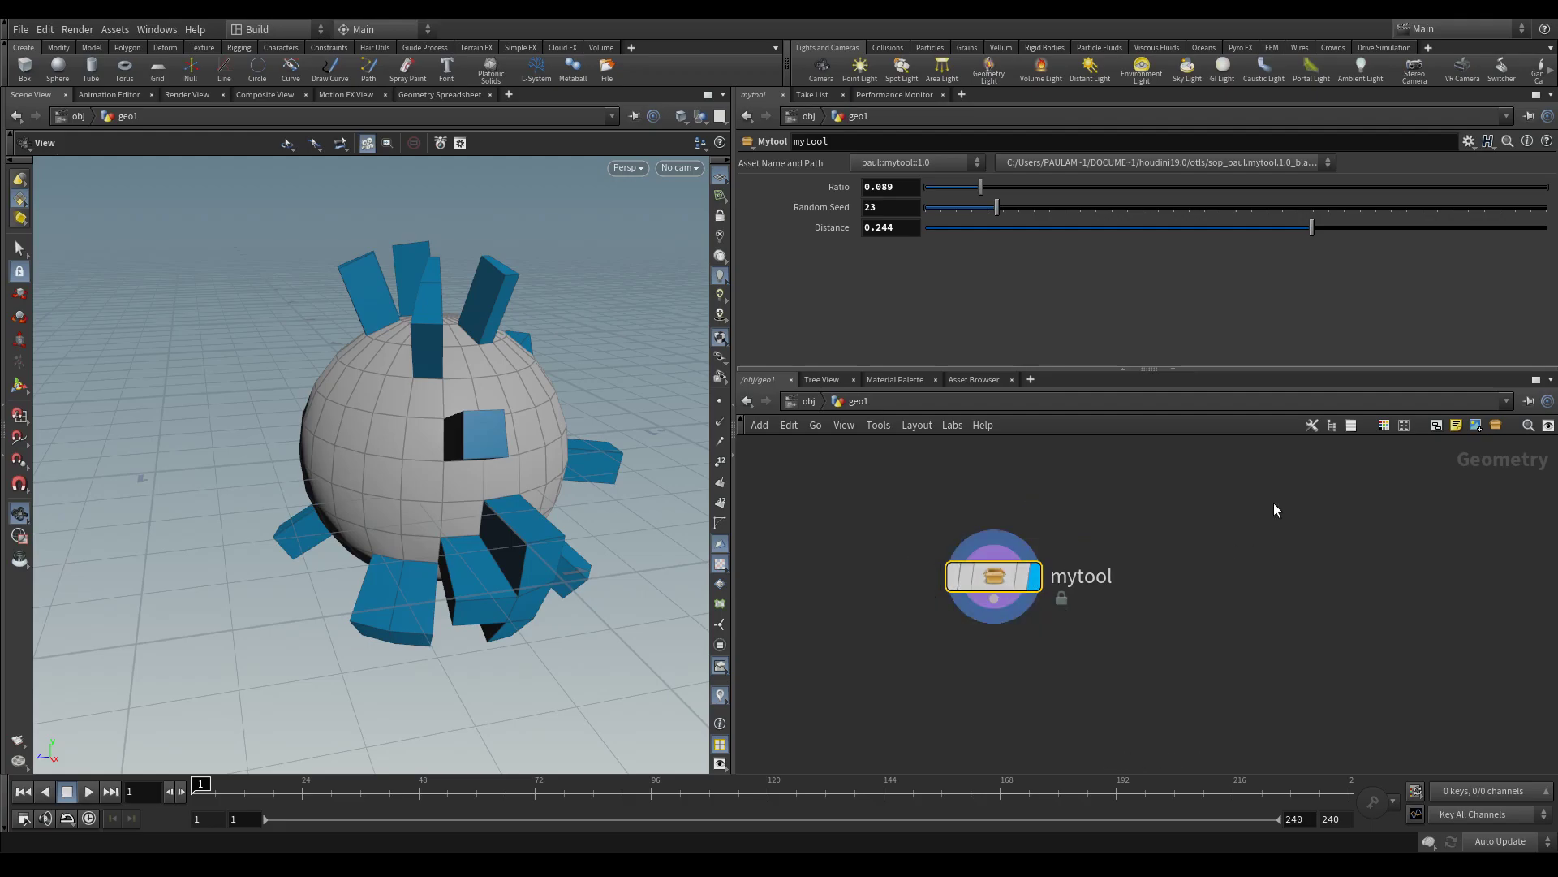
mouse_move(1149, 180)
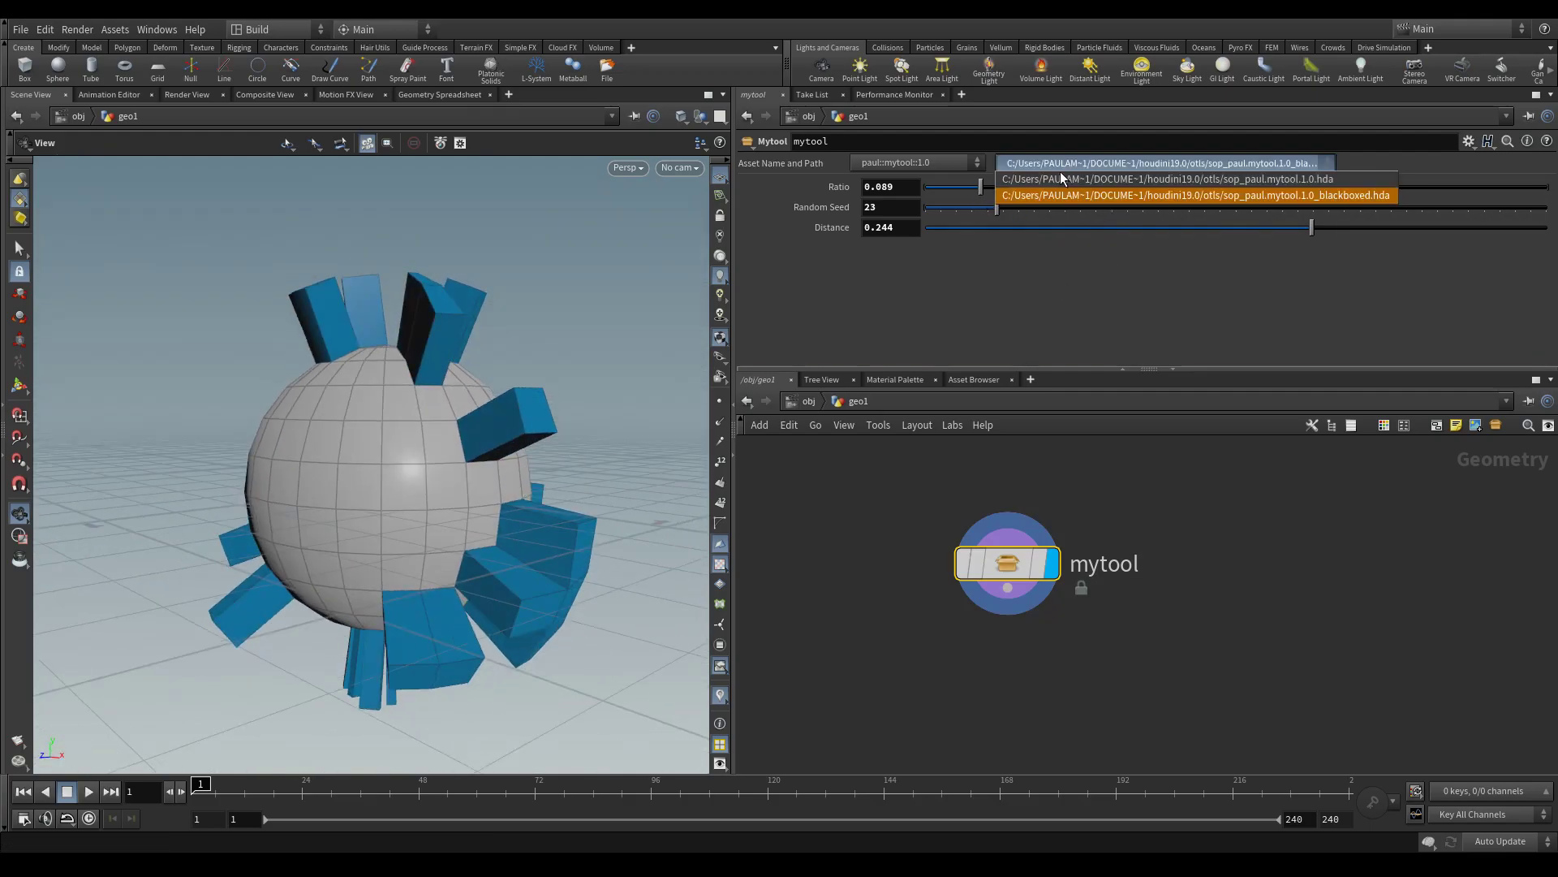
From the original definition, overwrite the _blackboxed.hda file and view the green extrusions with Ratio 0.127 and seed 47
left_click(1162, 179)
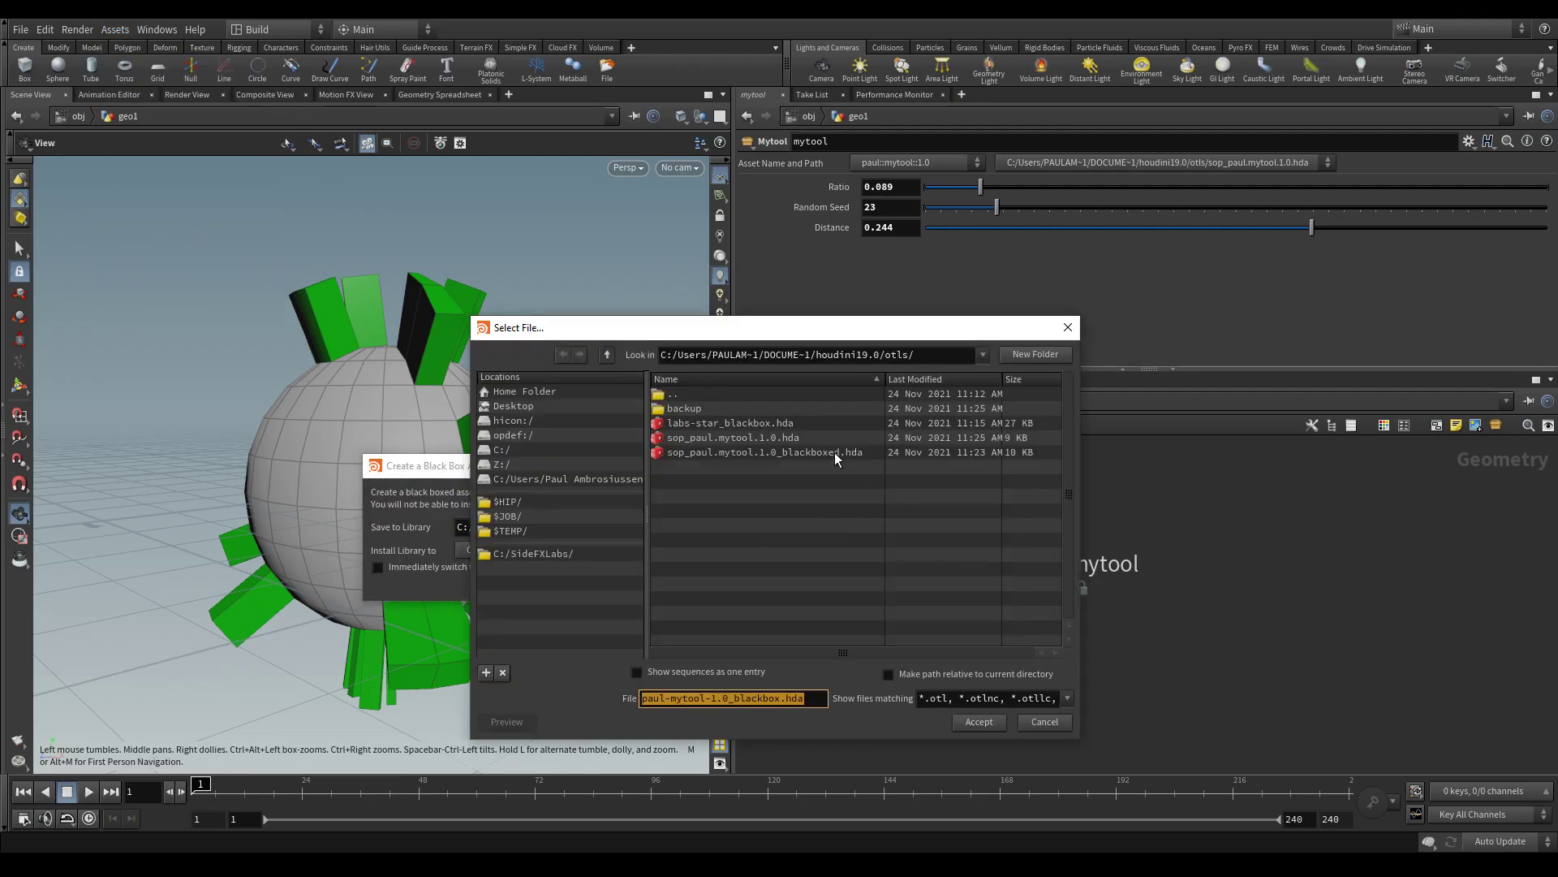
left_click(763, 451)
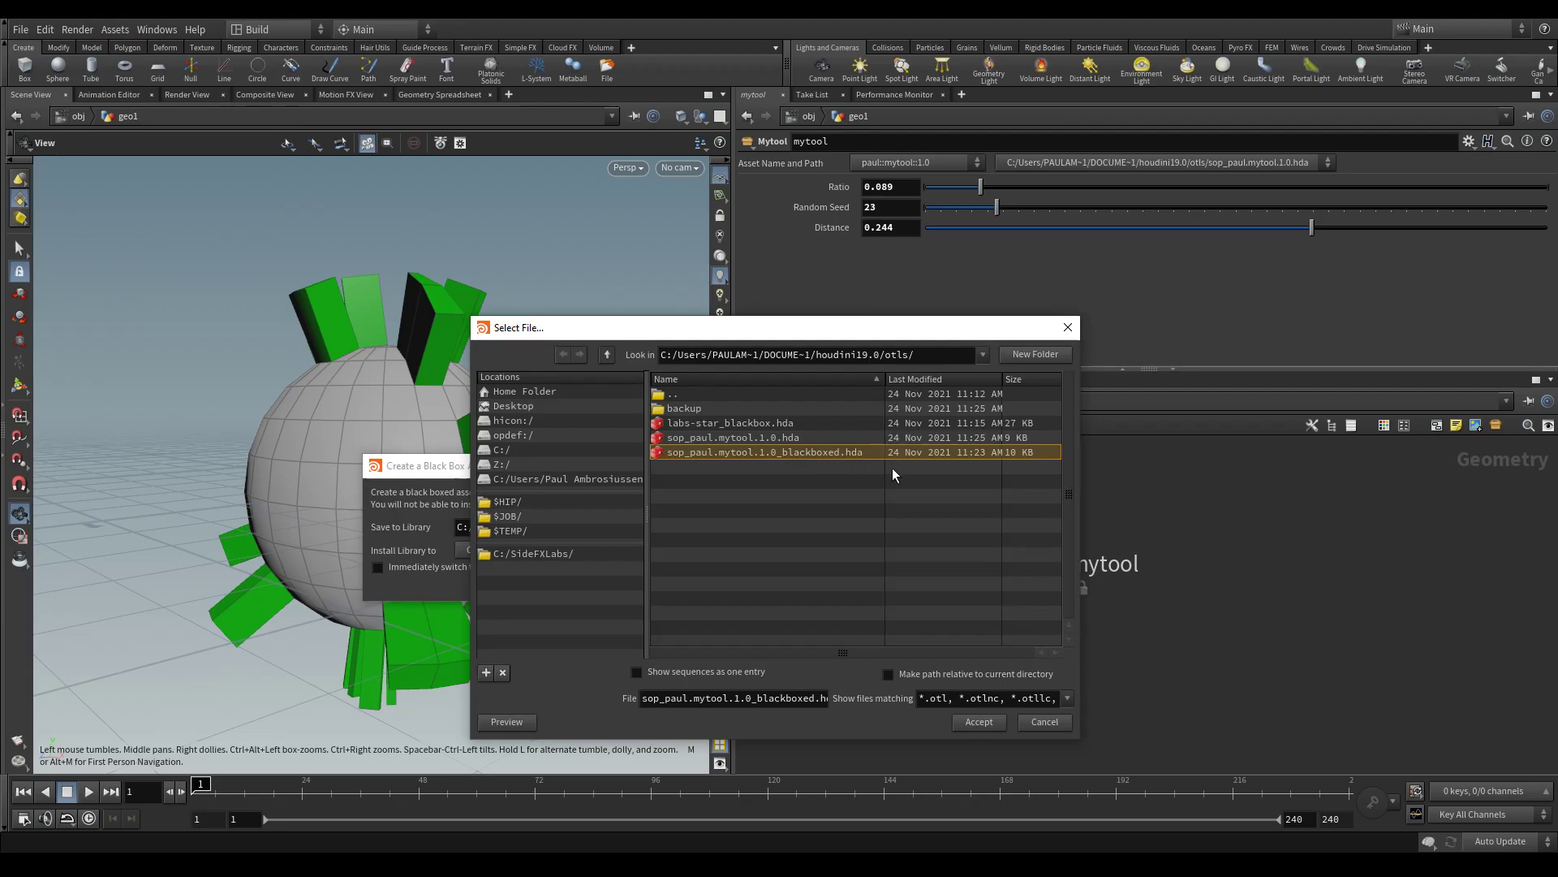
left_click(978, 721)
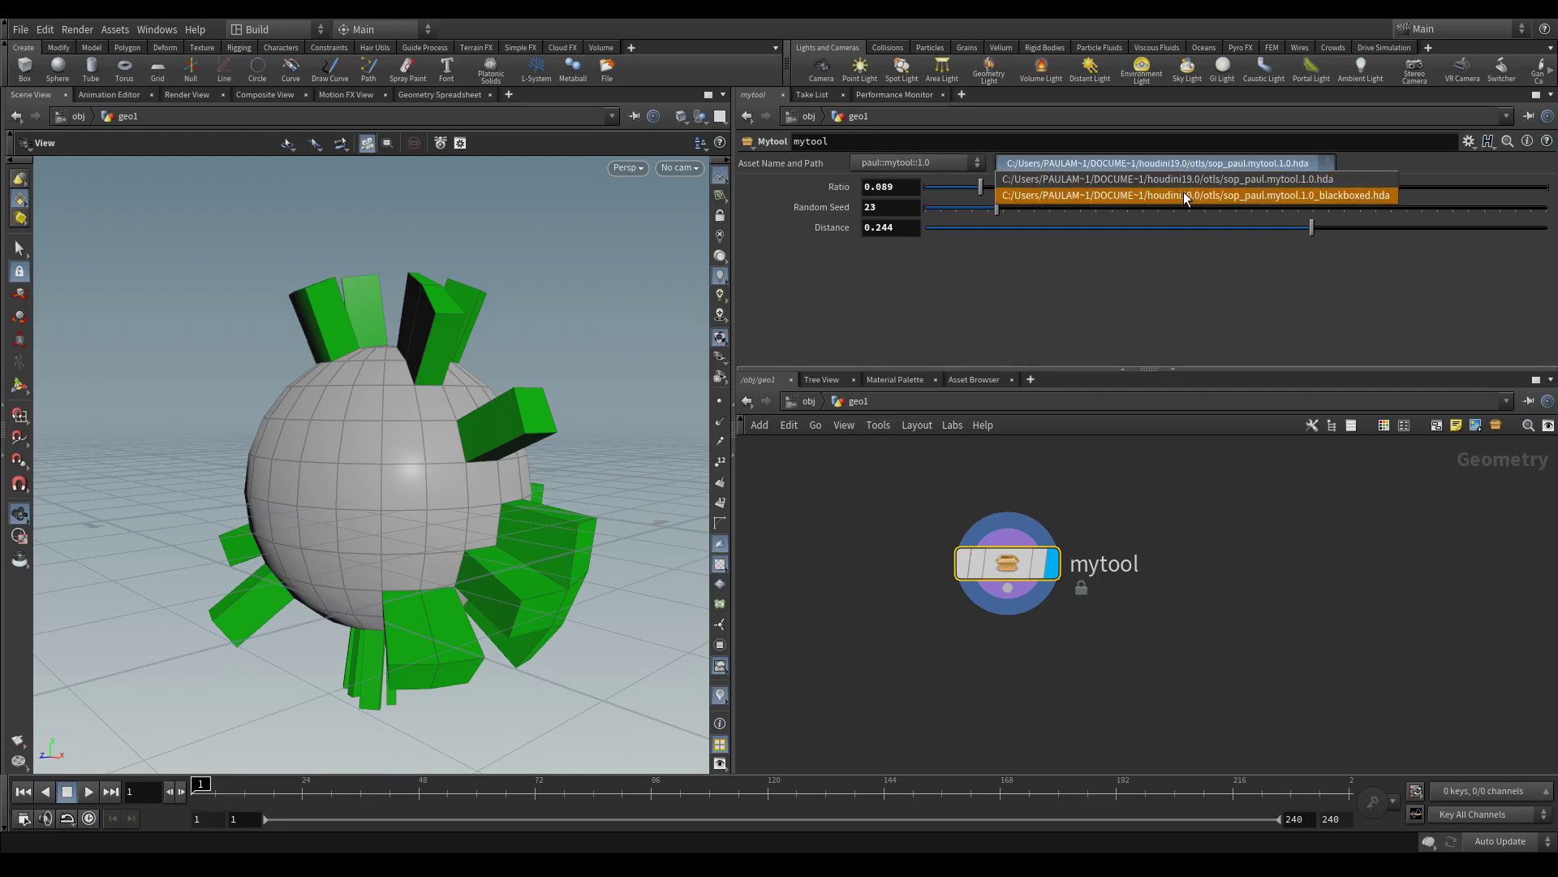
left_click(1172, 162)
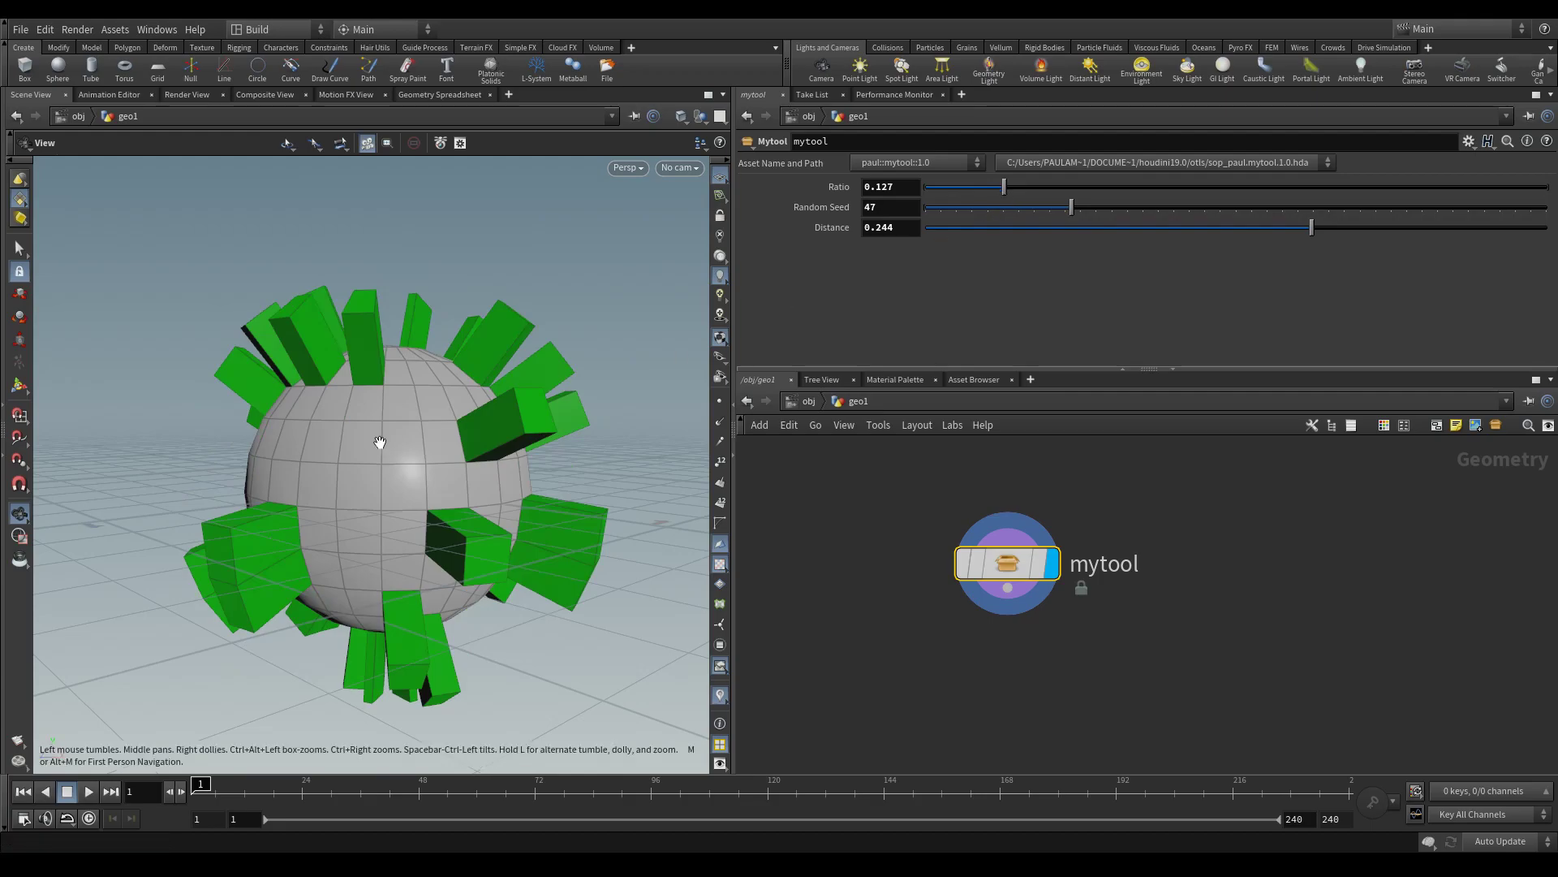
left_click_drag(378, 440, 413, 448)
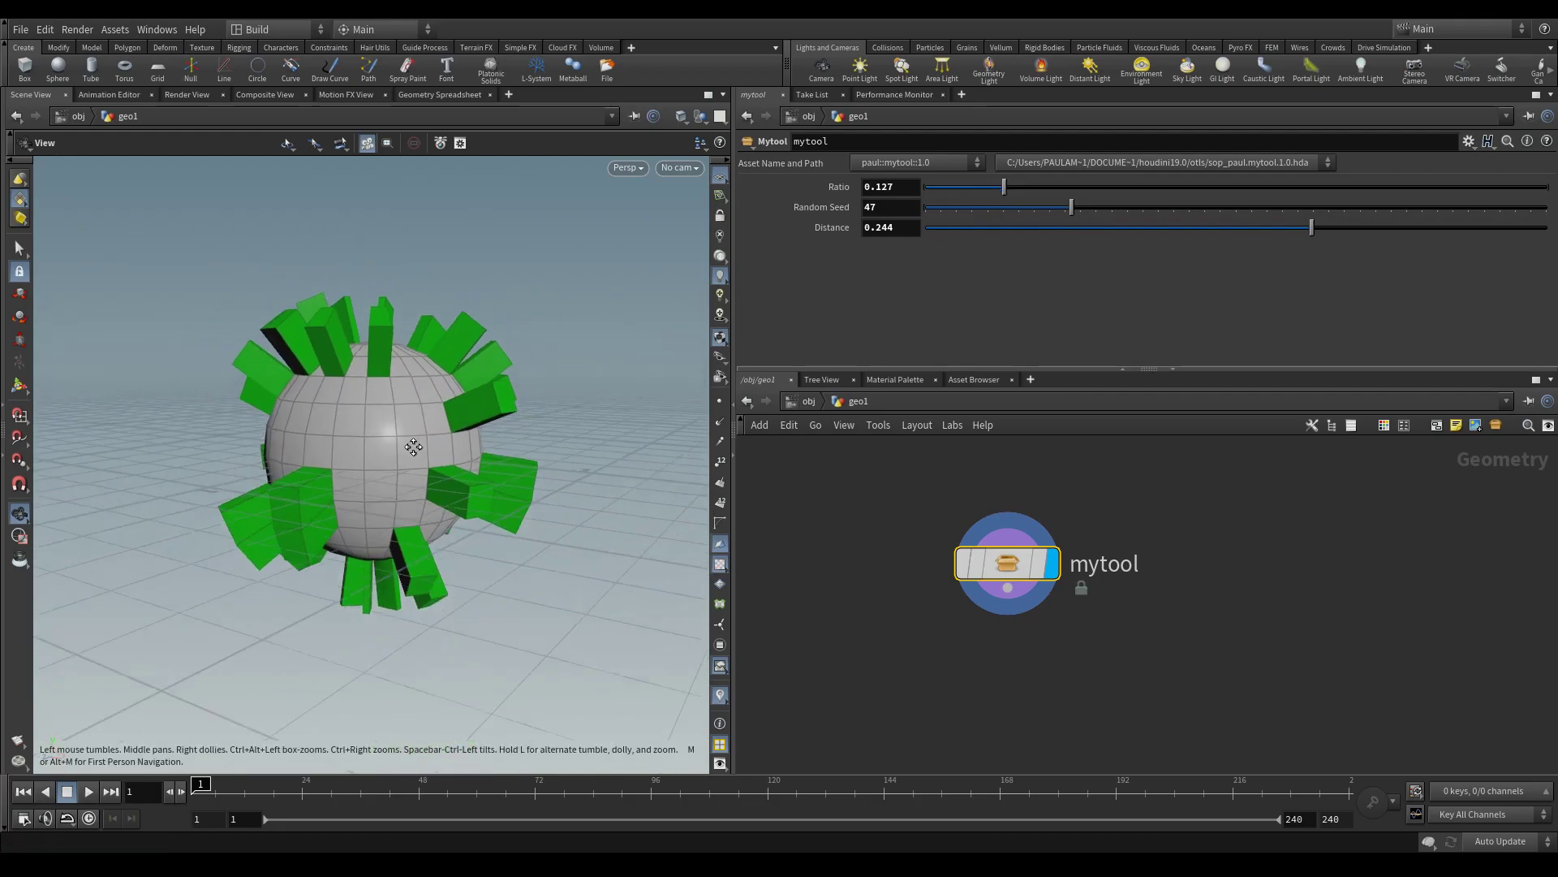